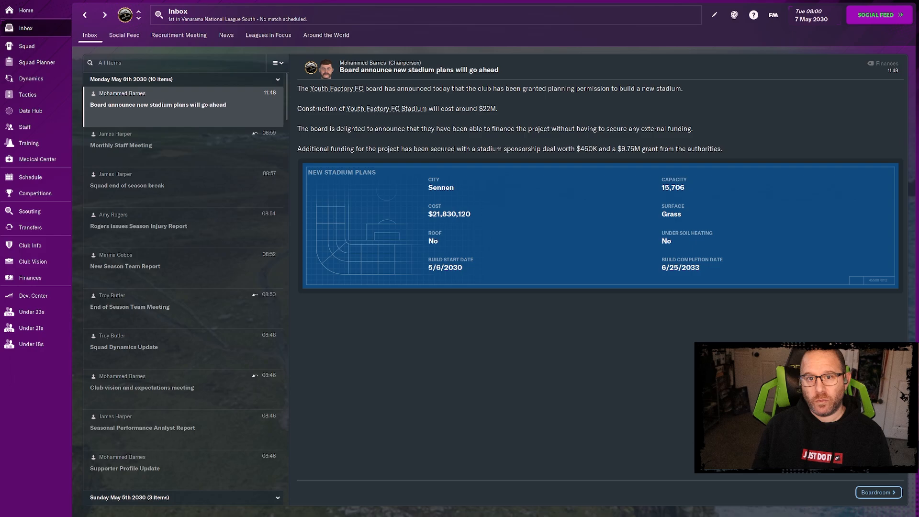
Advance to the evening to see the playoff first round result, Maidenhead 1–2 Dover.
click(879, 15)
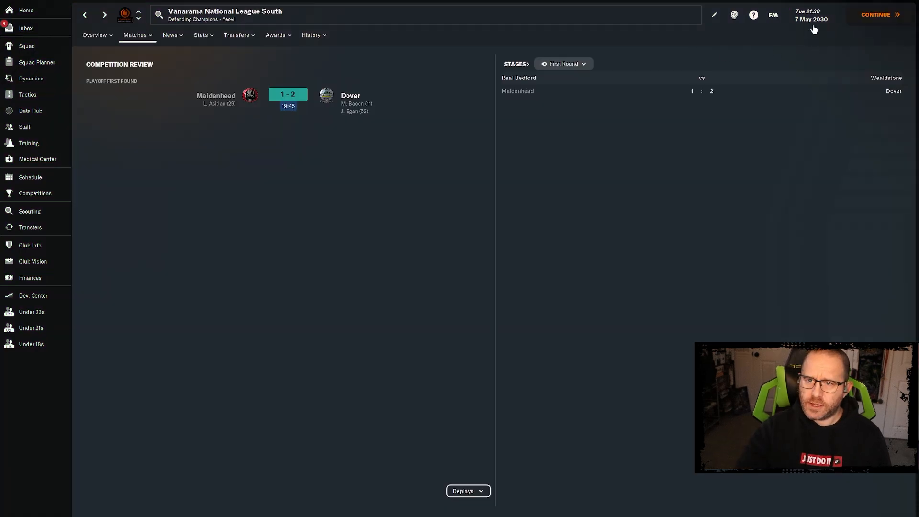
mouse_move(823, 29)
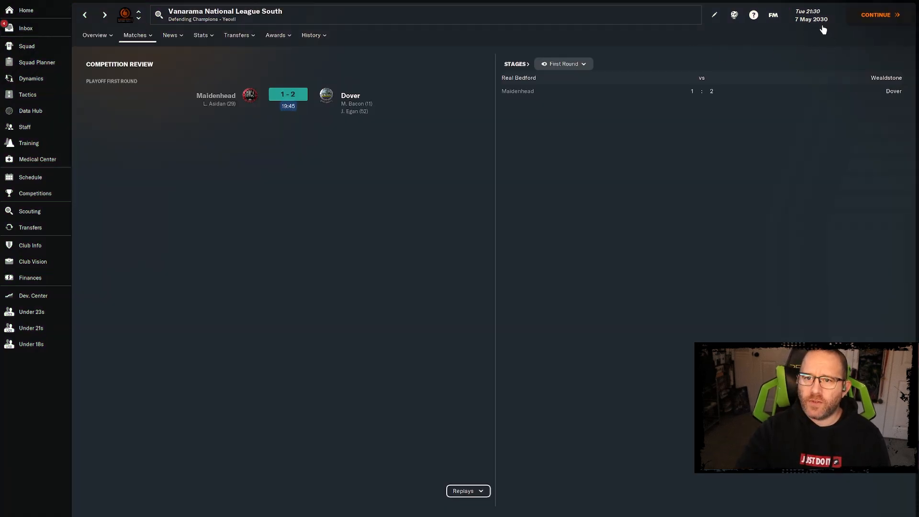
mouse_move(517, 134)
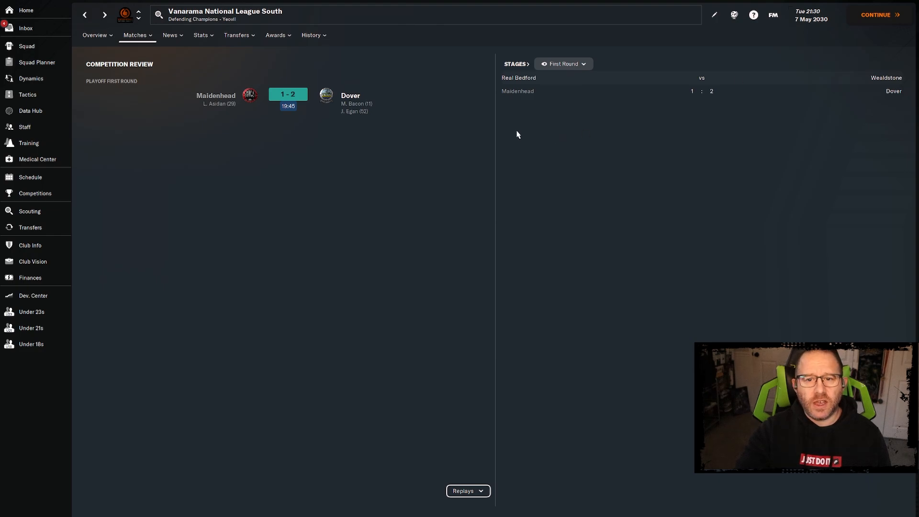
mouse_move(365, 94)
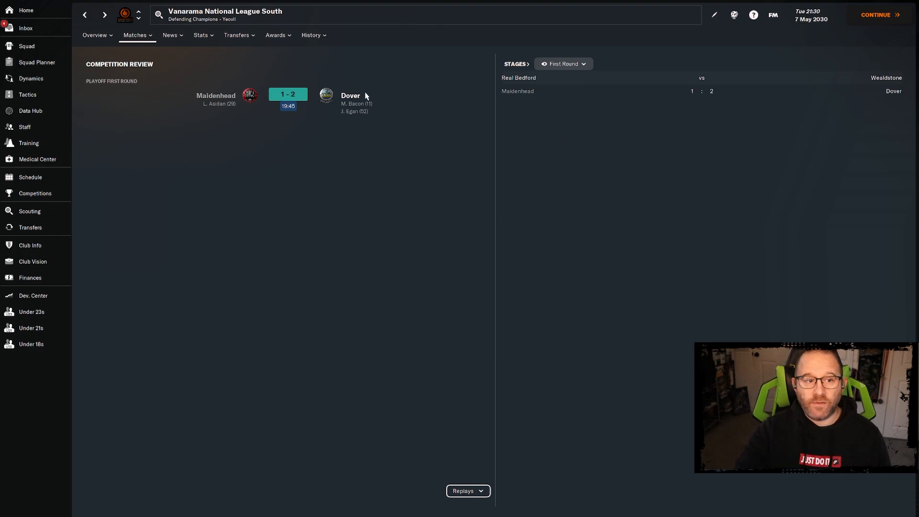
mouse_move(240, 160)
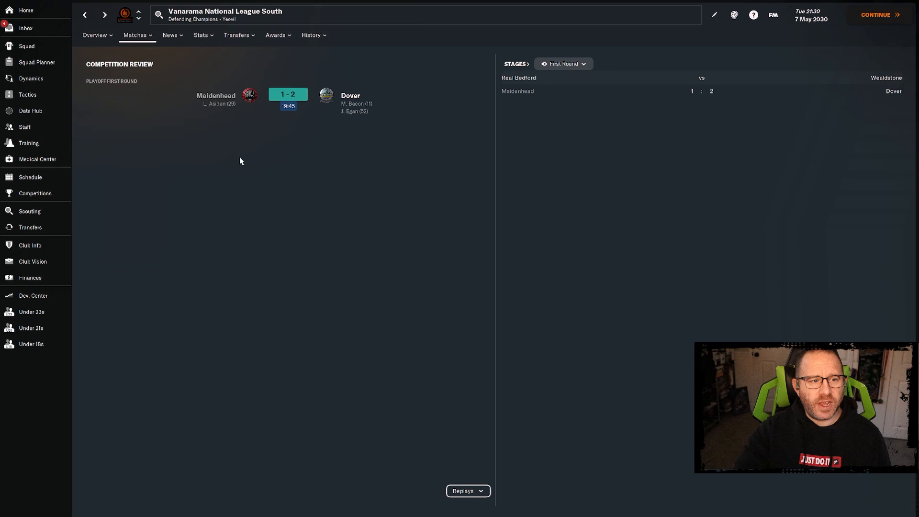
mouse_move(240, 127)
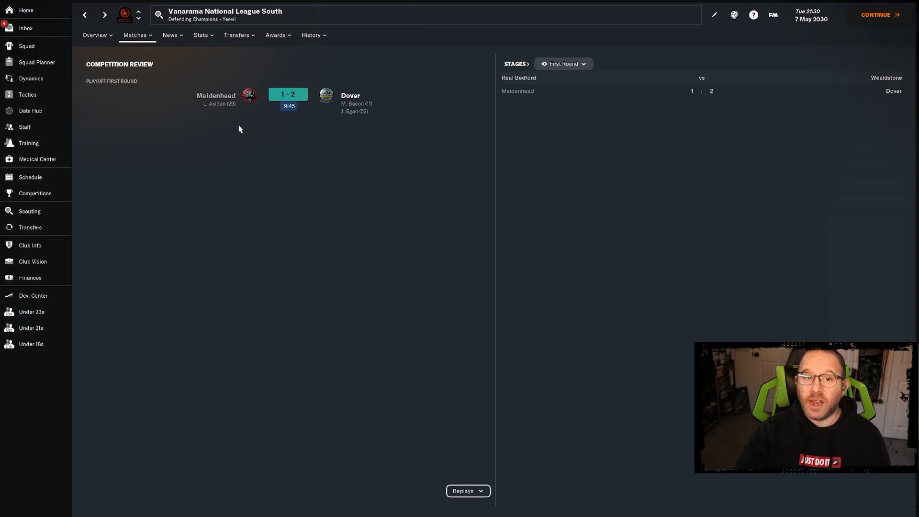
Move on to 8 May 2030 and view the finances summary with $9,538,400 balance.
click(30, 278)
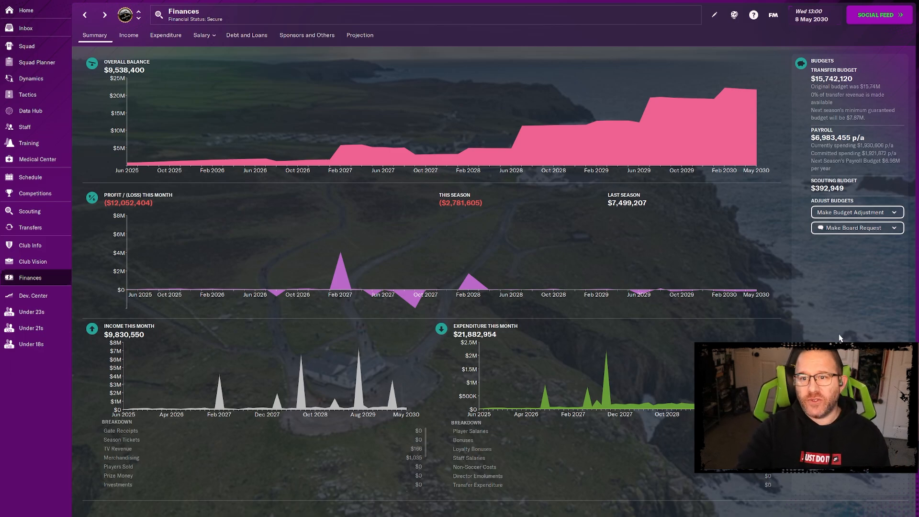
mouse_move(297, 64)
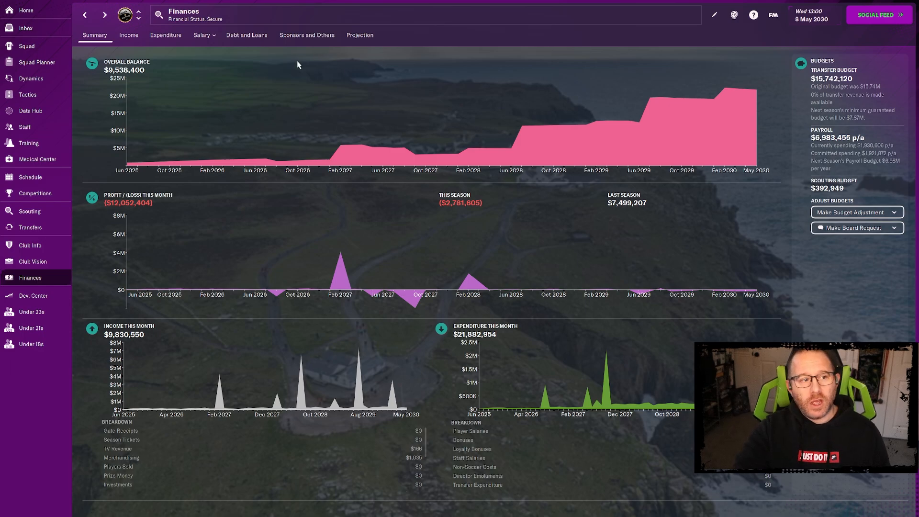
mouse_move(125, 77)
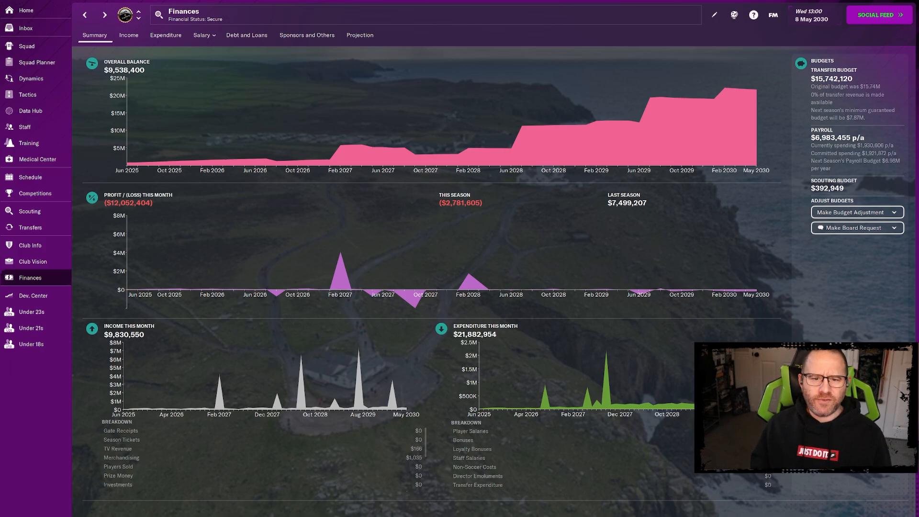
mouse_move(649, 207)
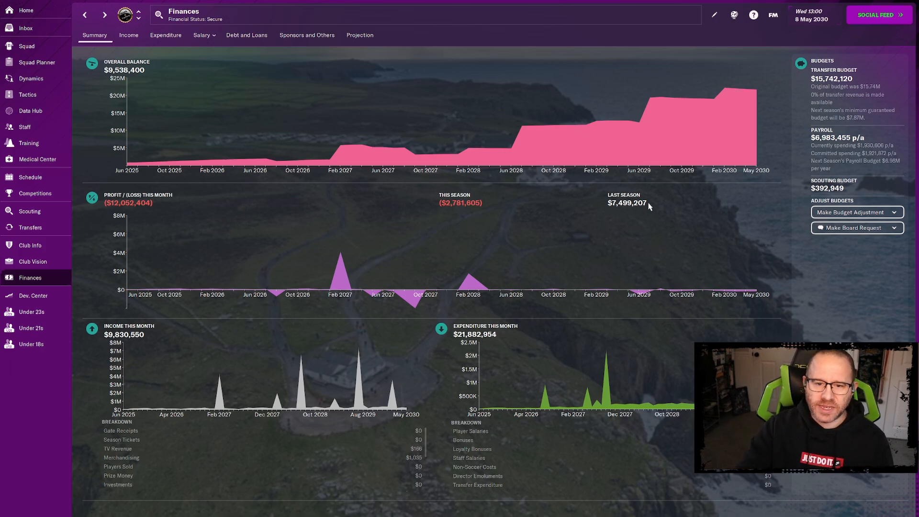
mouse_move(644, 213)
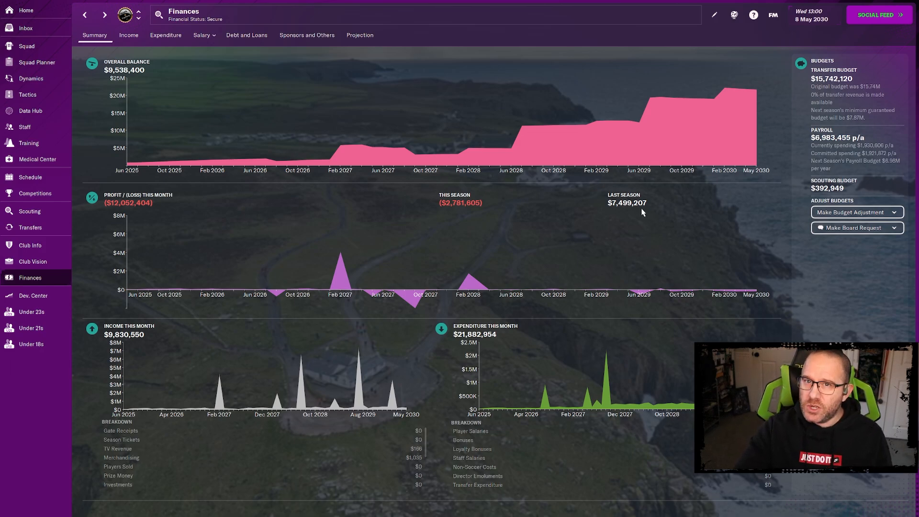
mouse_move(626, 202)
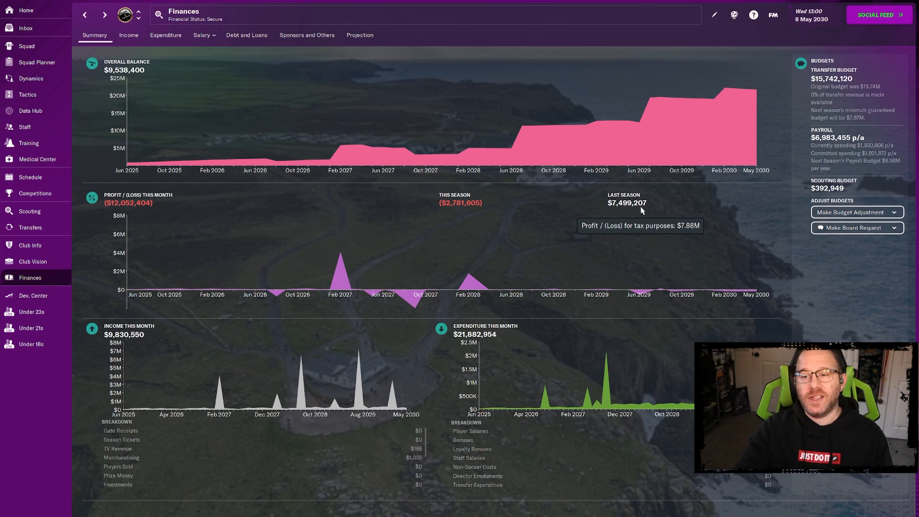
mouse_move(652, 191)
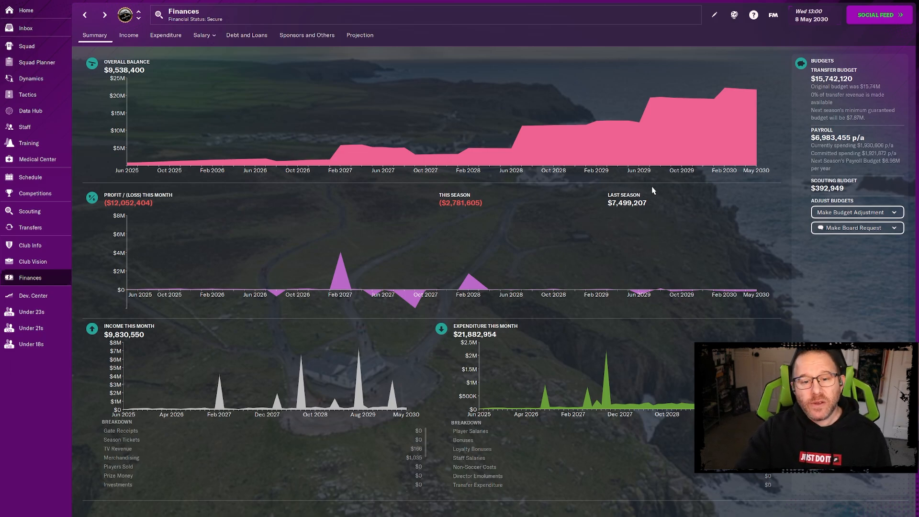
mouse_move(453, 198)
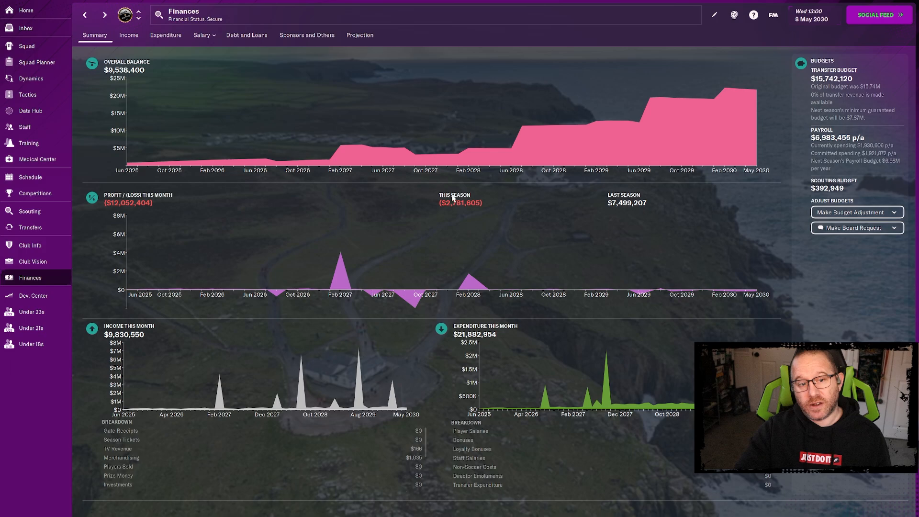
mouse_move(485, 201)
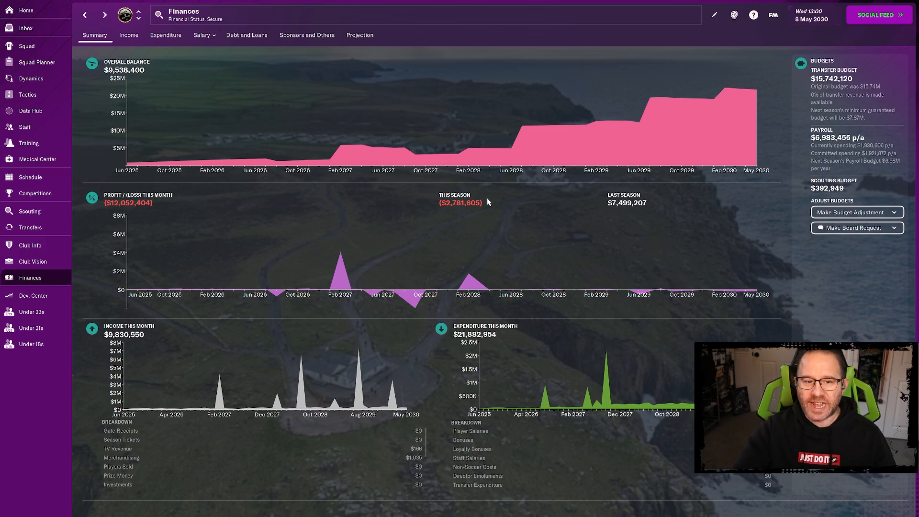
mouse_move(445, 210)
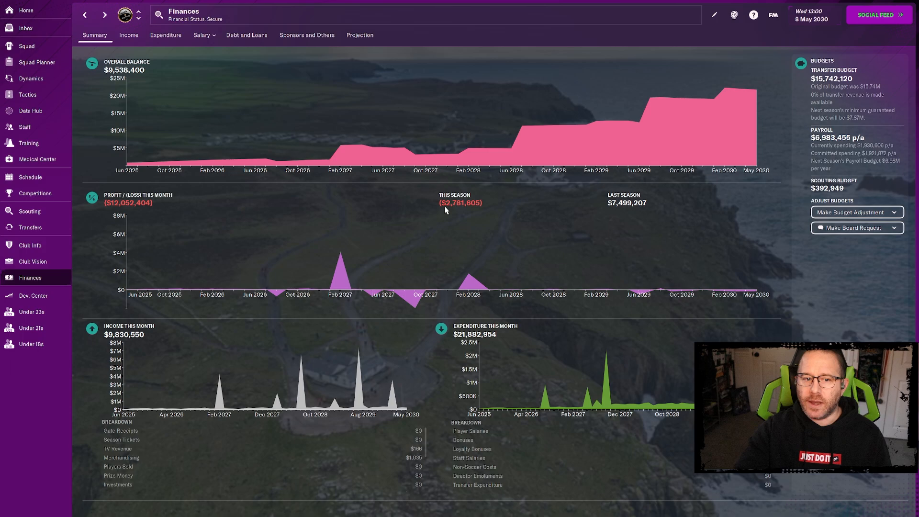
mouse_move(448, 207)
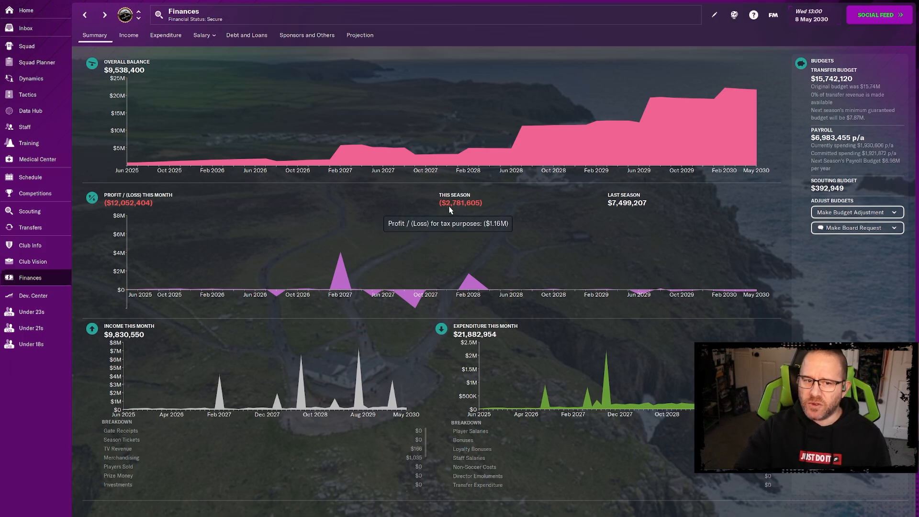
mouse_move(451, 216)
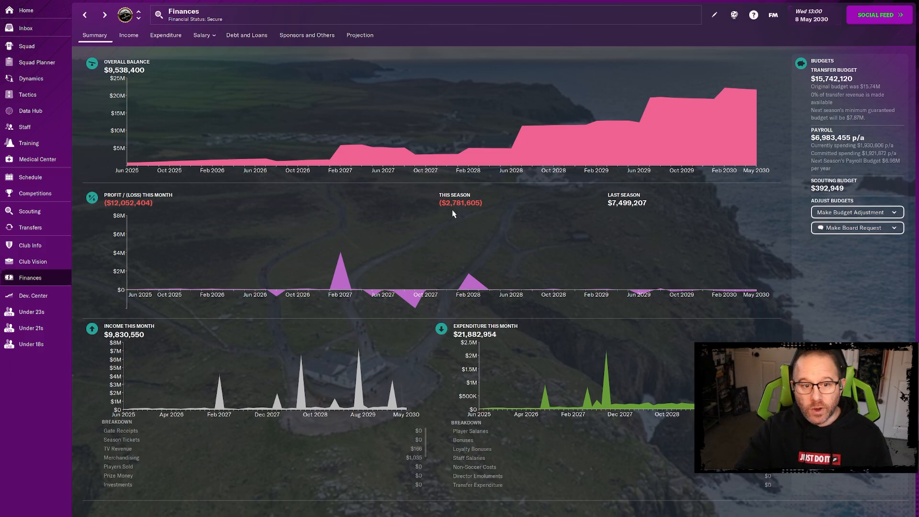
mouse_move(461, 205)
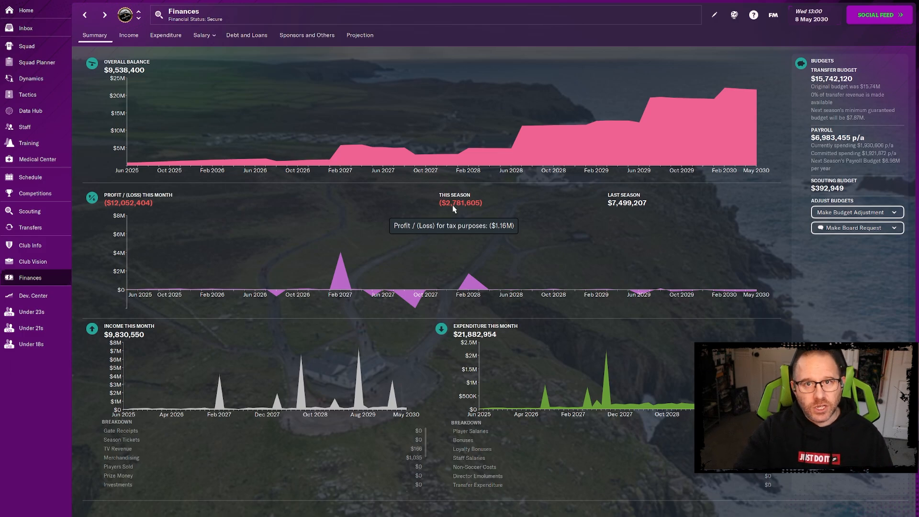
mouse_move(458, 207)
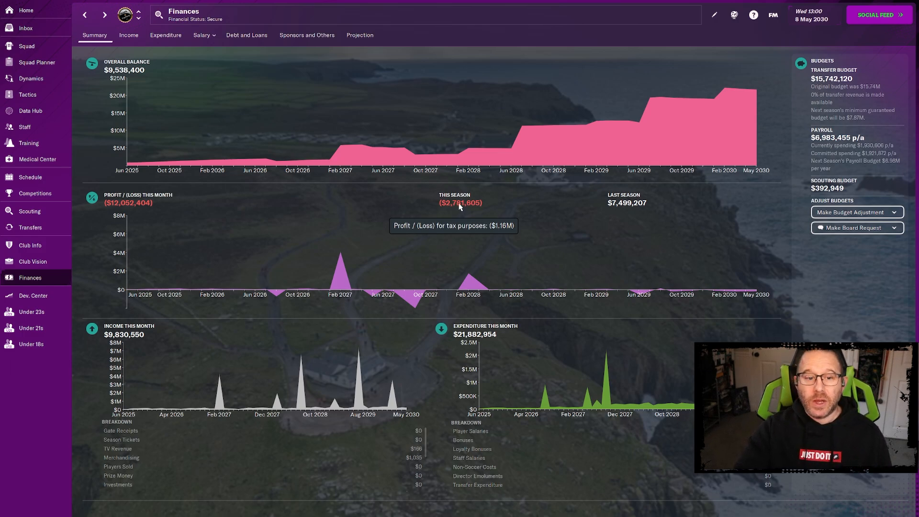
mouse_move(132, 259)
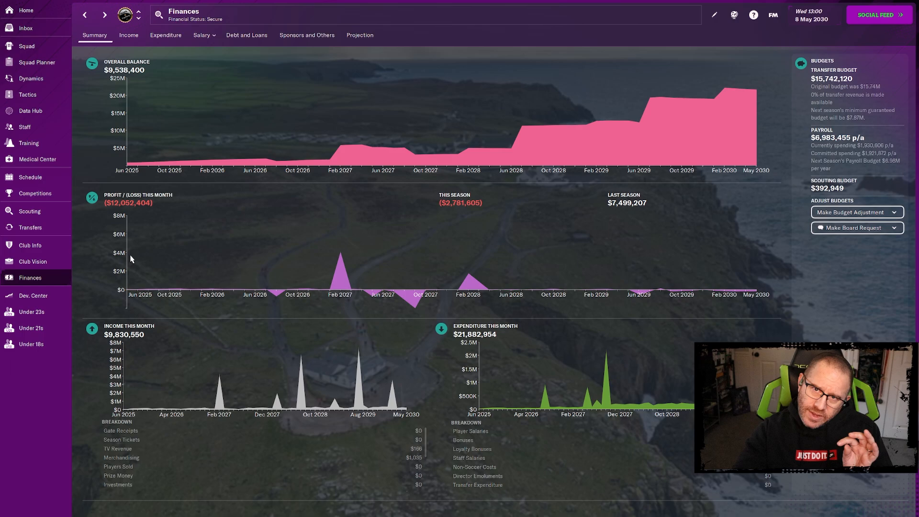
mouse_move(217, 181)
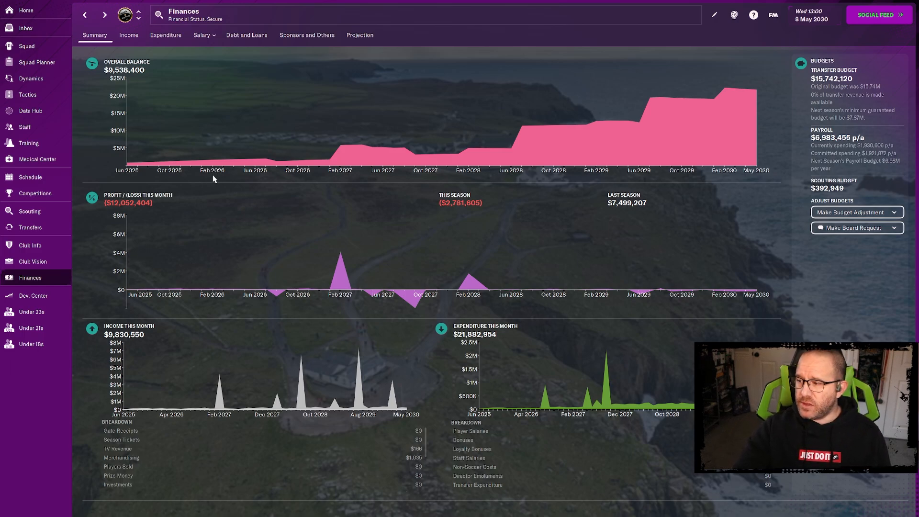
mouse_move(756, 91)
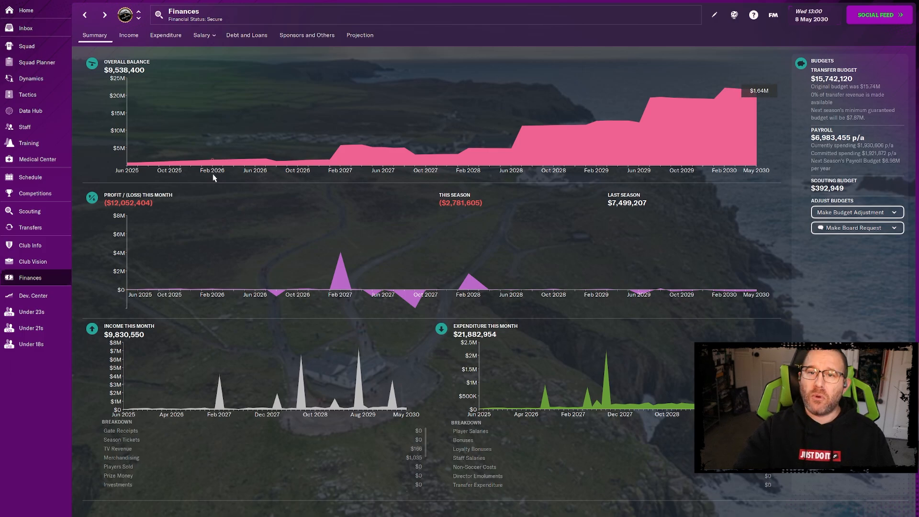
mouse_move(467, 210)
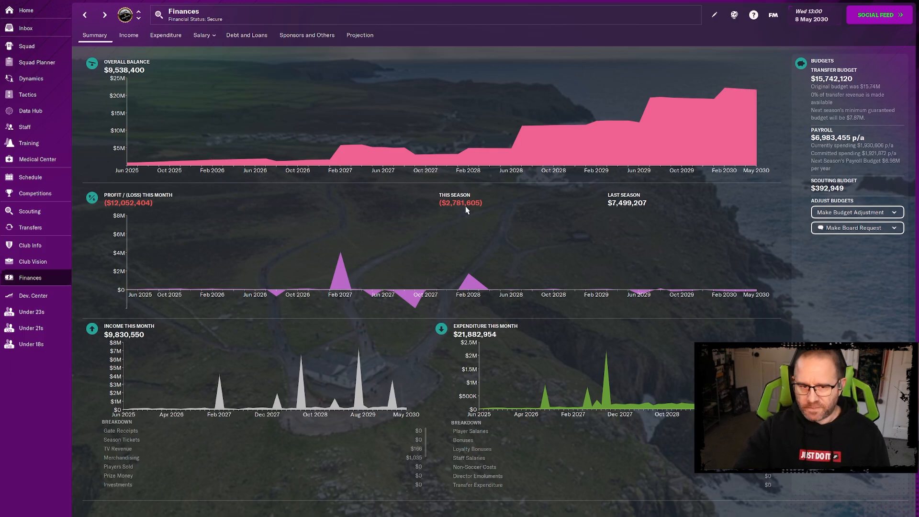
mouse_move(462, 203)
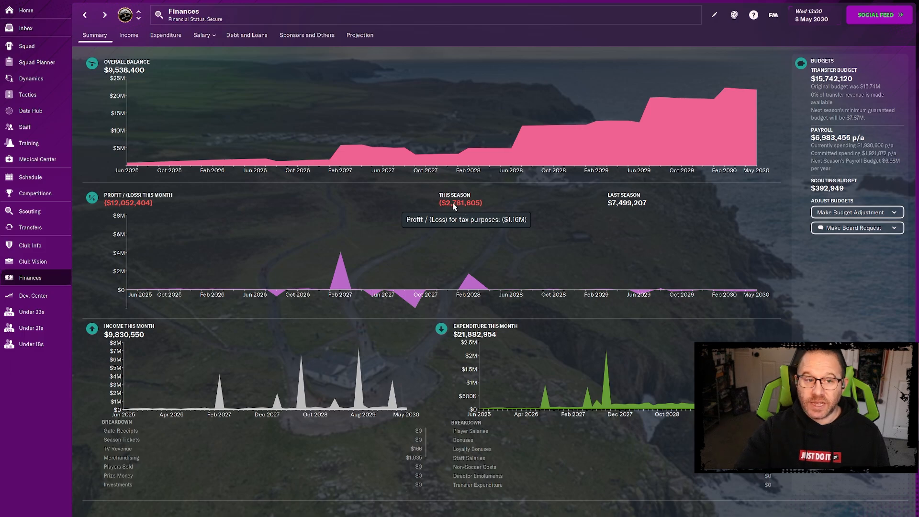
mouse_move(451, 207)
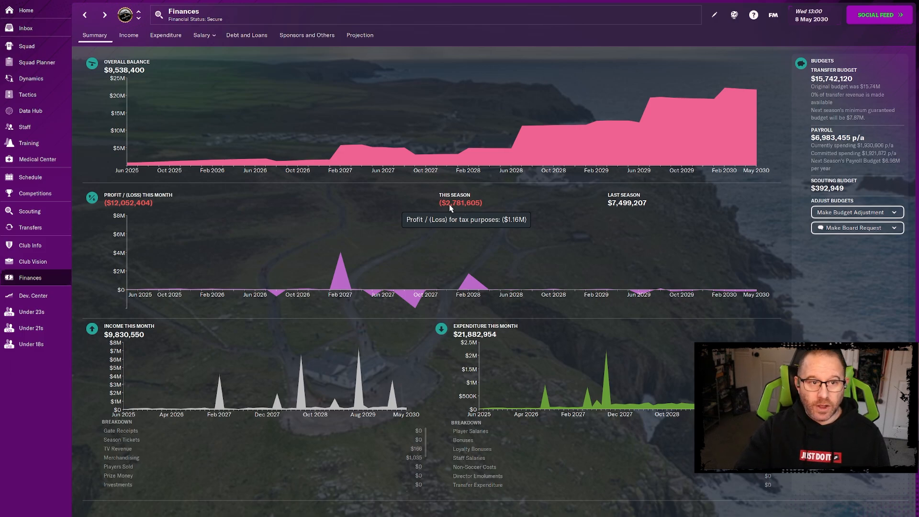
Bring up the transfer clauses list showing Sam Brooks's sell-on clause and Reading's $2.42M offer.
click(29, 228)
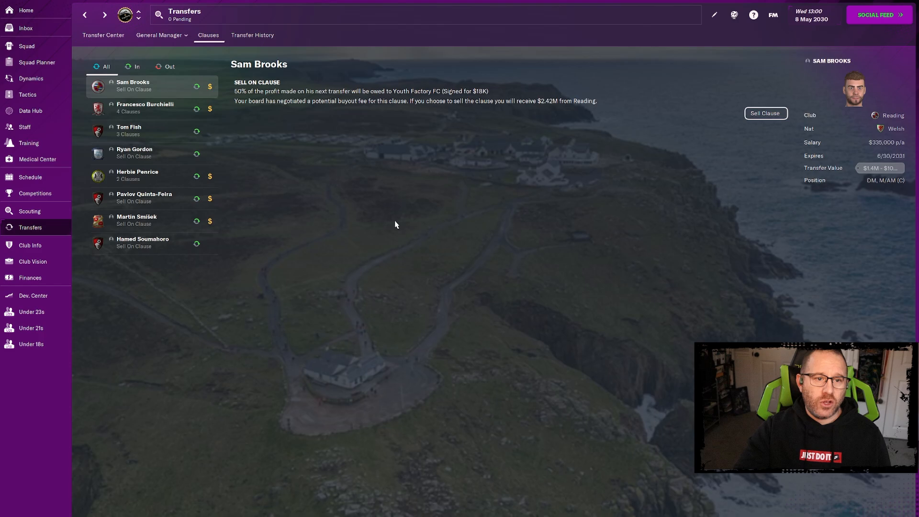
mouse_move(223, 176)
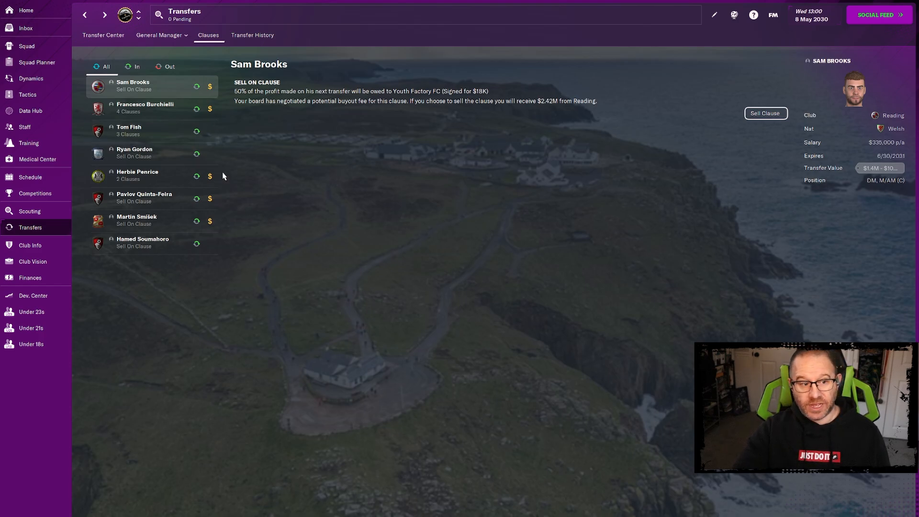
mouse_move(602, 315)
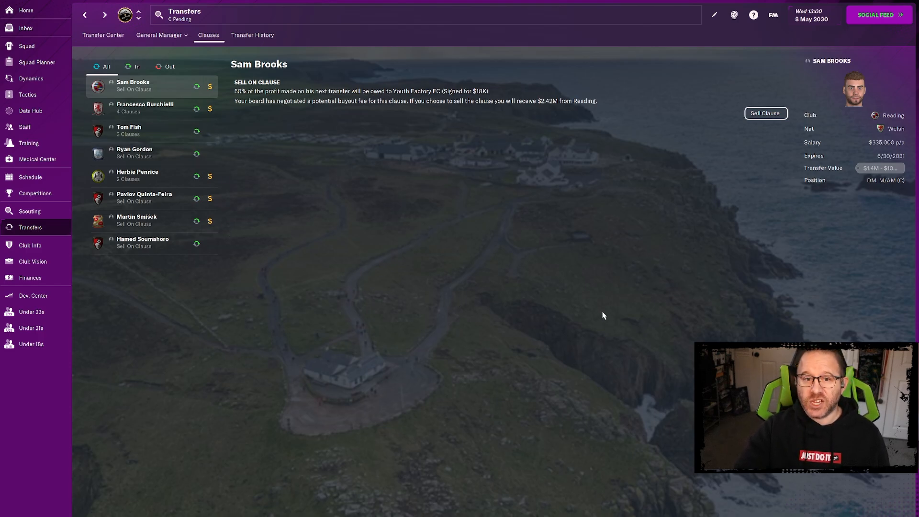
mouse_move(584, 262)
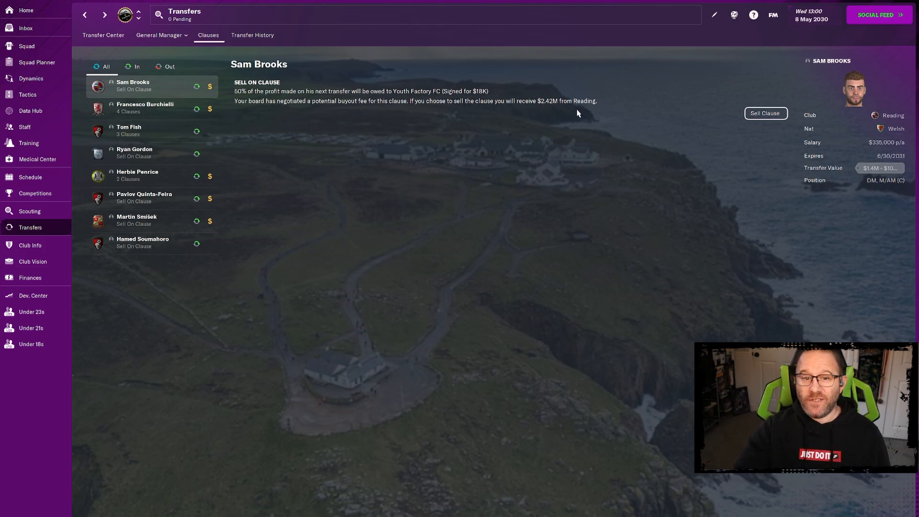
mouse_move(550, 106)
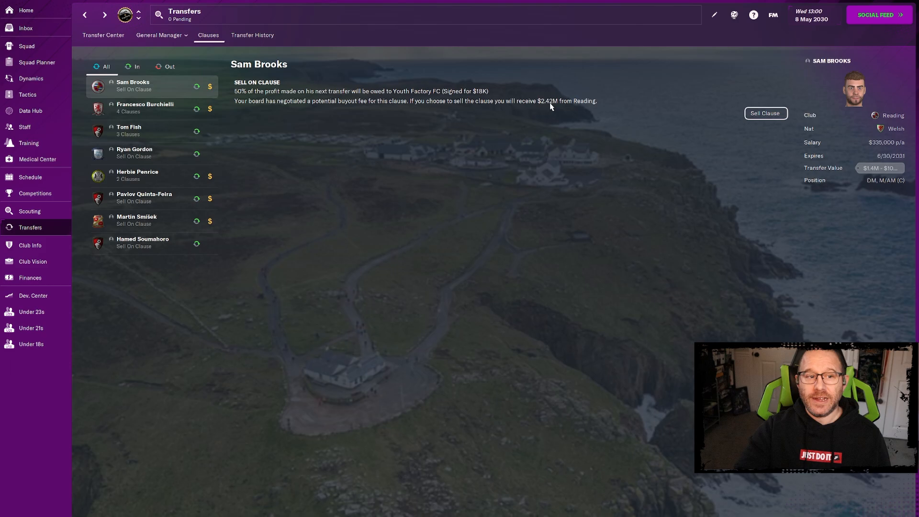
mouse_move(579, 111)
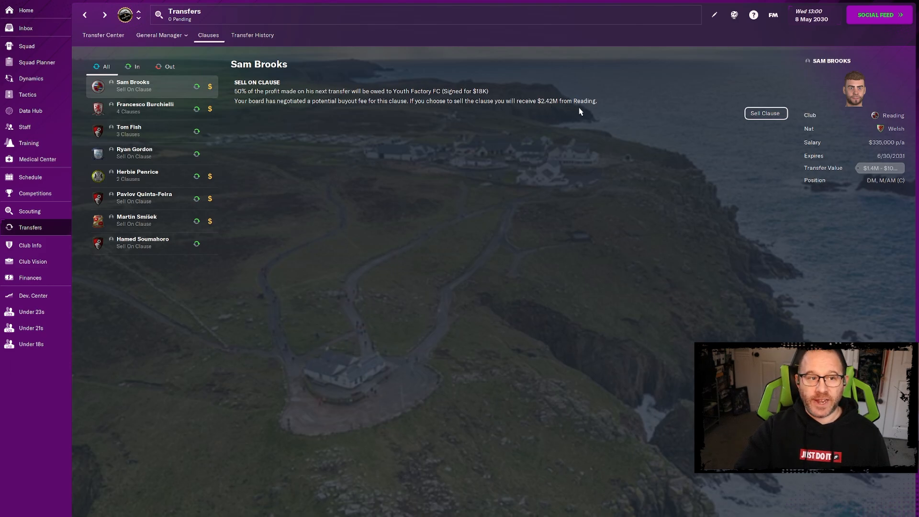
mouse_move(299, 70)
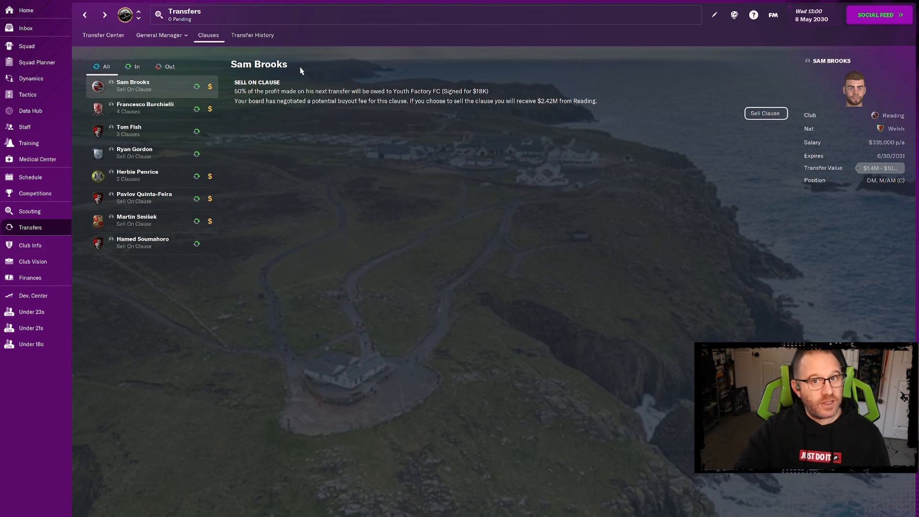
mouse_move(361, 101)
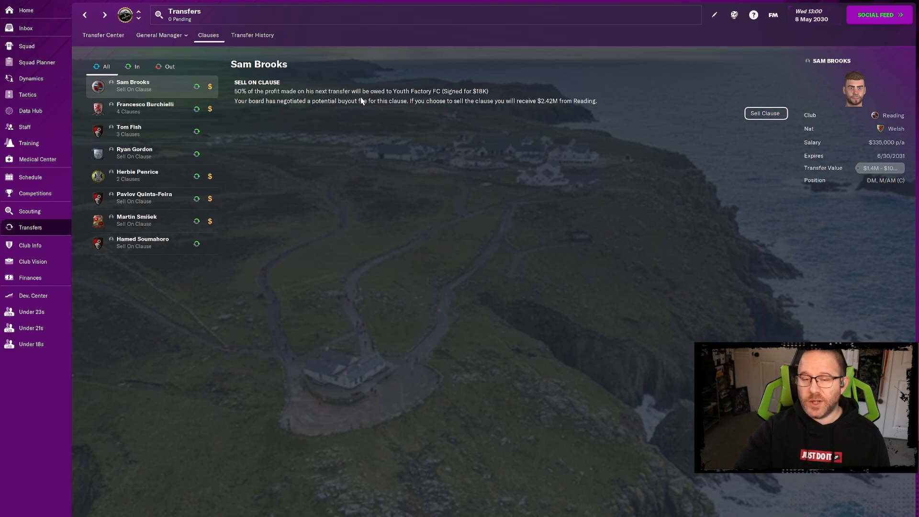
mouse_move(185, 108)
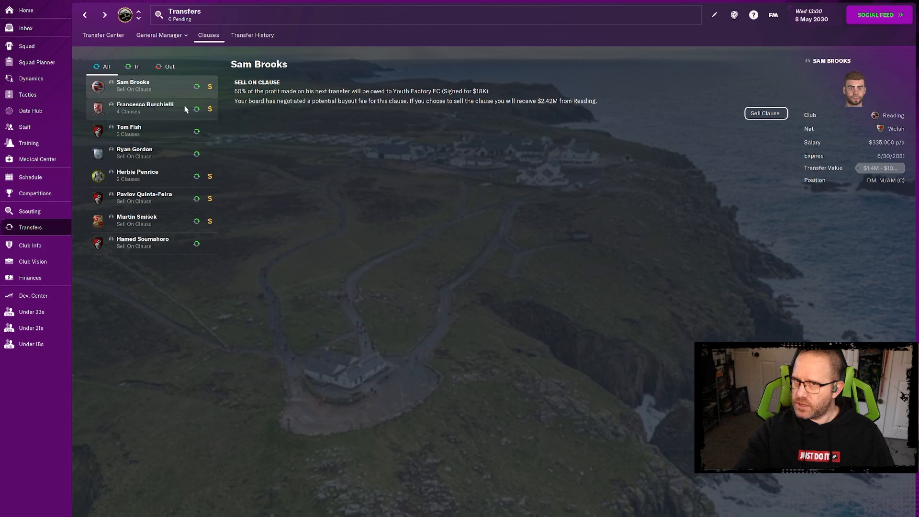
mouse_move(188, 106)
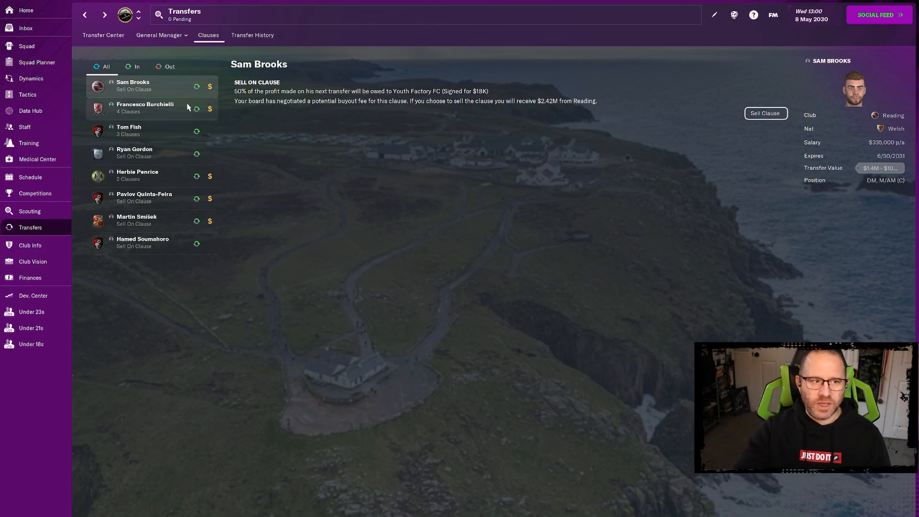
click(145, 108)
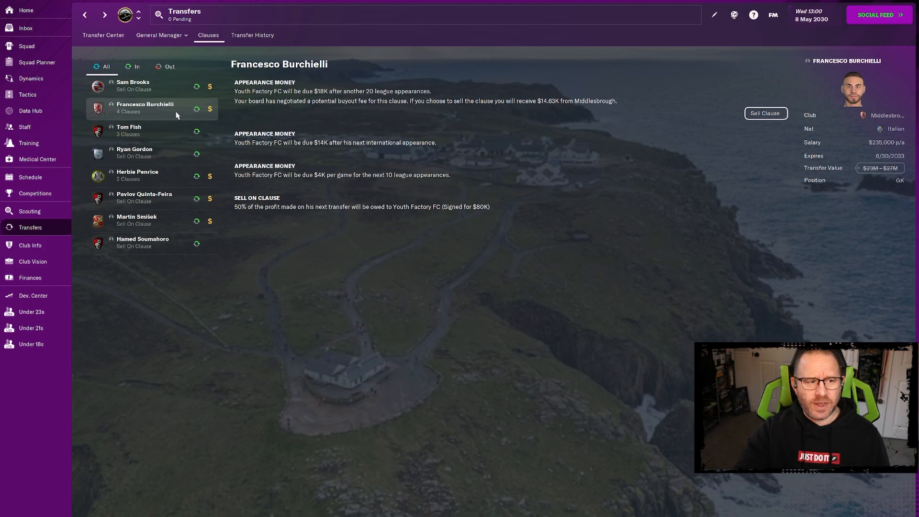
mouse_move(551, 113)
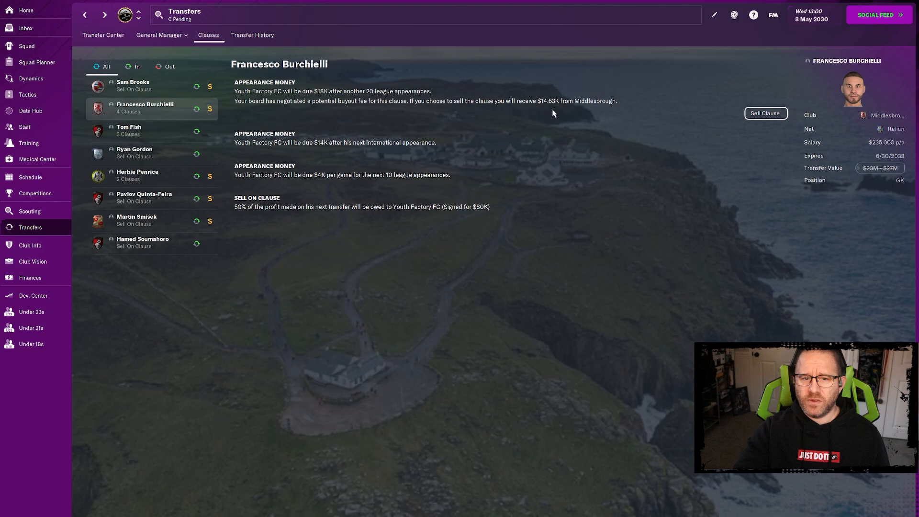
mouse_move(557, 98)
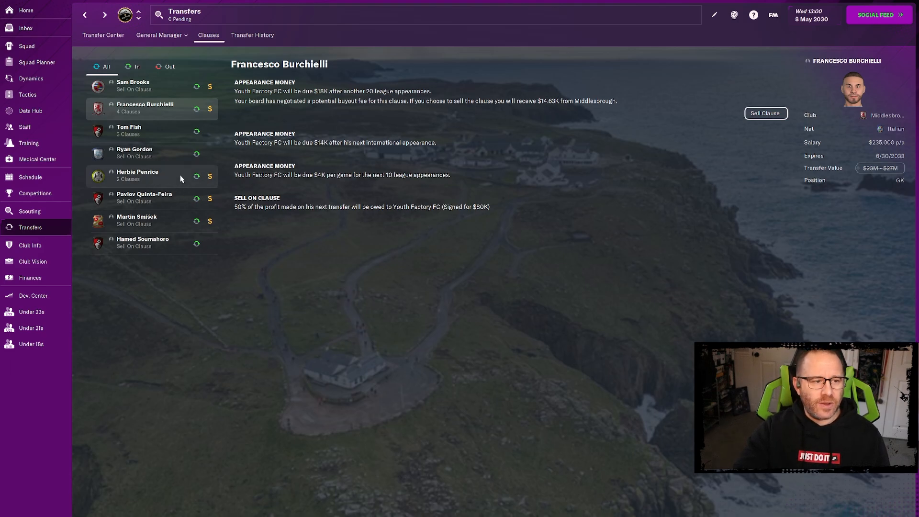
click(137, 174)
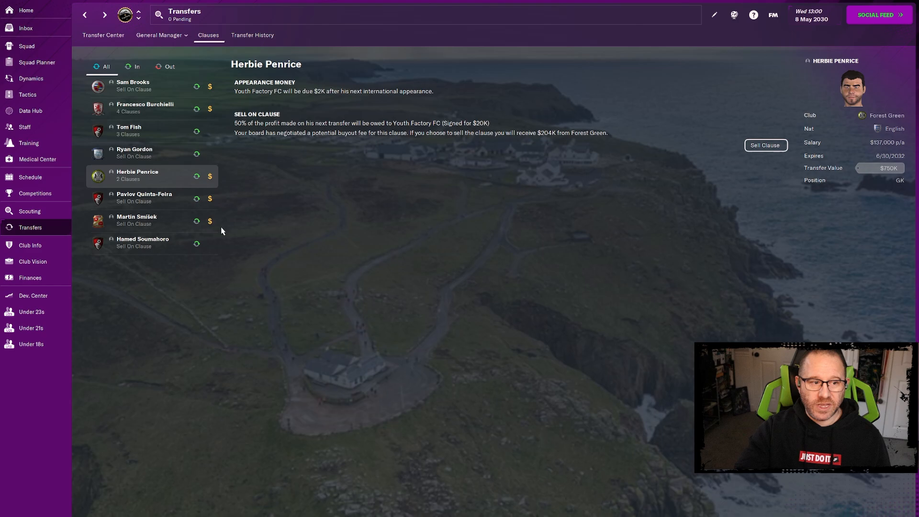
mouse_move(179, 204)
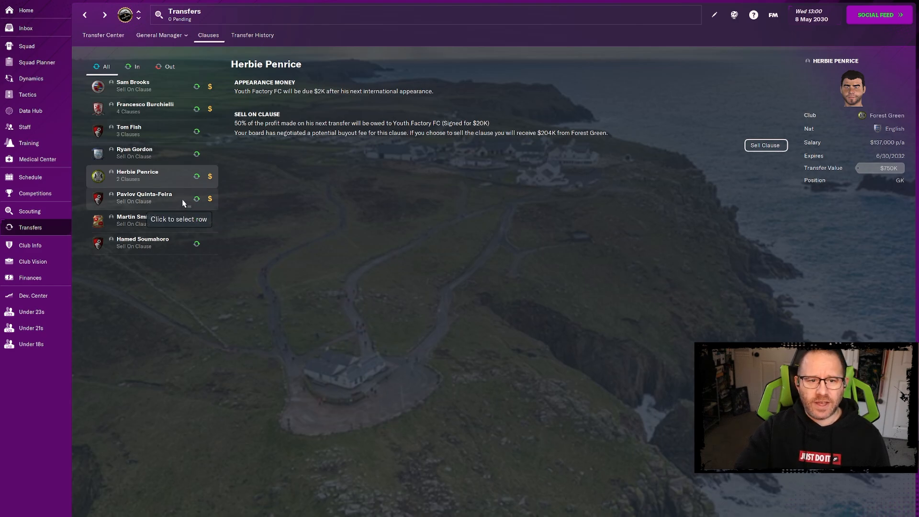
click(144, 198)
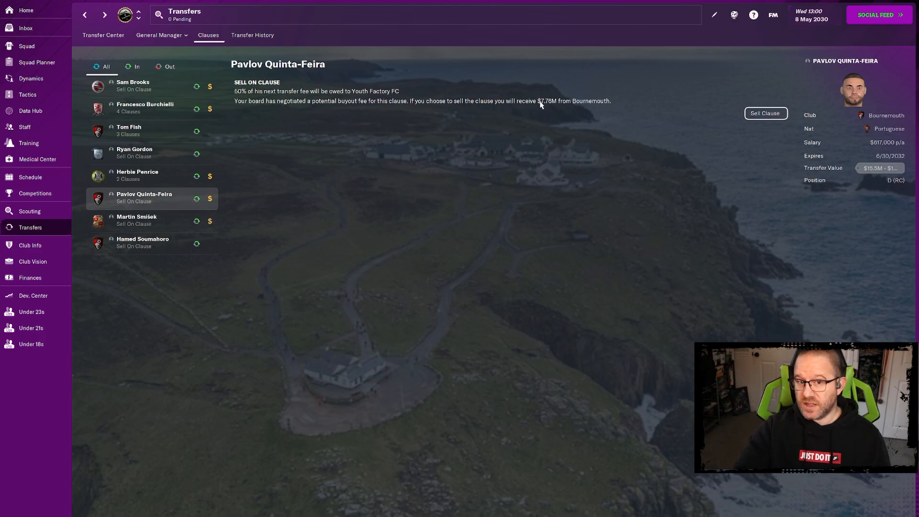
mouse_move(550, 112)
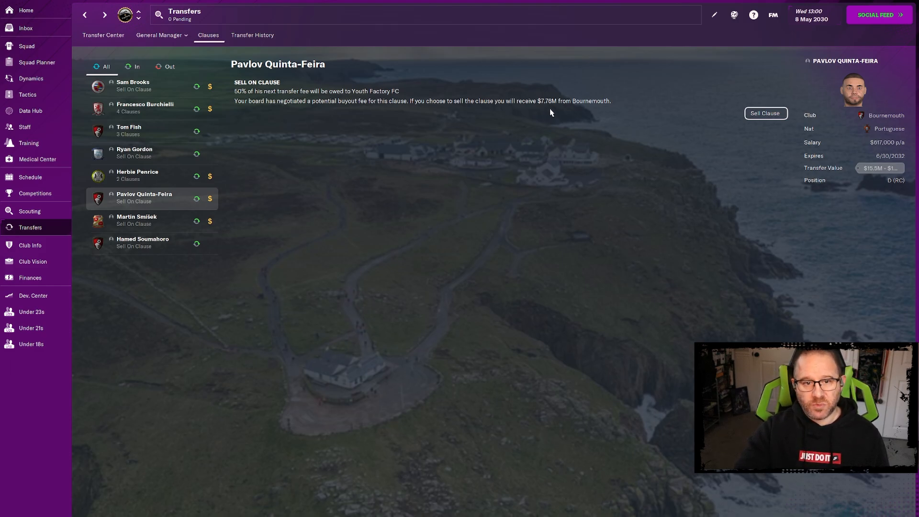
click(137, 221)
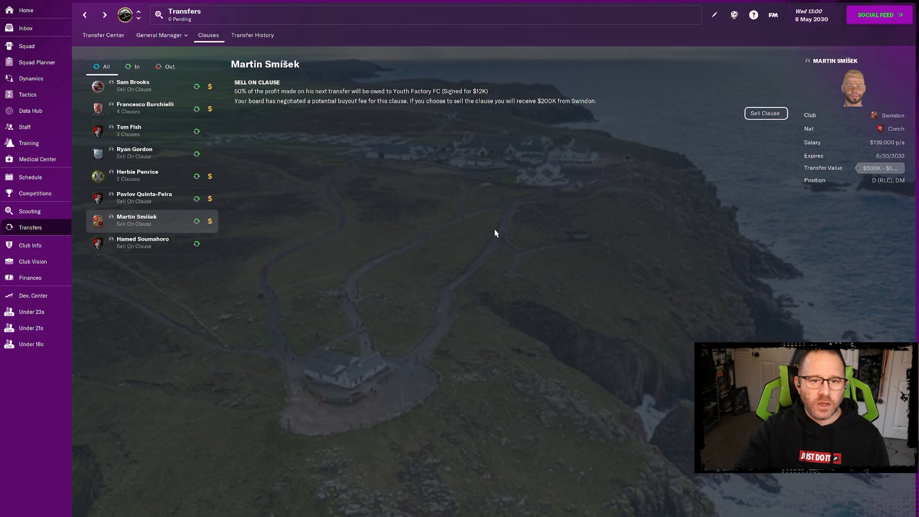
mouse_move(503, 223)
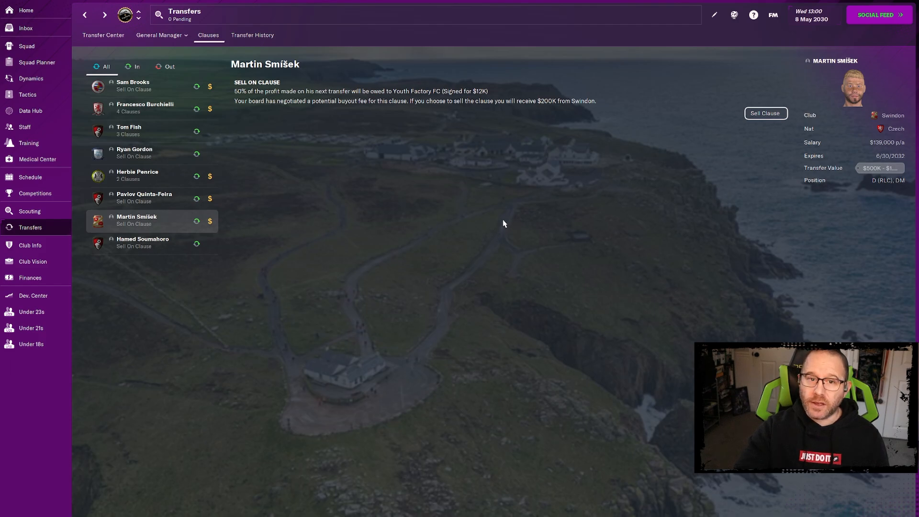
click(133, 85)
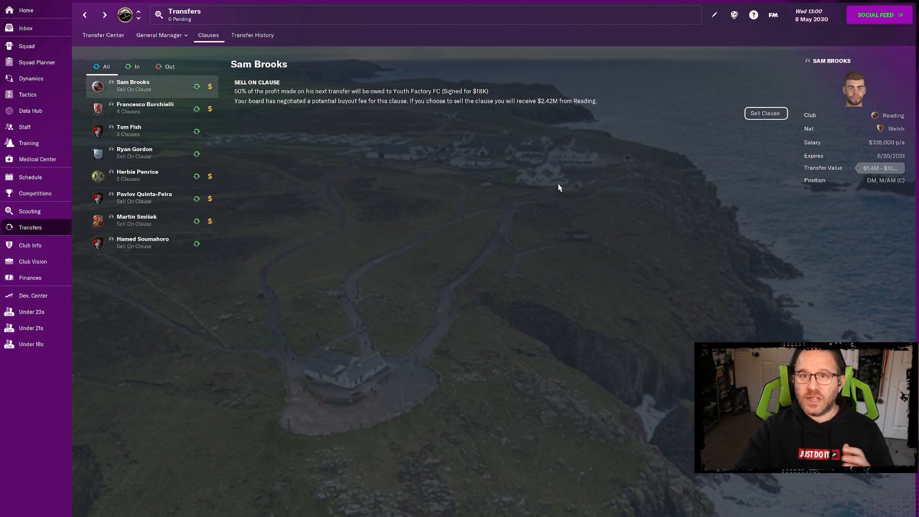
Sell Sam Brooks's sell-on clause to Reading for $2.42M and go to the inbox social feed.
click(765, 113)
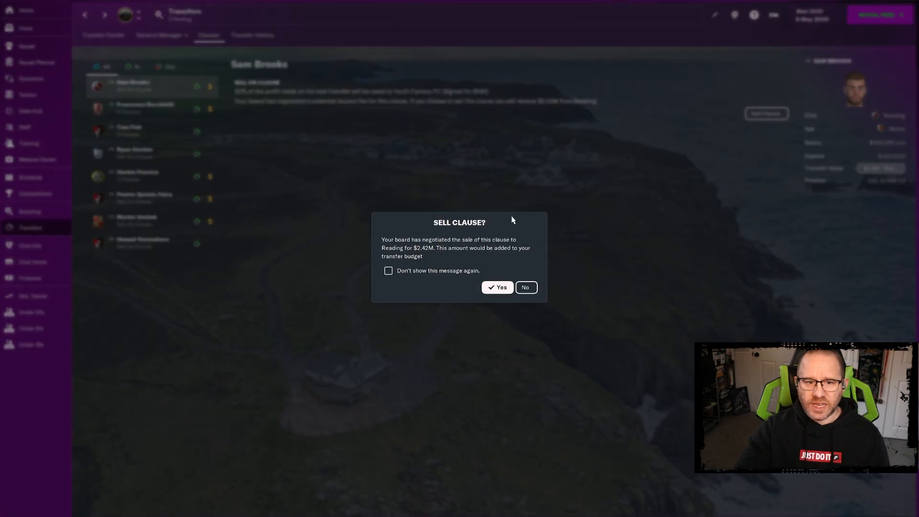
click(497, 288)
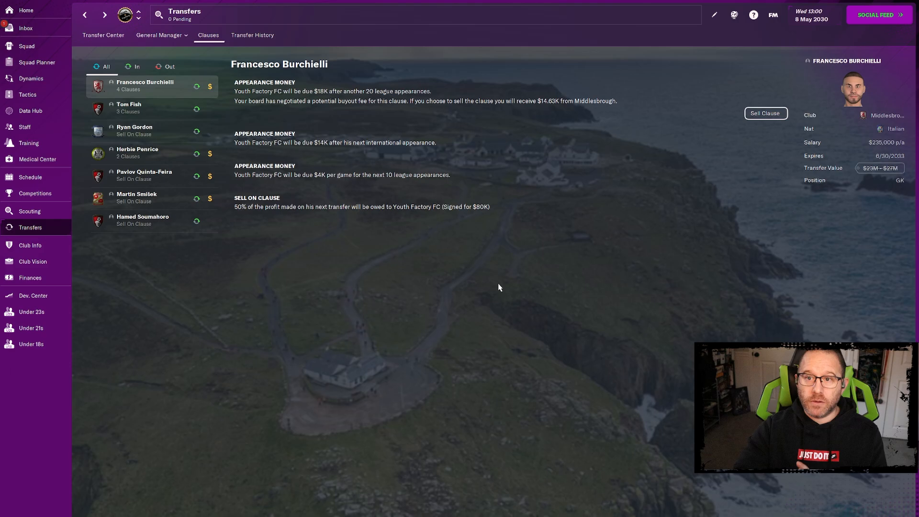
mouse_move(729, 101)
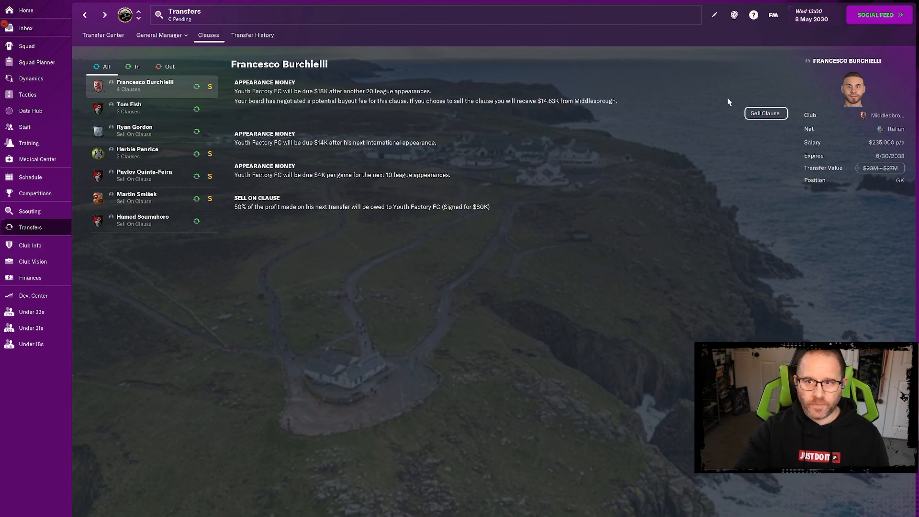
click(874, 14)
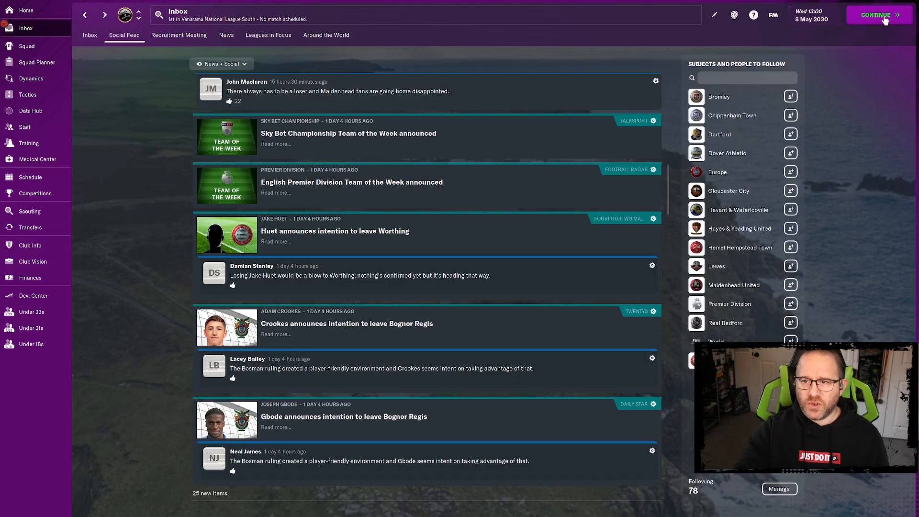
click(876, 14)
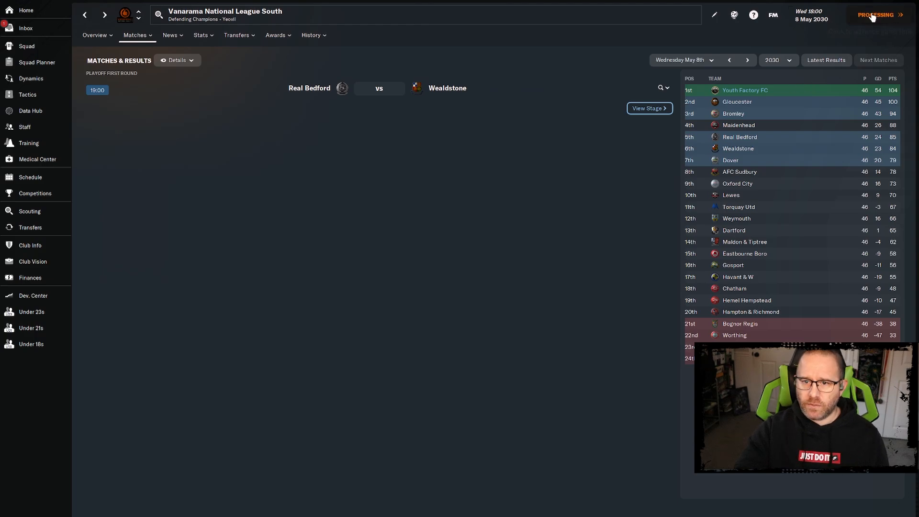
click(875, 14)
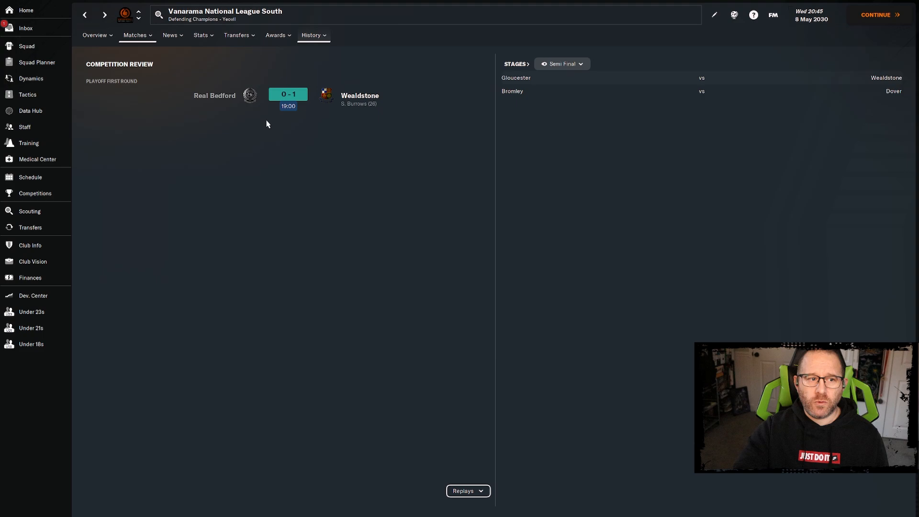
mouse_move(364, 118)
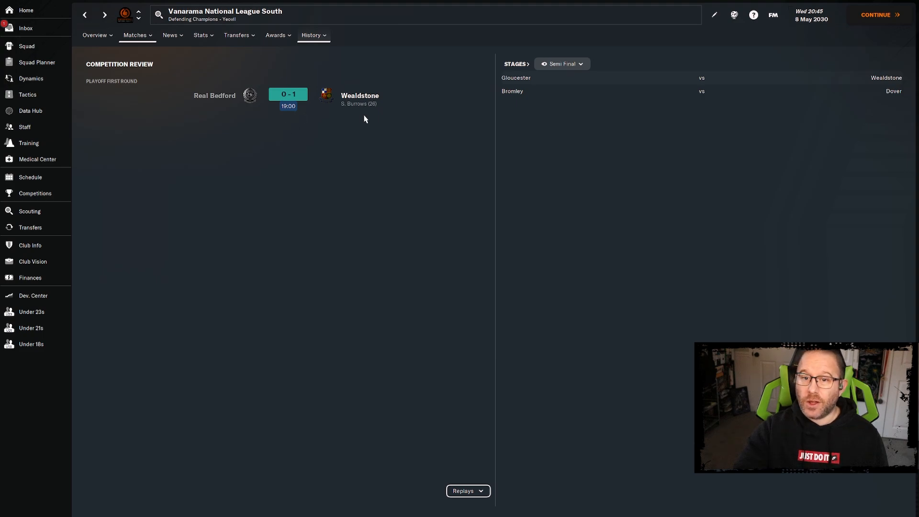
mouse_move(669, 115)
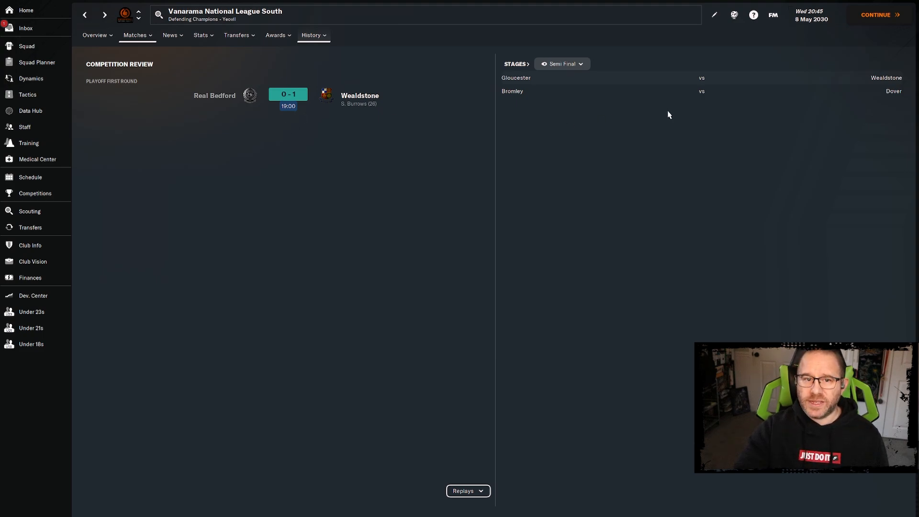
mouse_move(866, 87)
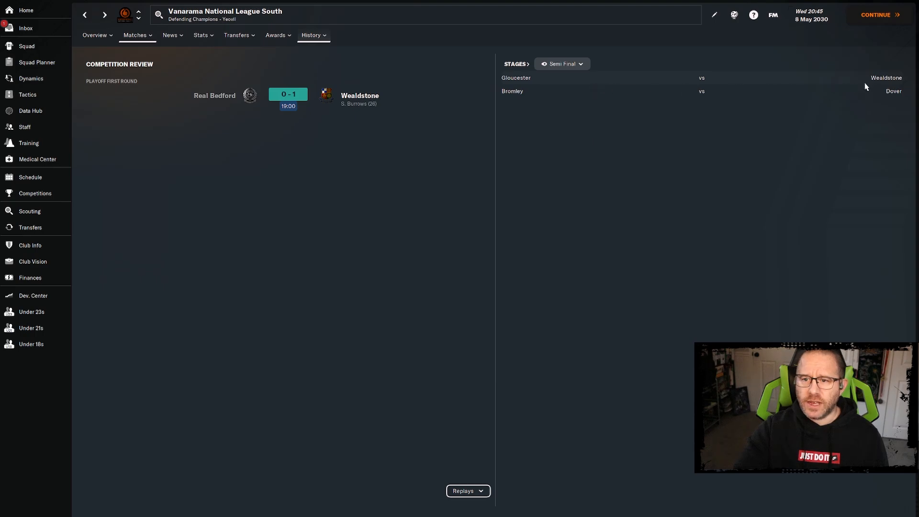
mouse_move(620, 244)
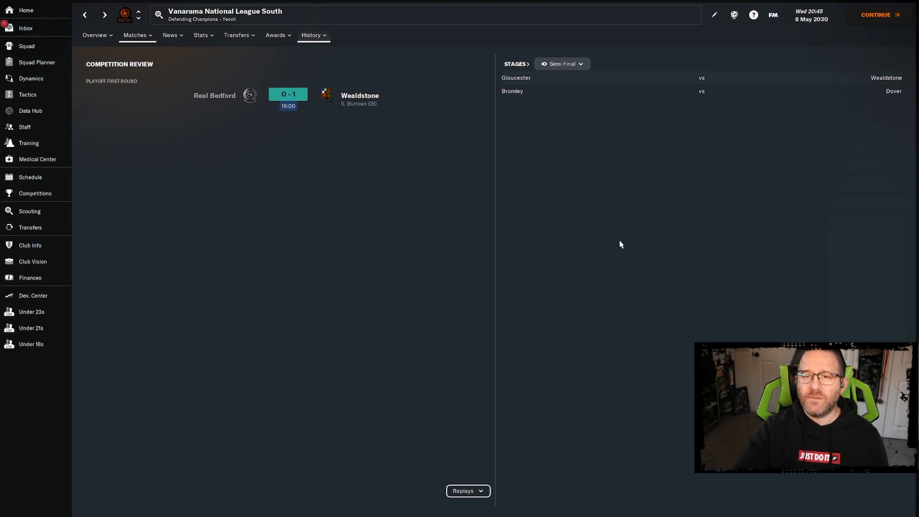
View the finances summary now showing an $11,961,720 balance and $15,742,120 transfer budget.
click(30, 278)
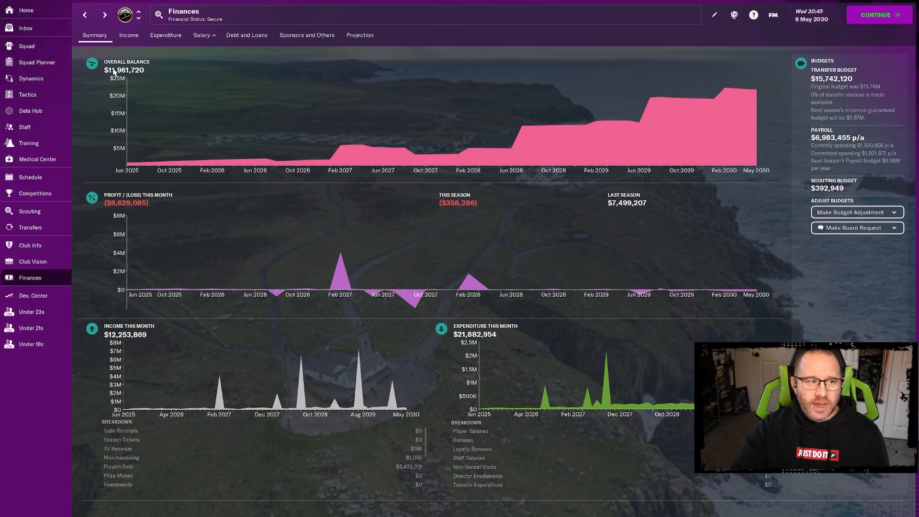
mouse_move(468, 213)
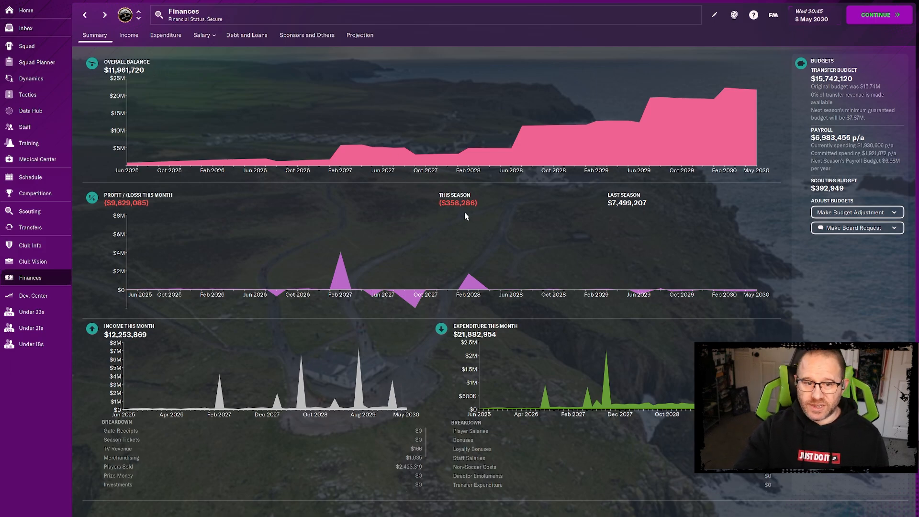
mouse_move(465, 213)
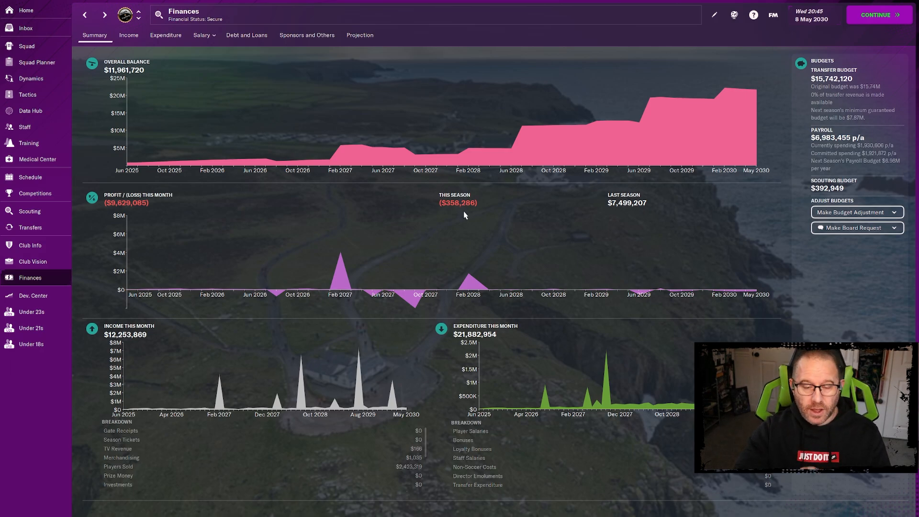
mouse_move(458, 207)
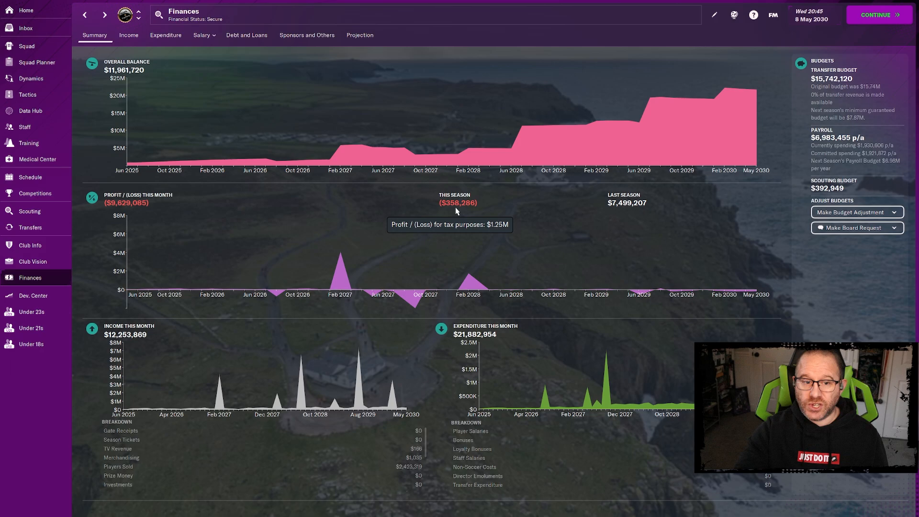
mouse_move(453, 211)
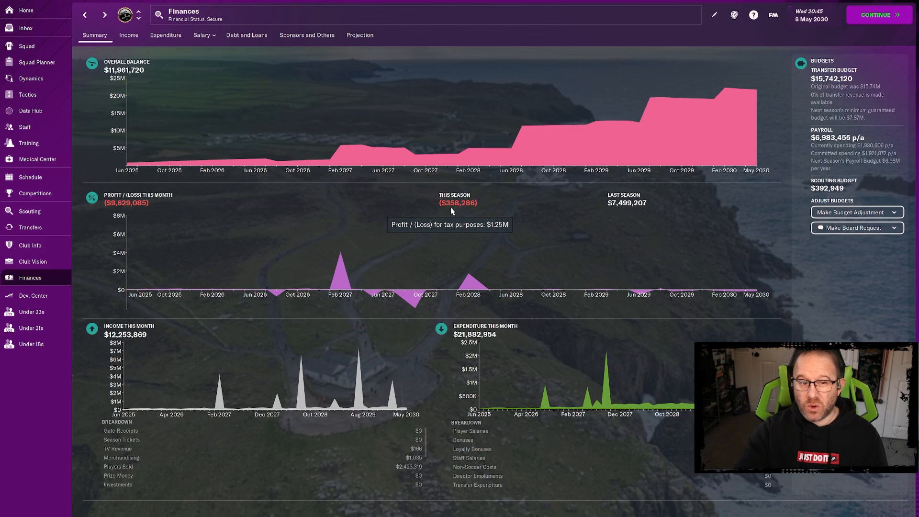
mouse_move(465, 212)
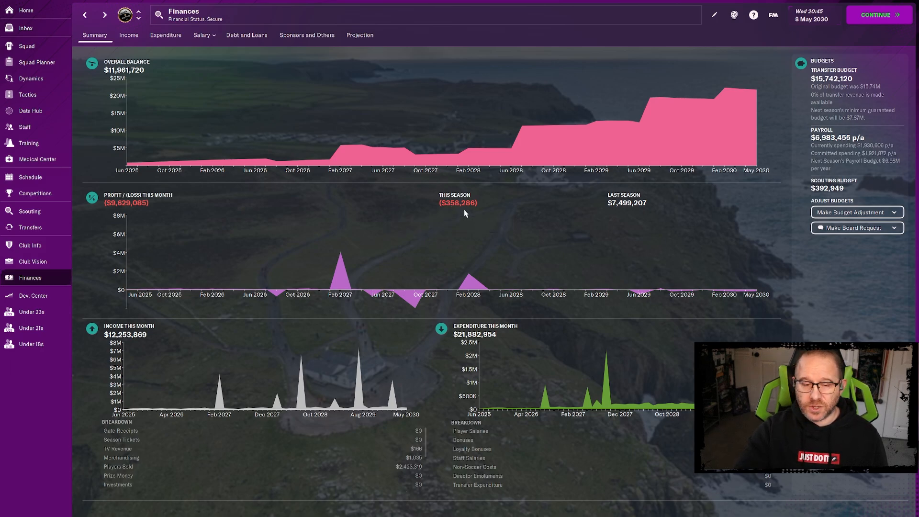
mouse_move(464, 206)
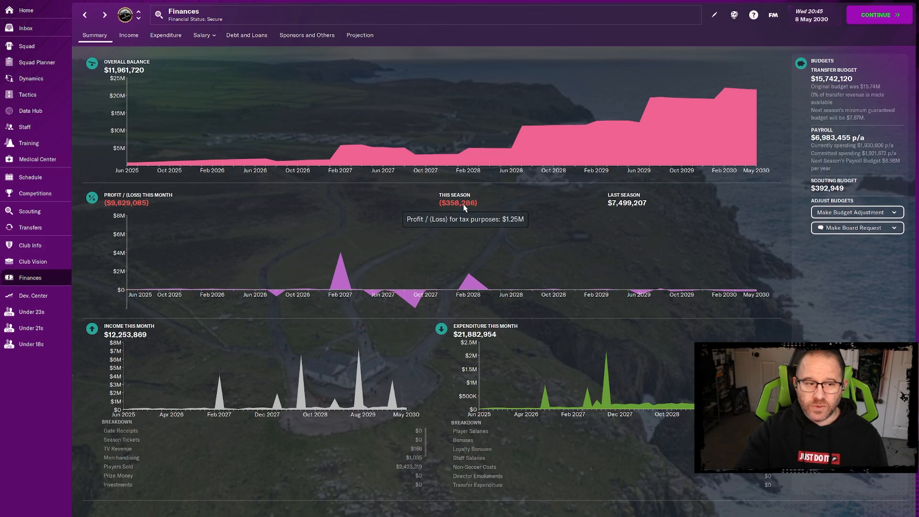
mouse_move(45, 207)
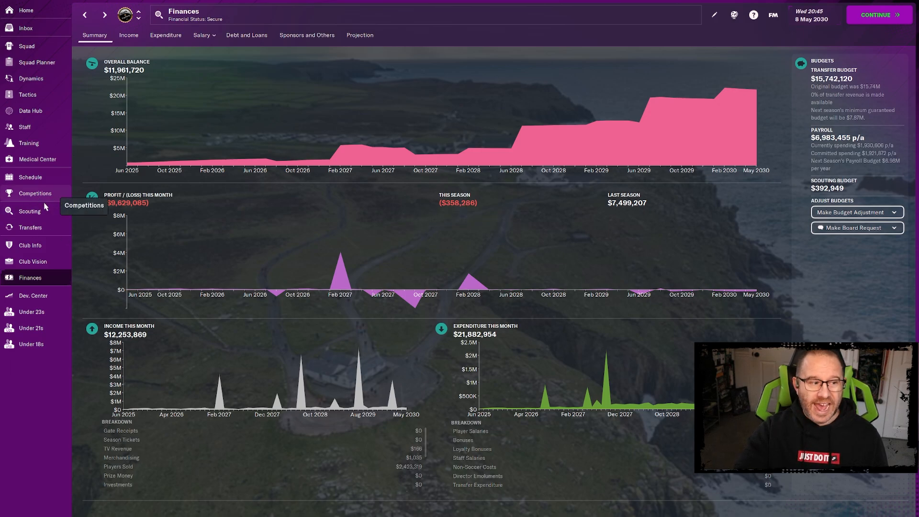
Check Martin Smíšek's $200K sell-on clause offer, then return to the finances summary.
click(29, 228)
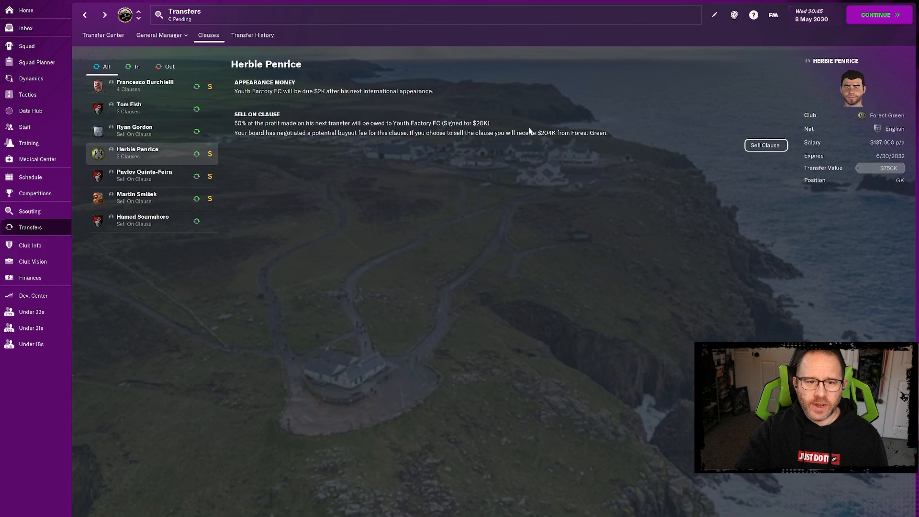
mouse_move(766, 145)
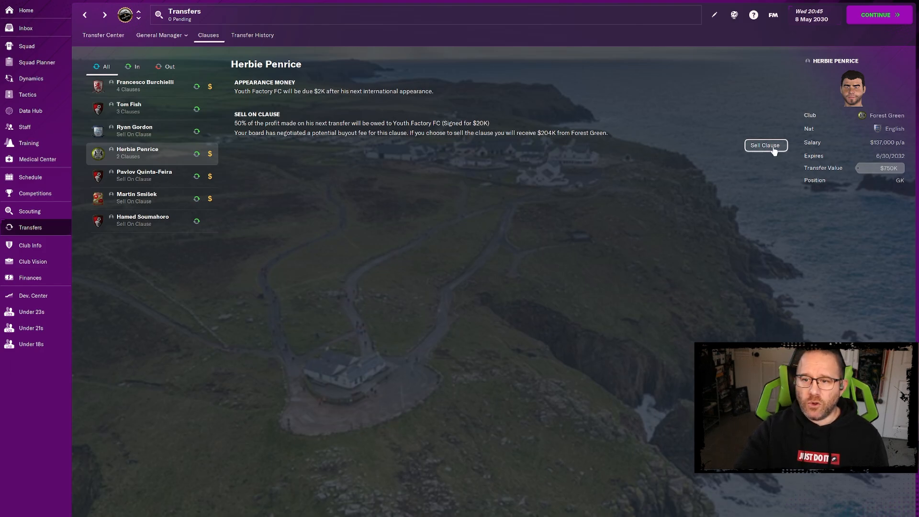
mouse_move(808, 77)
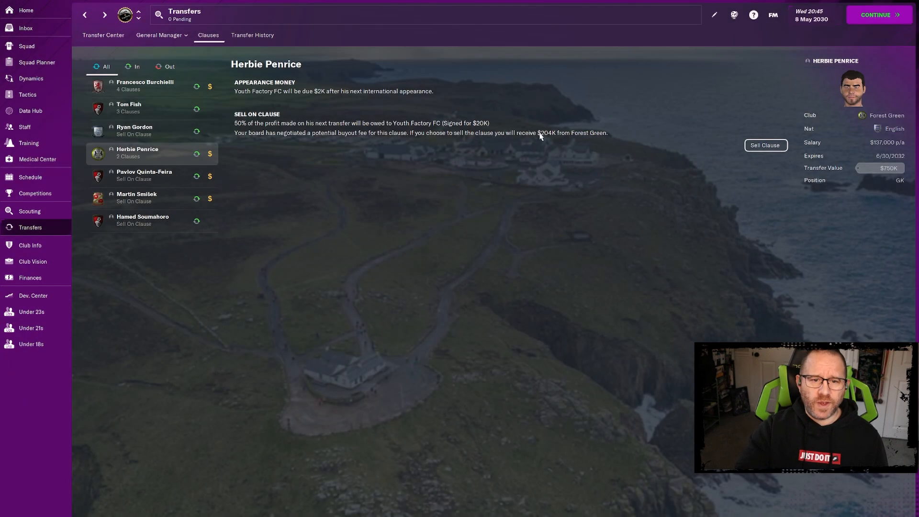
click(136, 198)
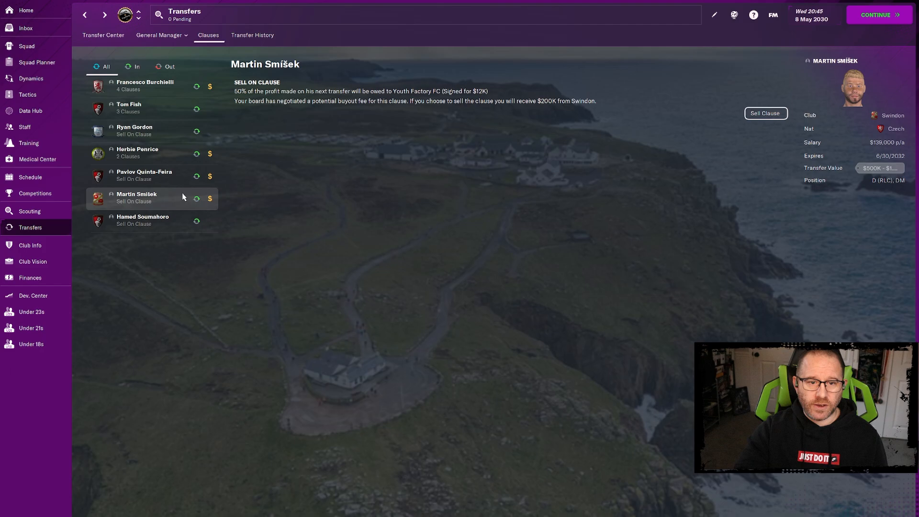
mouse_move(594, 148)
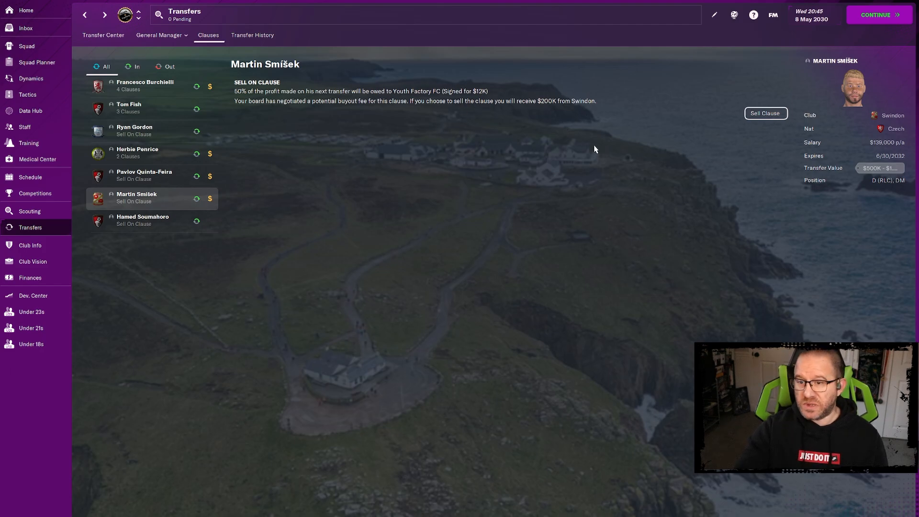
mouse_move(620, 155)
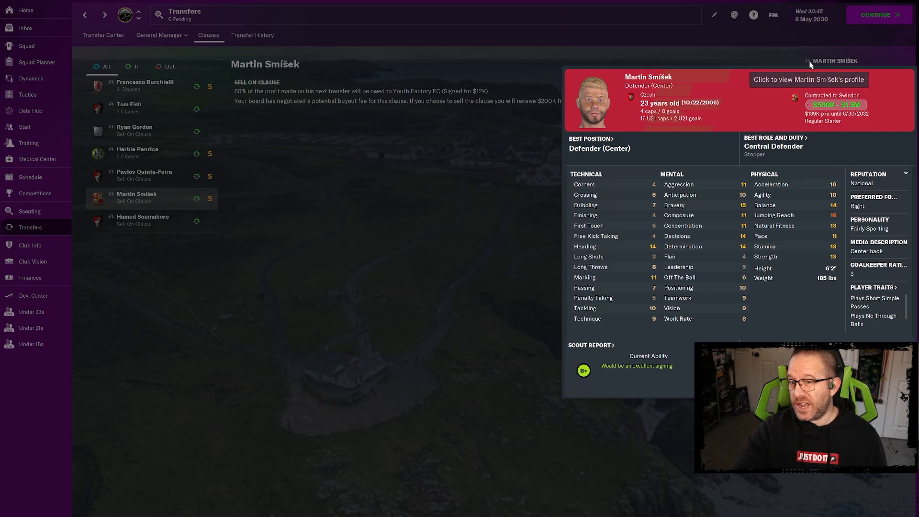
mouse_move(810, 65)
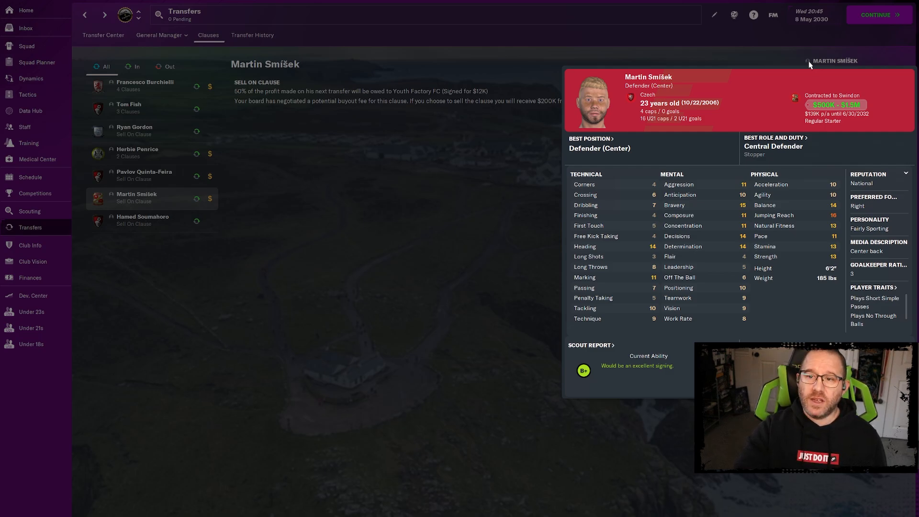
mouse_move(246, 96)
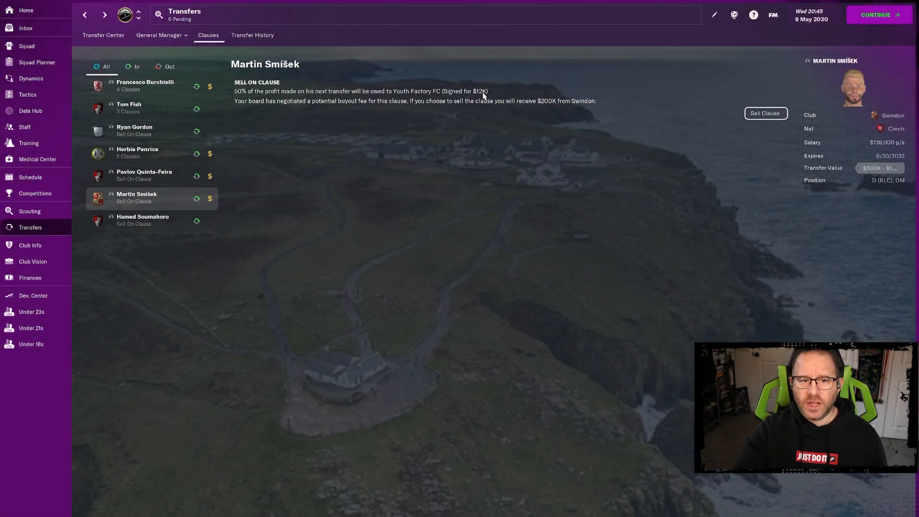
mouse_move(524, 165)
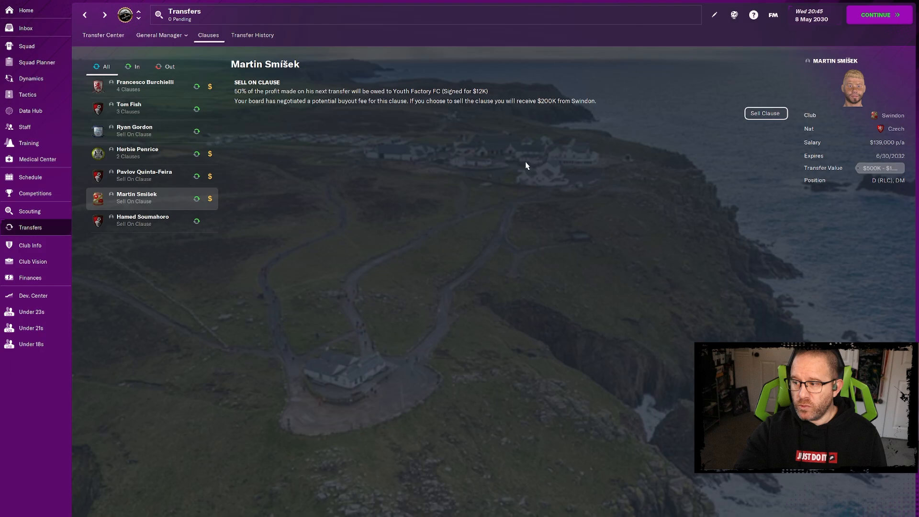
mouse_move(554, 171)
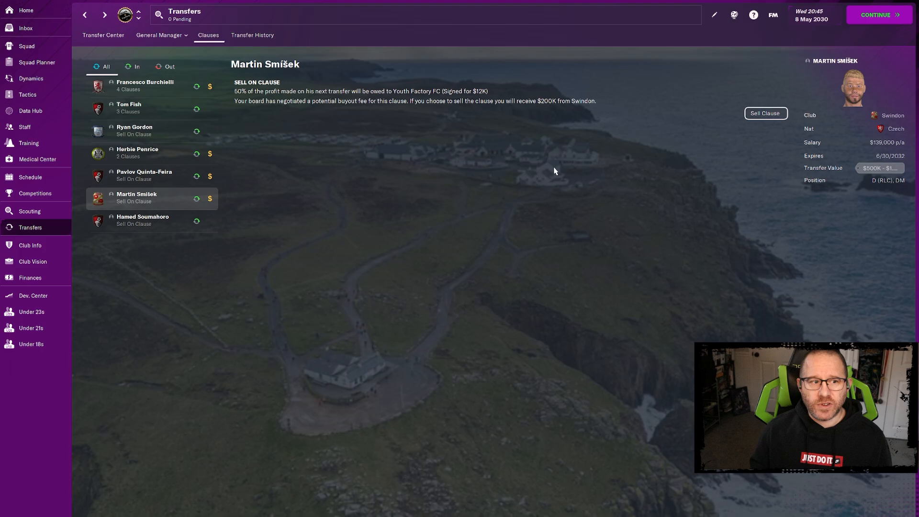
mouse_move(460, 69)
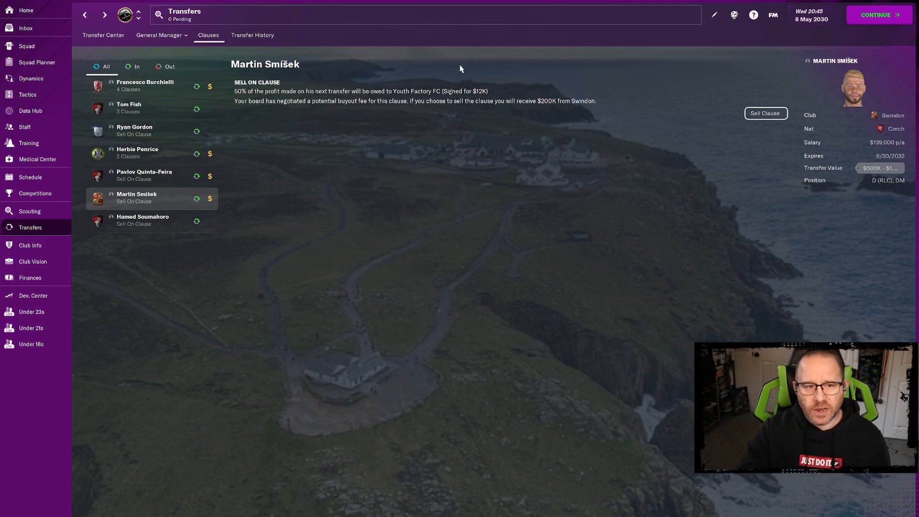
click(29, 278)
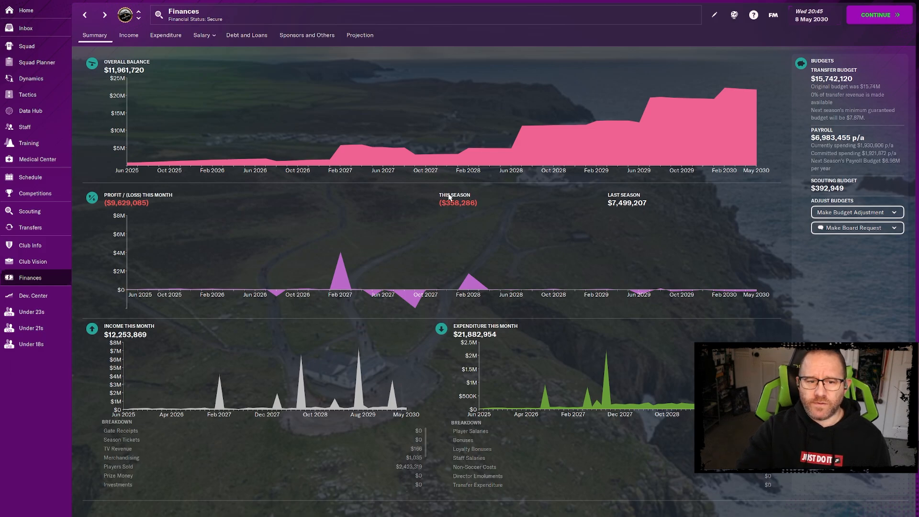
mouse_move(483, 197)
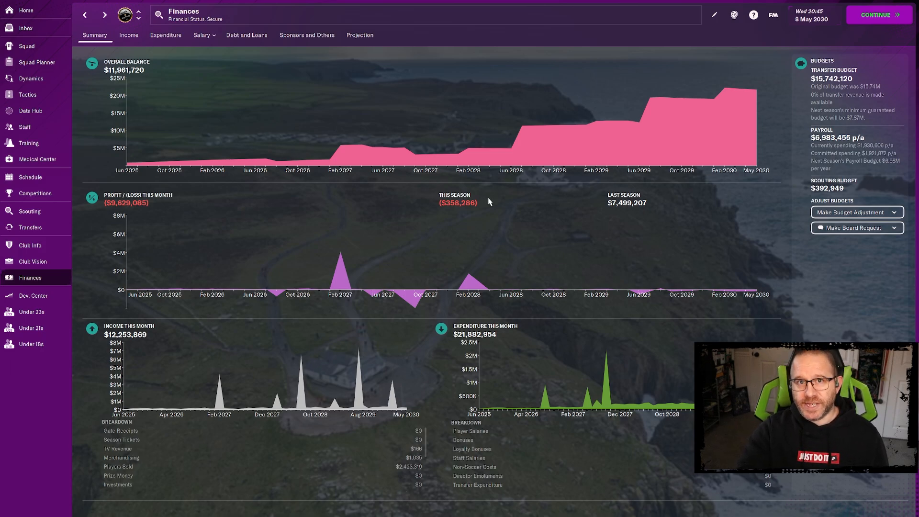
mouse_move(490, 110)
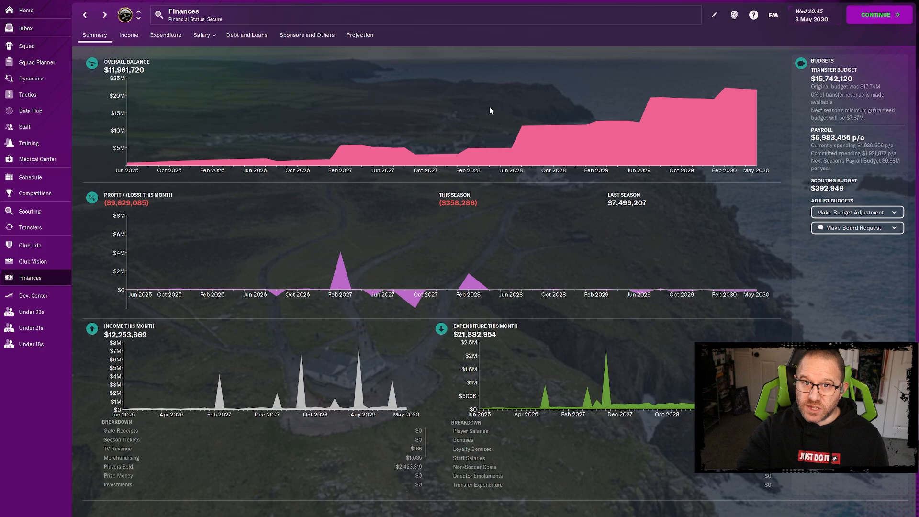
mouse_move(487, 110)
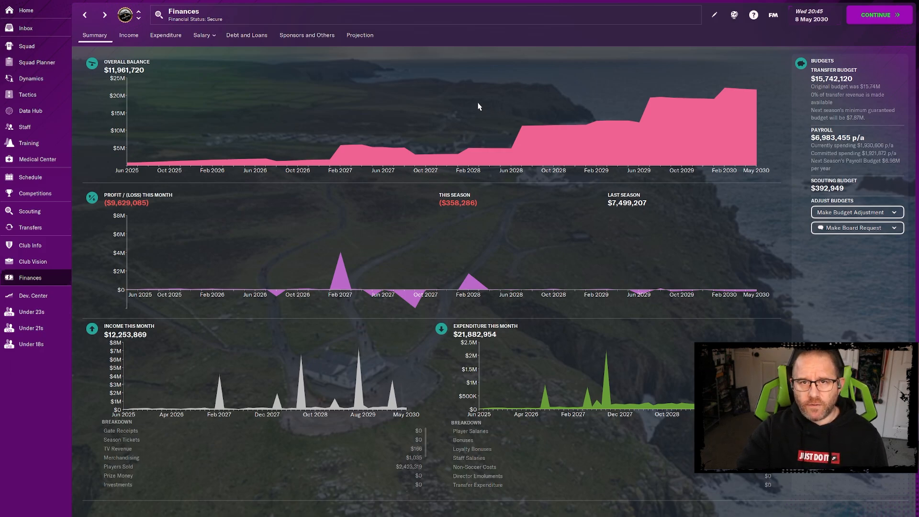
mouse_move(107, 70)
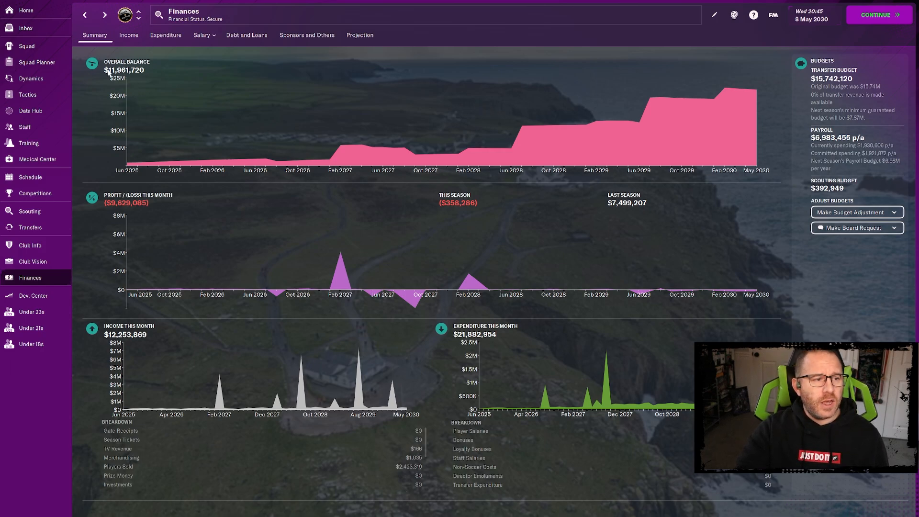
mouse_move(173, 75)
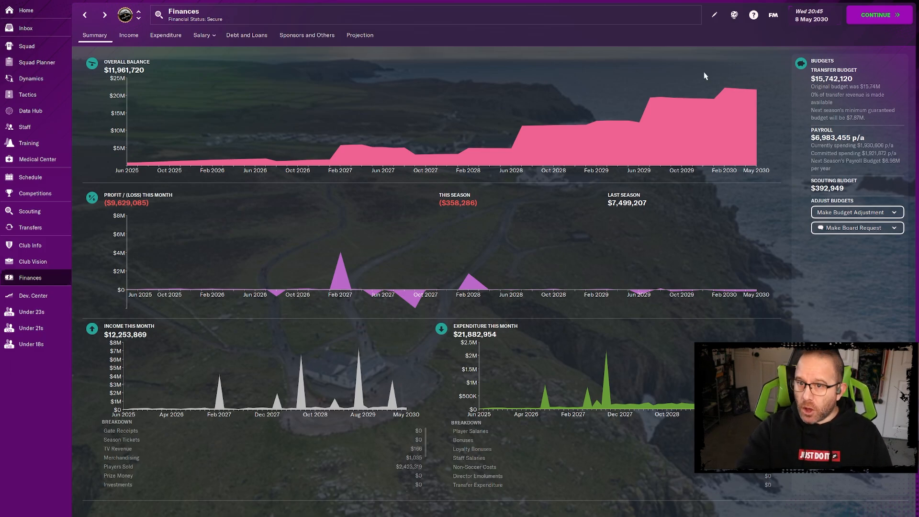
mouse_move(638, 96)
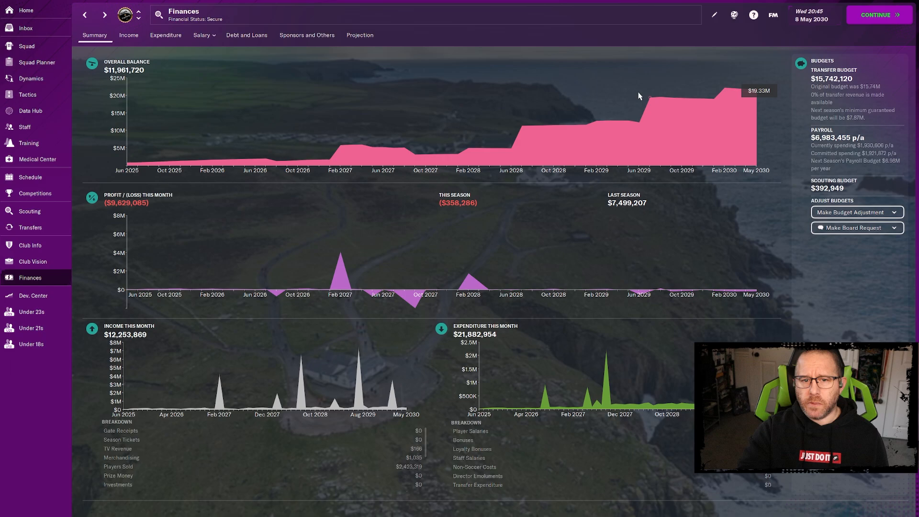
mouse_move(256, 90)
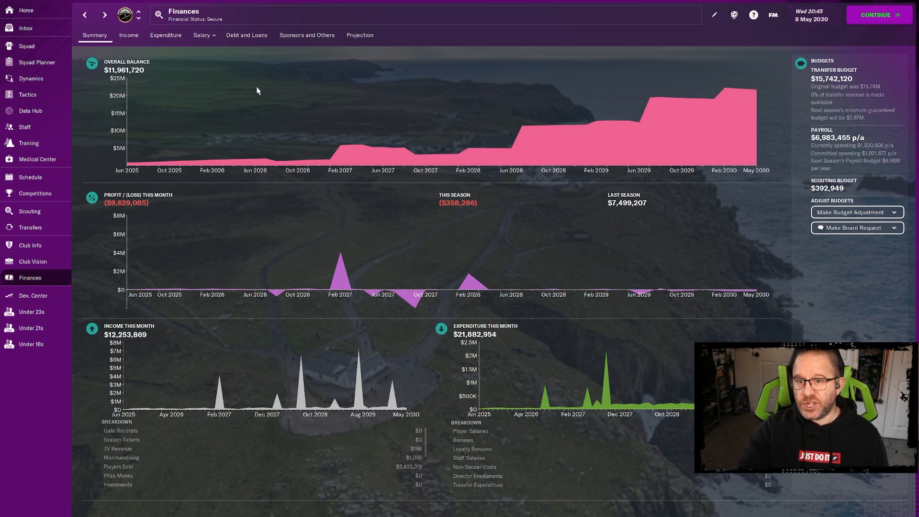
mouse_move(359, 93)
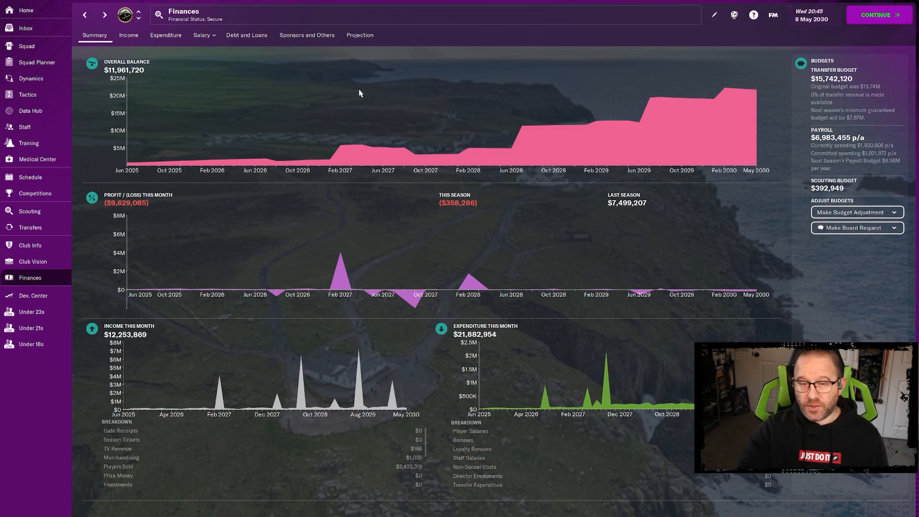
mouse_move(301, 114)
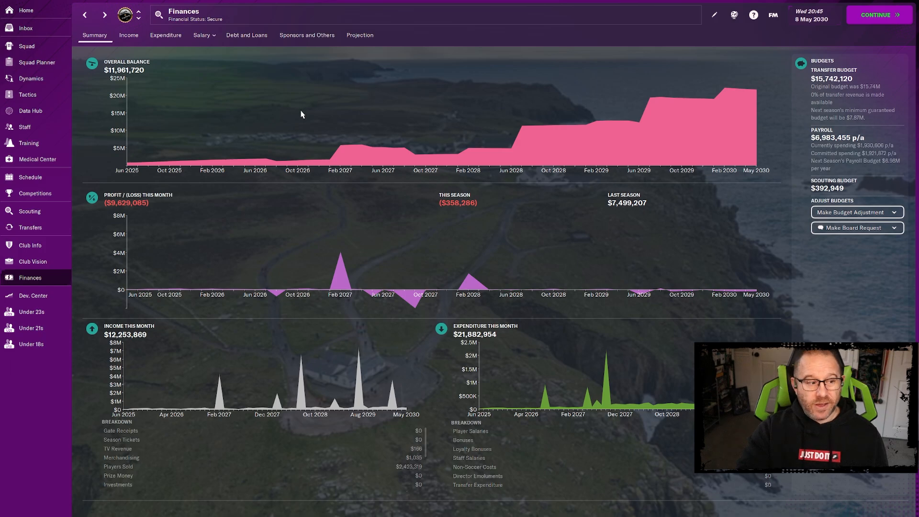
mouse_move(30, 246)
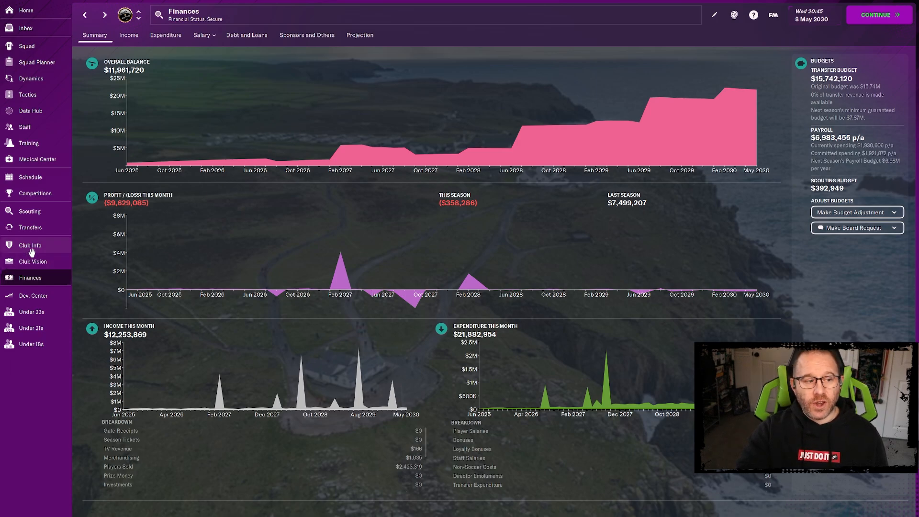
View Youth Factory FC's club profile with Bickland Park, staff leaders and recent fixtures.
click(30, 245)
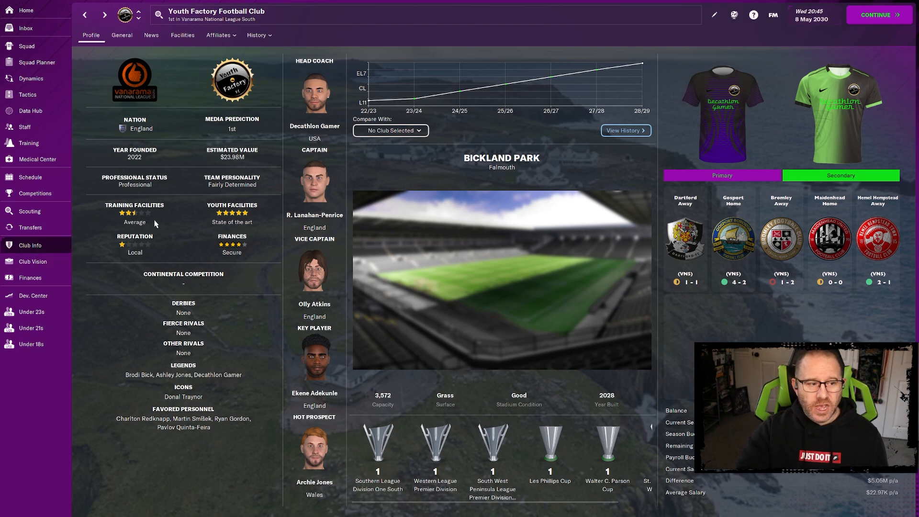
mouse_move(135, 220)
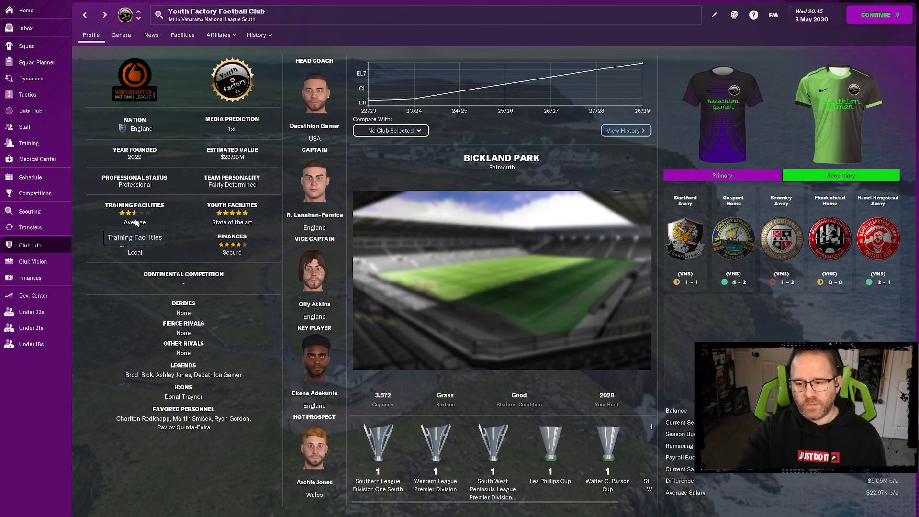
mouse_move(135, 223)
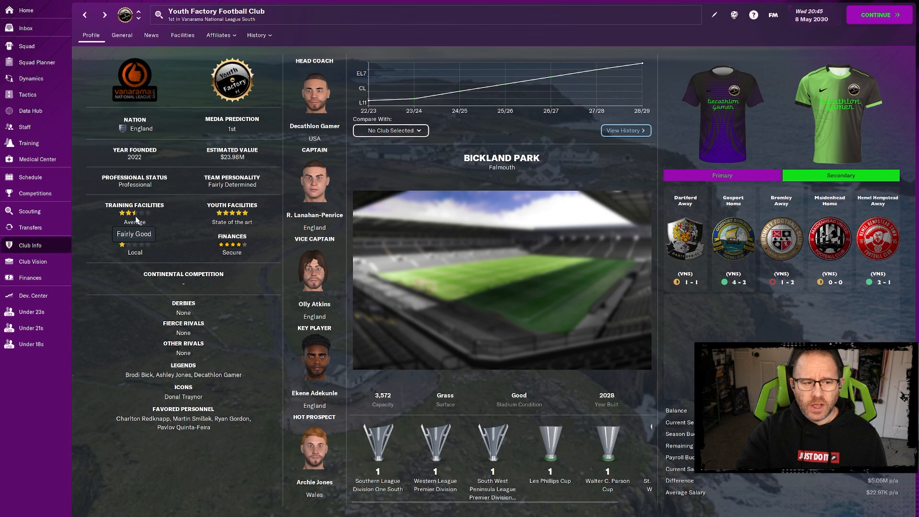
mouse_move(97, 347)
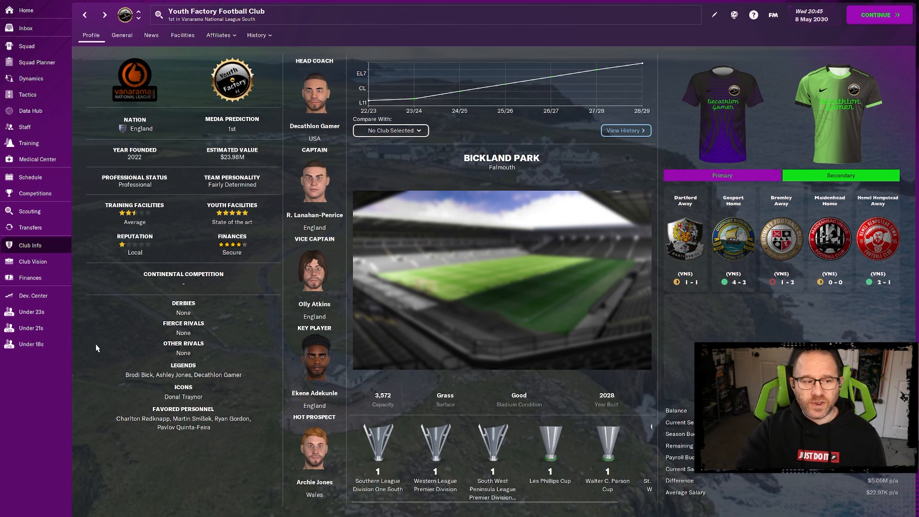
mouse_move(100, 353)
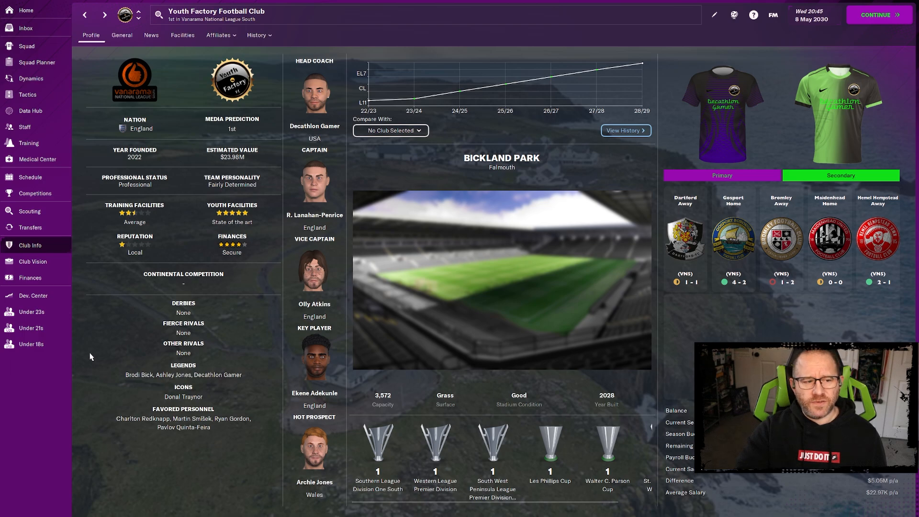
mouse_move(239, 248)
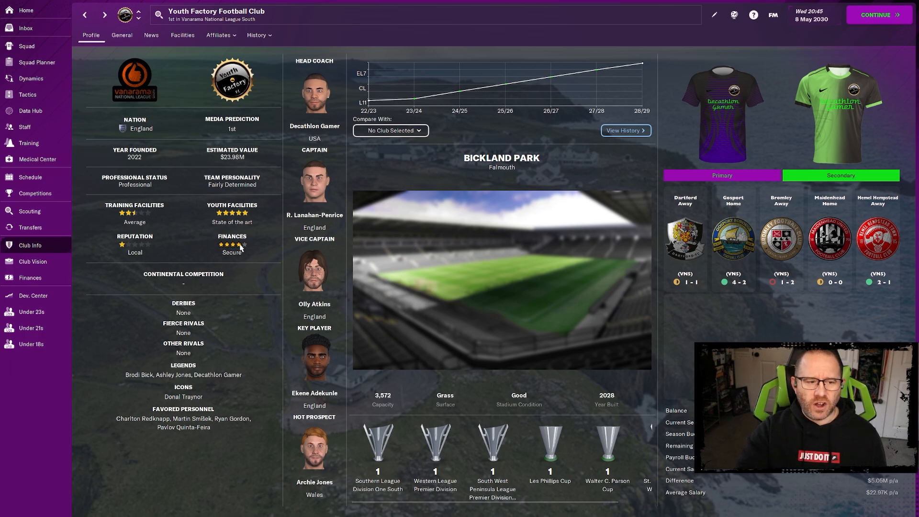
mouse_move(233, 247)
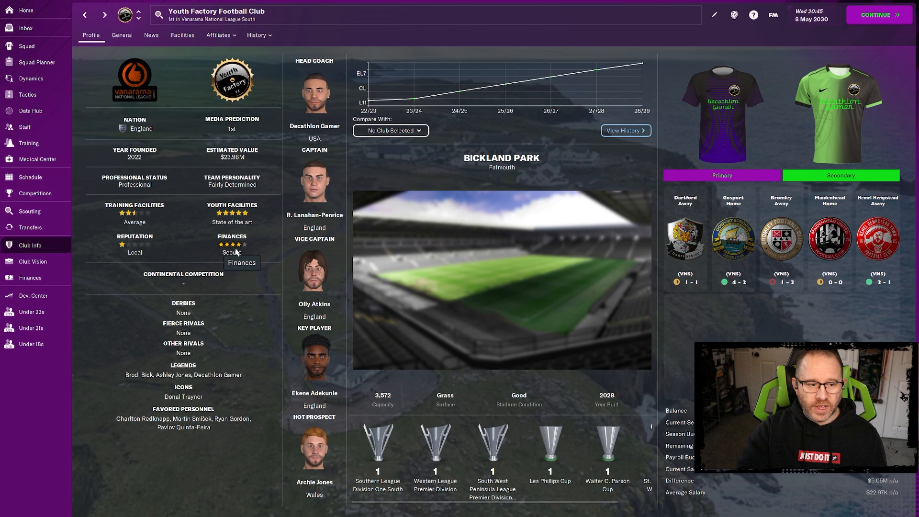
mouse_move(123, 238)
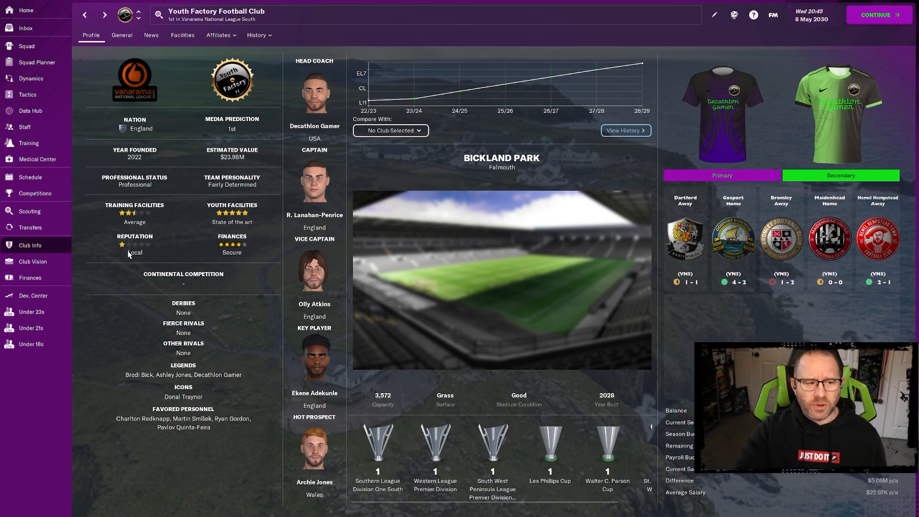
mouse_move(132, 260)
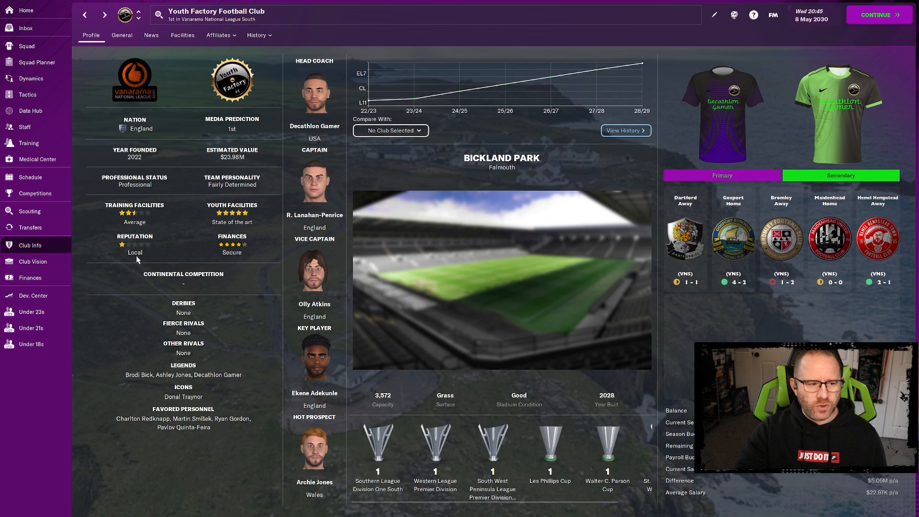
mouse_move(96, 407)
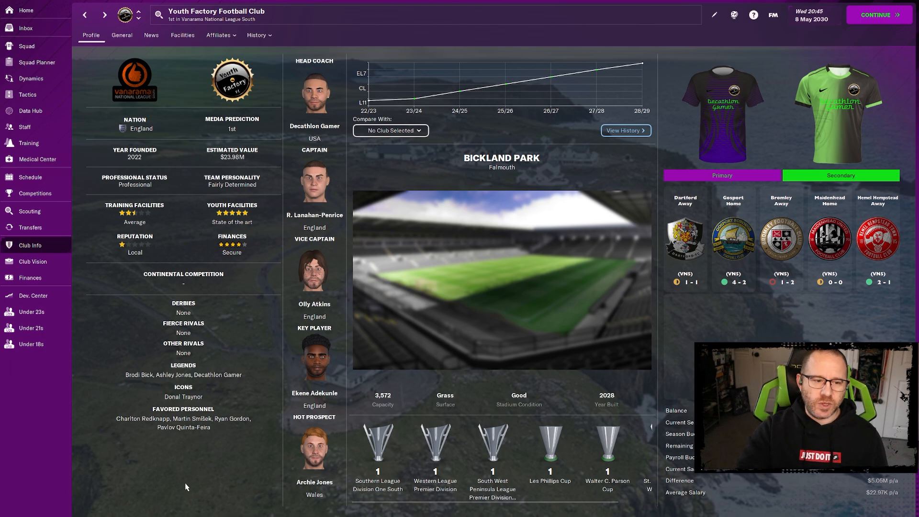
mouse_move(181, 492)
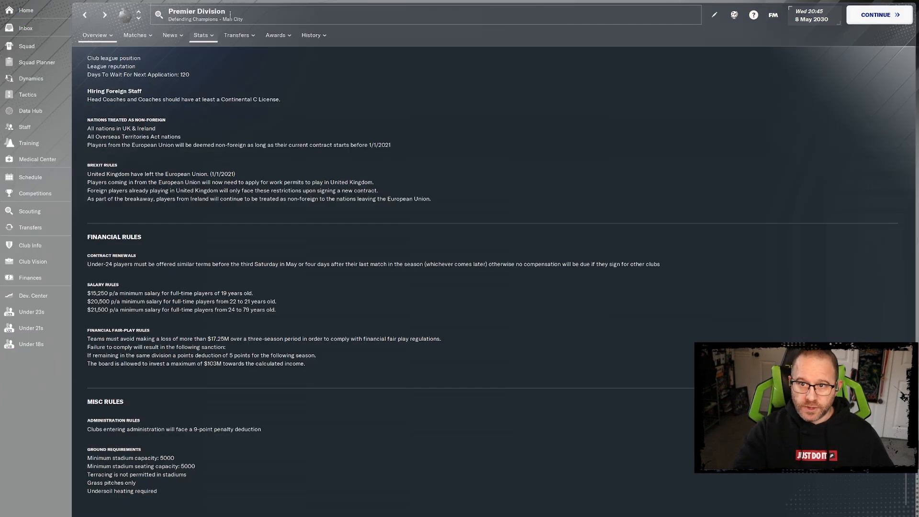
mouse_move(143, 440)
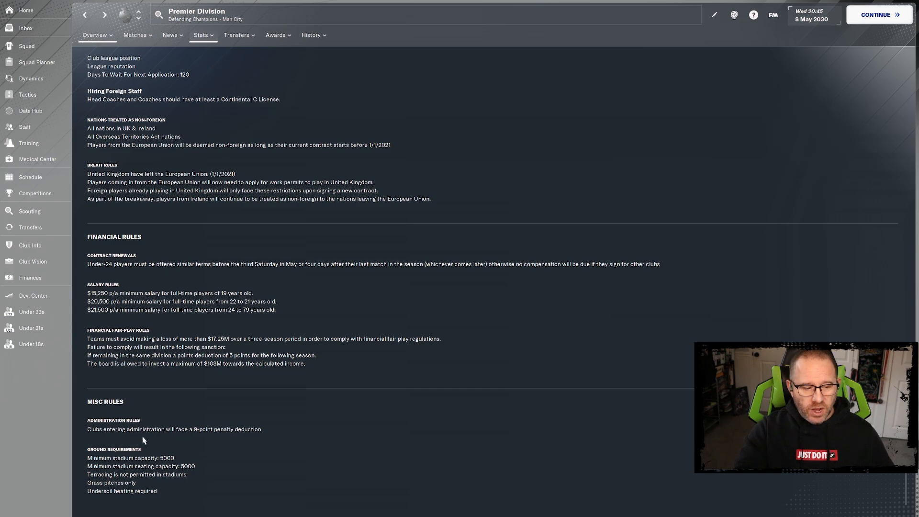
mouse_move(96, 462)
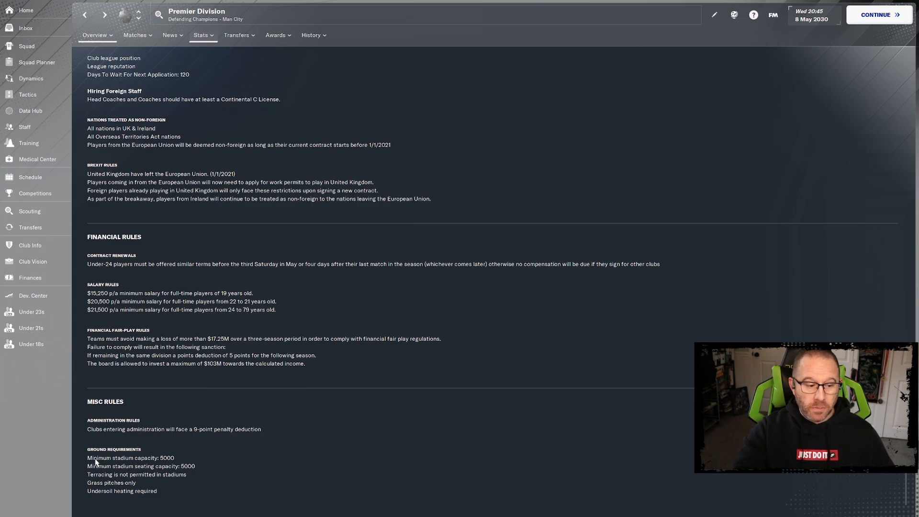
mouse_move(144, 478)
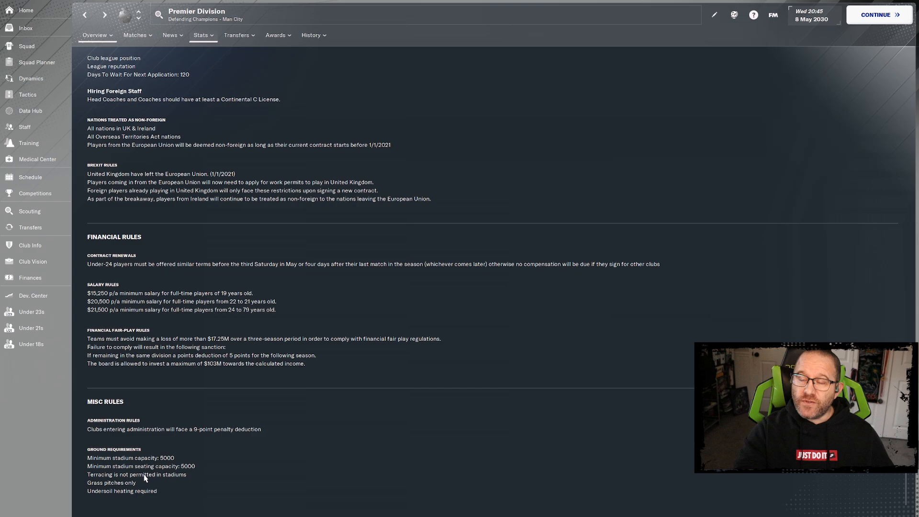
mouse_move(135, 475)
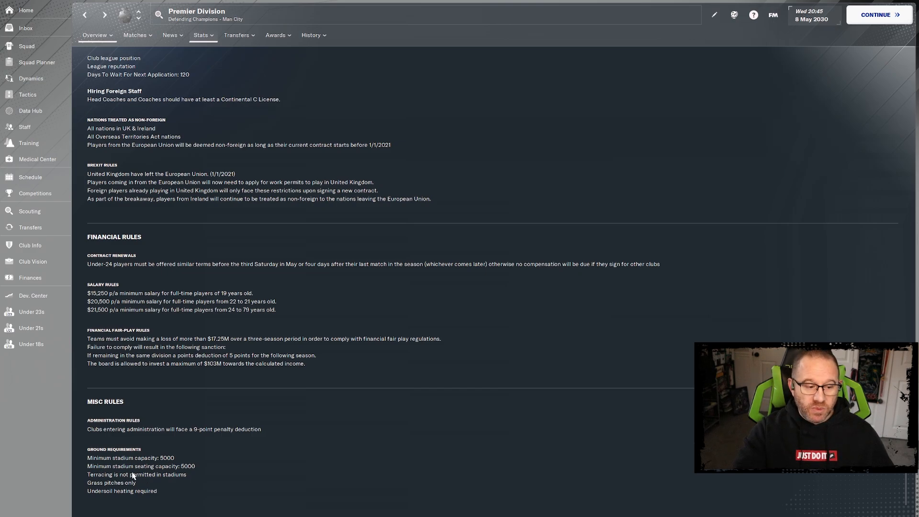
mouse_move(184, 474)
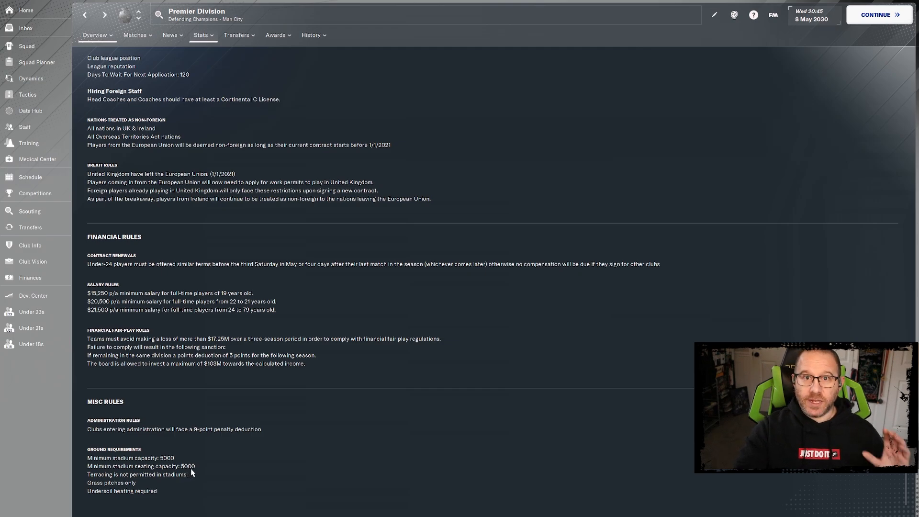
mouse_move(189, 477)
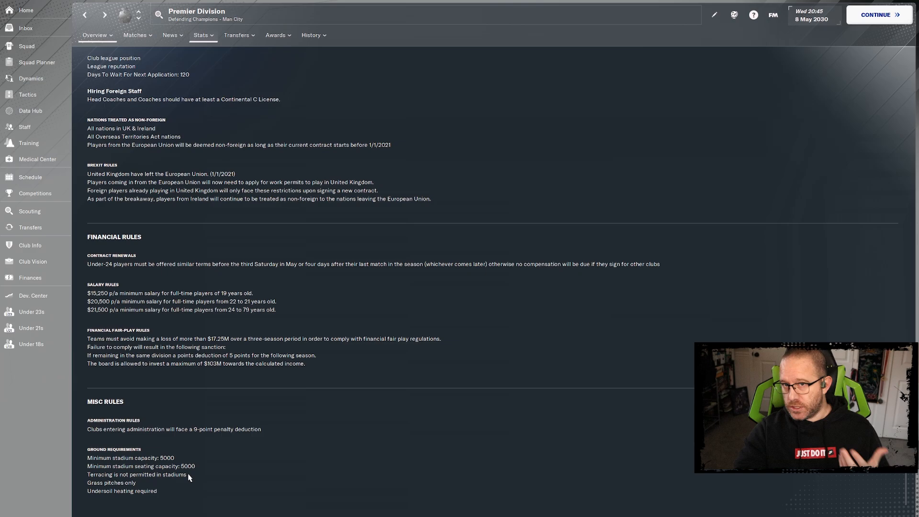
mouse_move(257, 487)
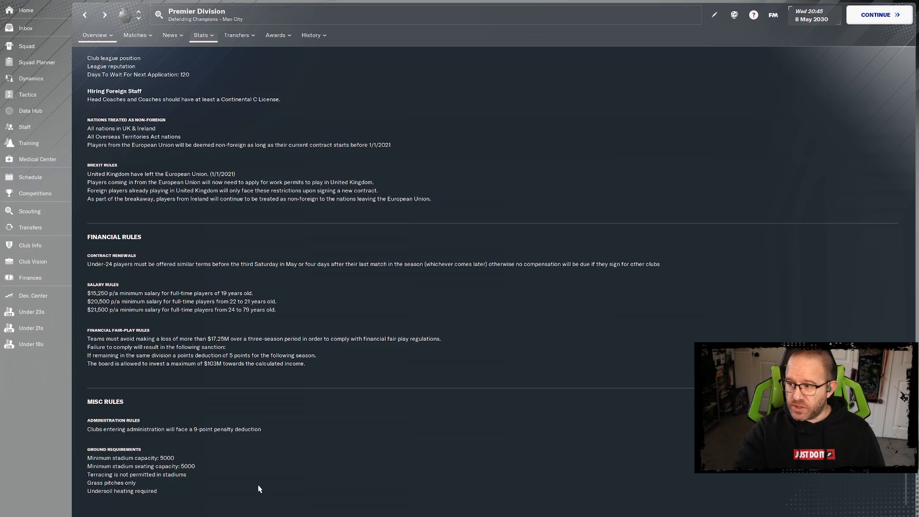
mouse_move(380, 228)
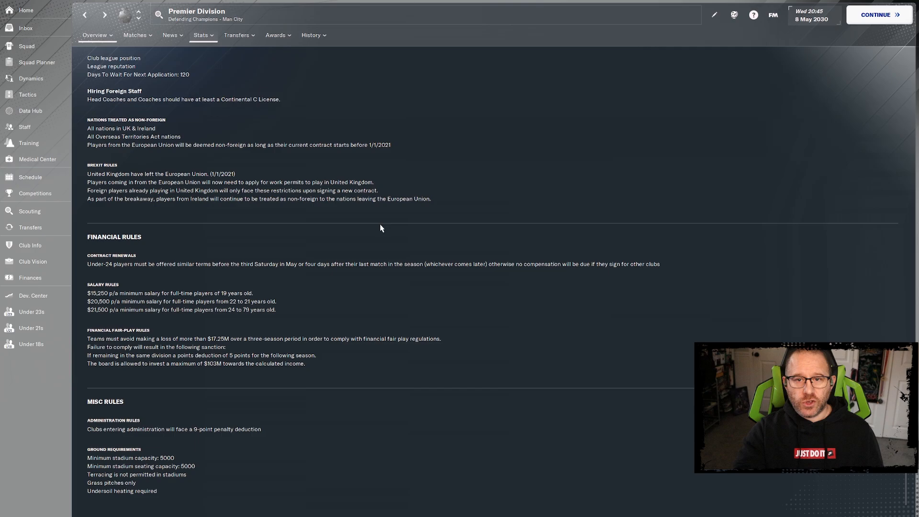
mouse_move(139, 15)
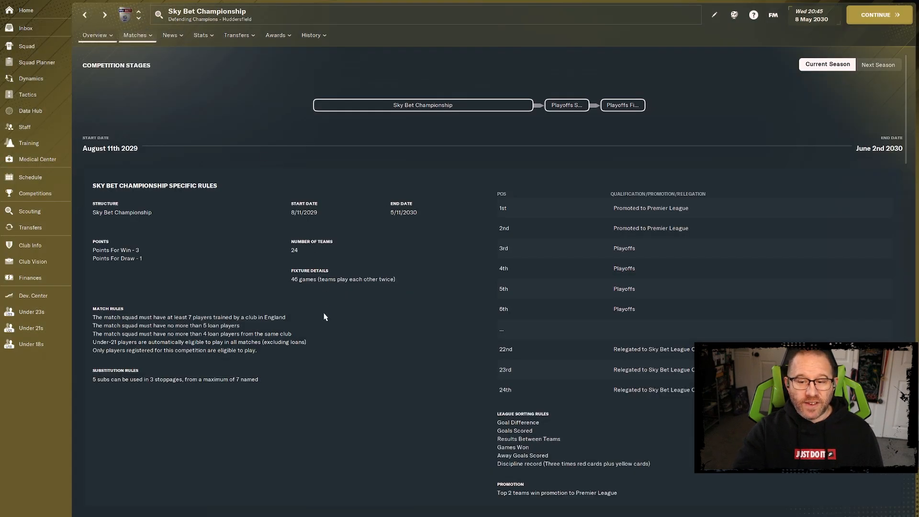
Step through the League One and League Two rules to reach the Vanarama National League rules.
scroll(down, 3)
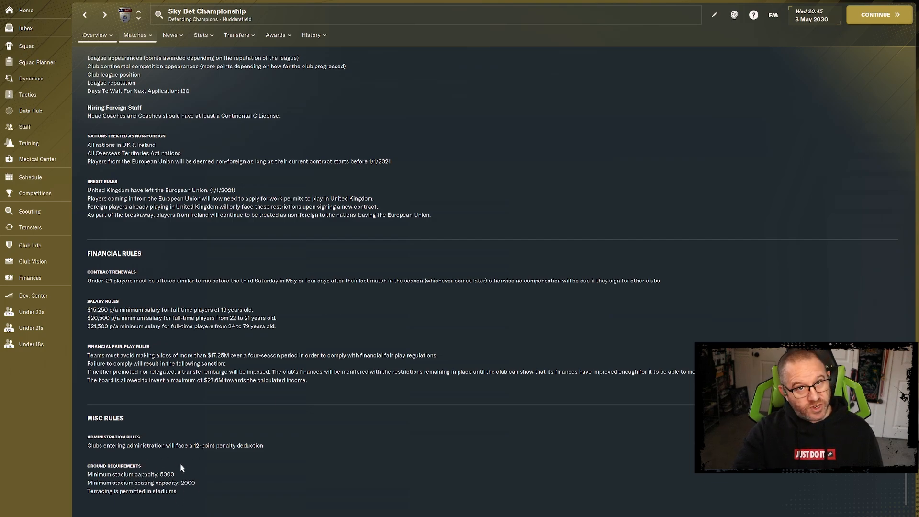
mouse_move(221, 246)
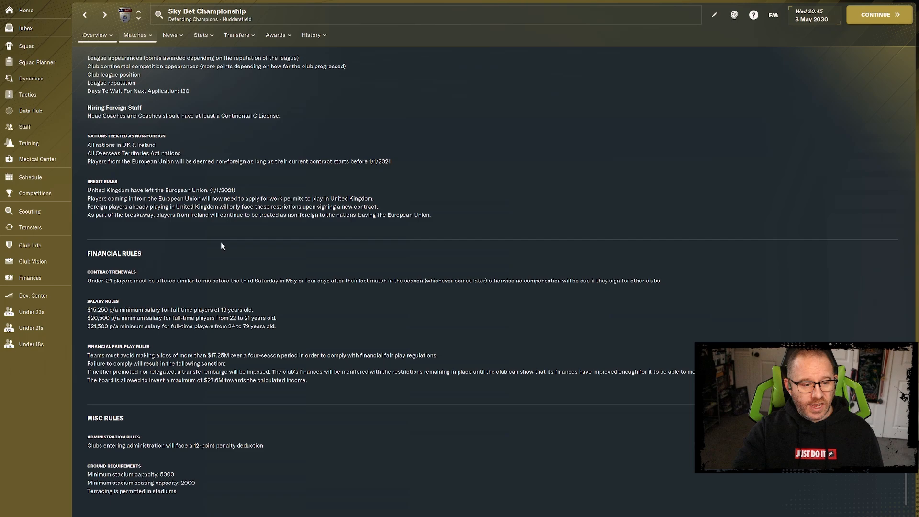
mouse_move(139, 14)
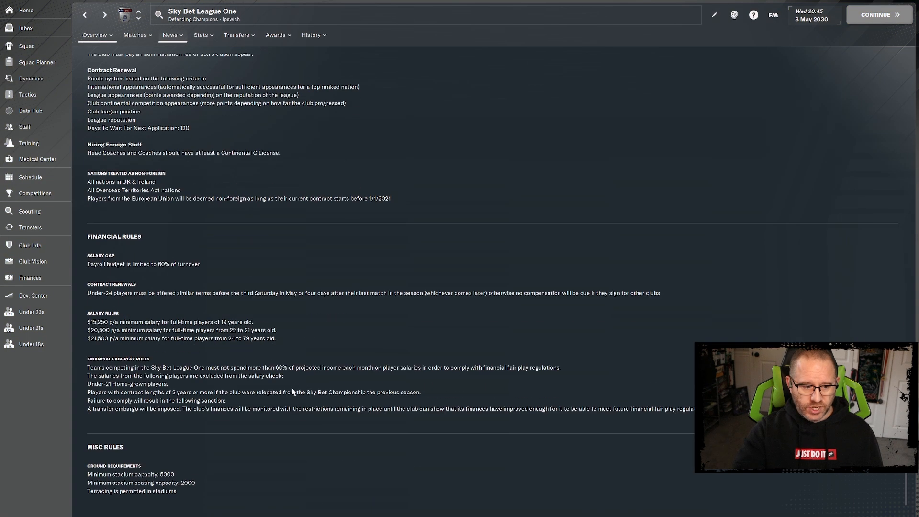
mouse_move(200, 492)
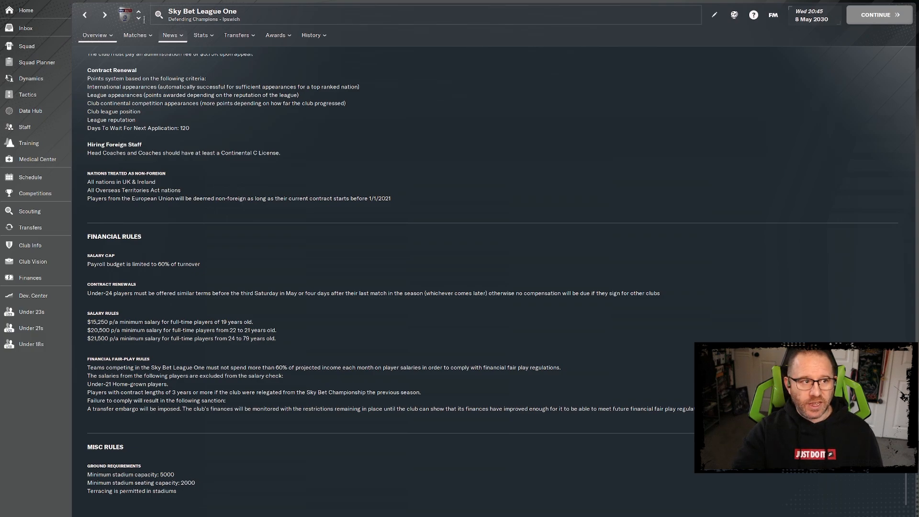
click(105, 14)
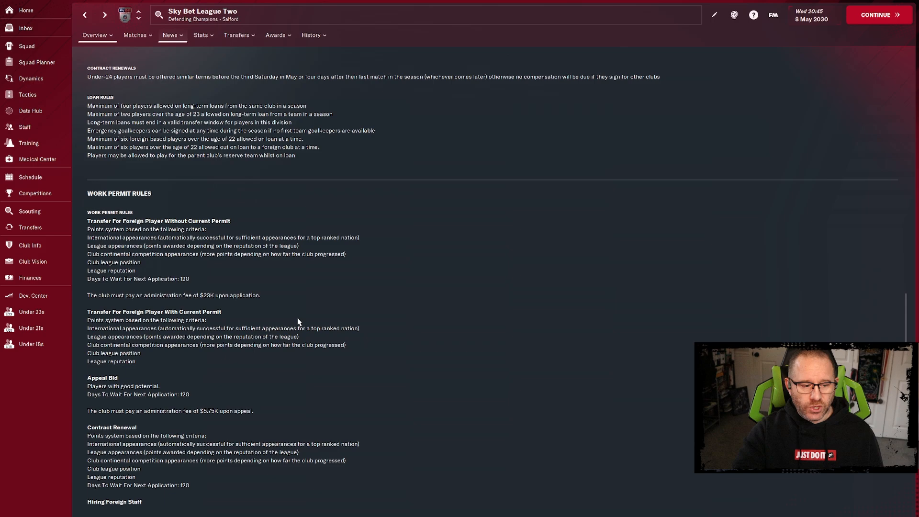
scroll(down, 3)
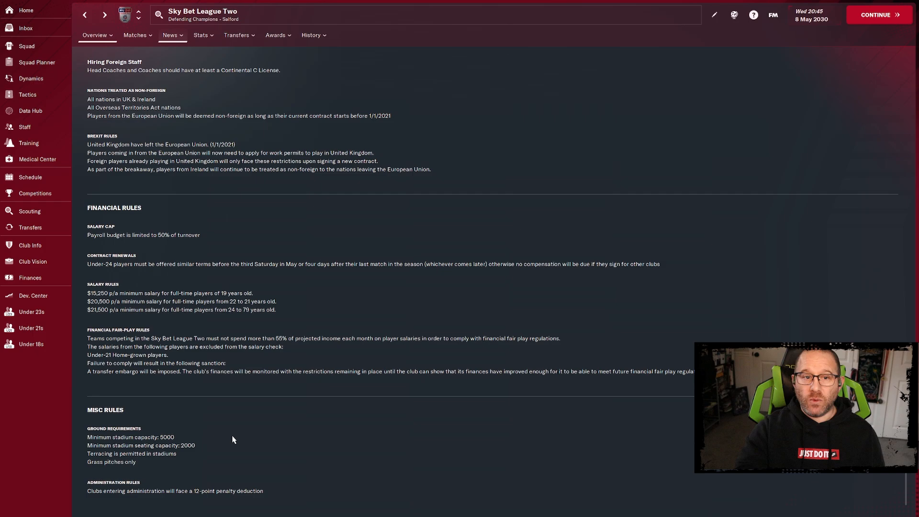
mouse_move(188, 271)
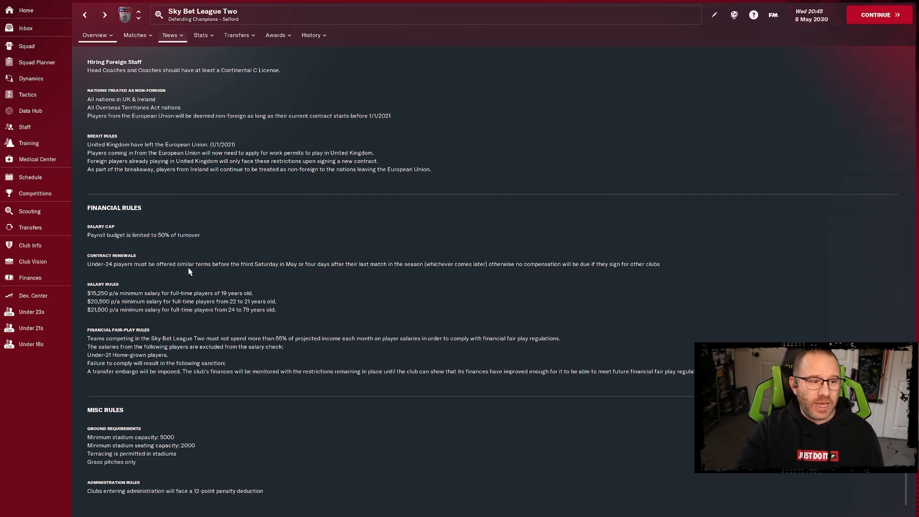
click(105, 14)
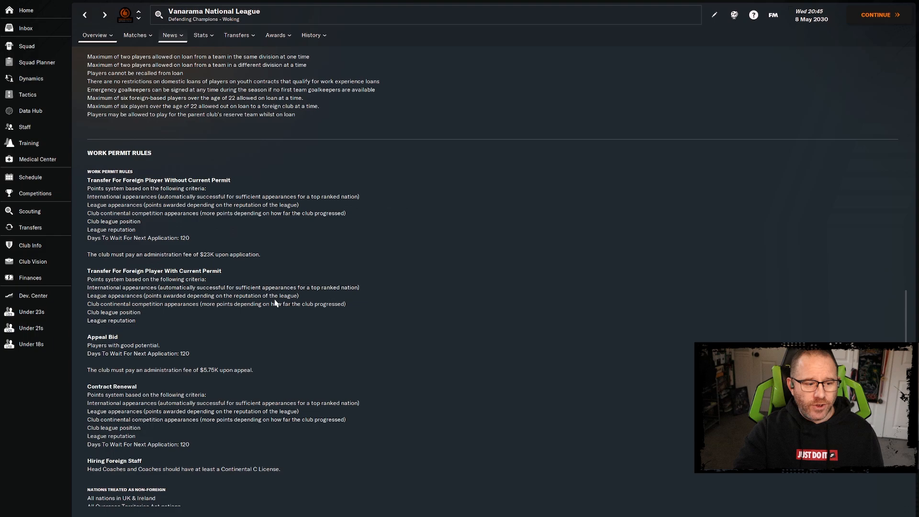
scroll(down, 3)
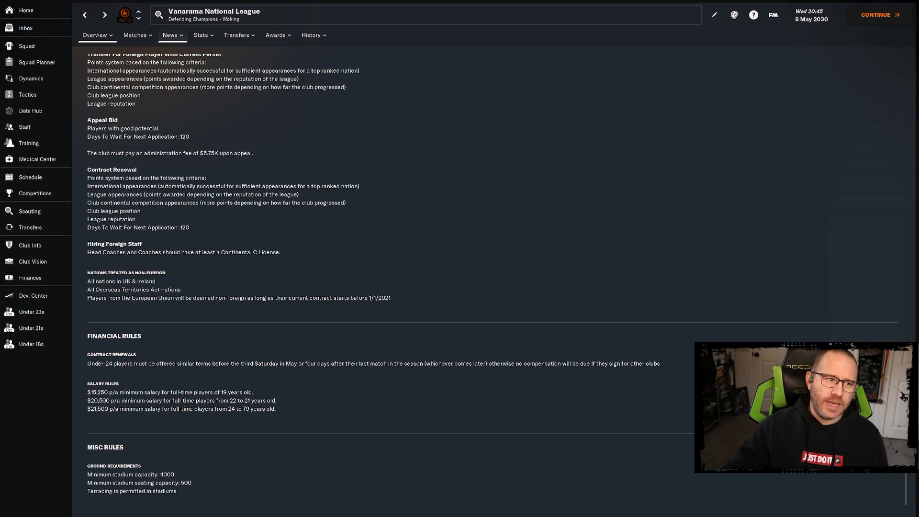
mouse_move(30, 228)
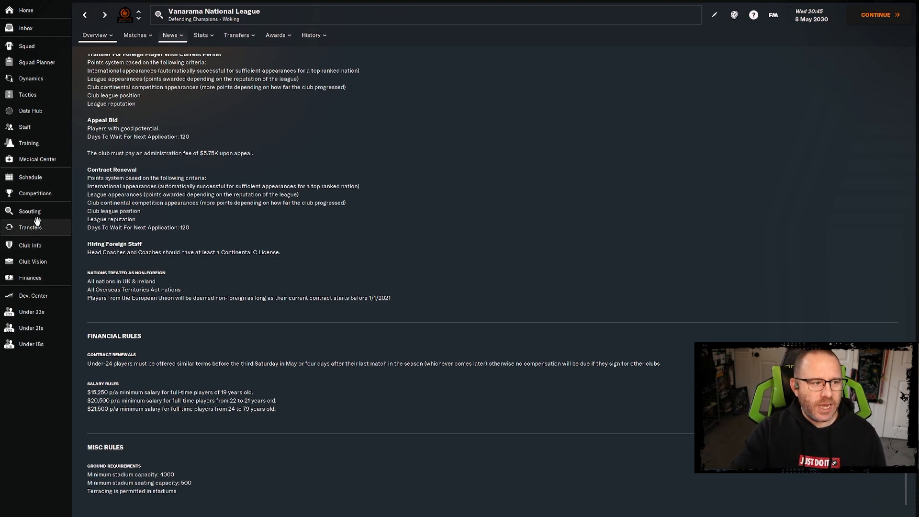
mouse_move(34, 192)
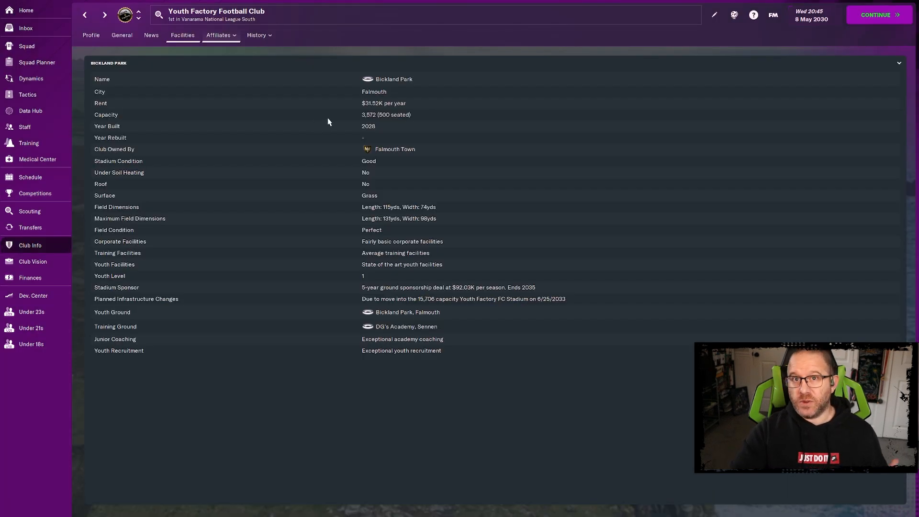
mouse_move(357, 121)
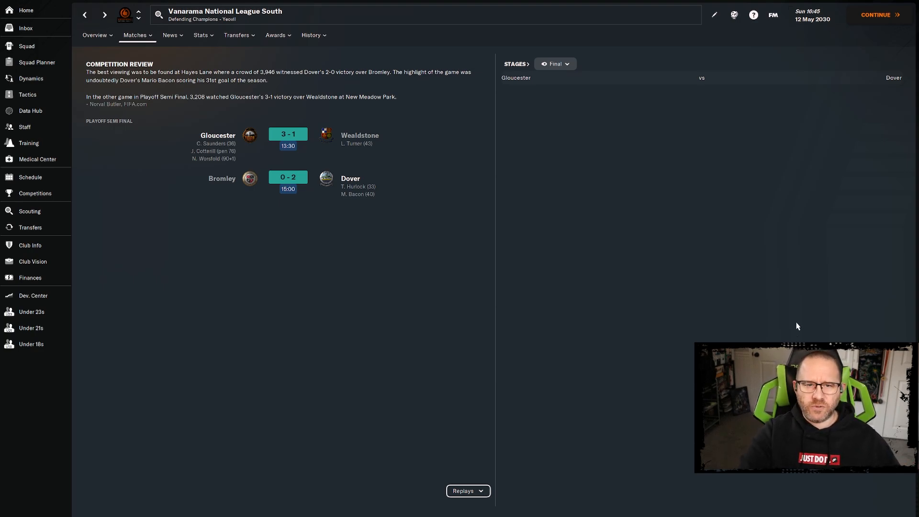
mouse_move(784, 304)
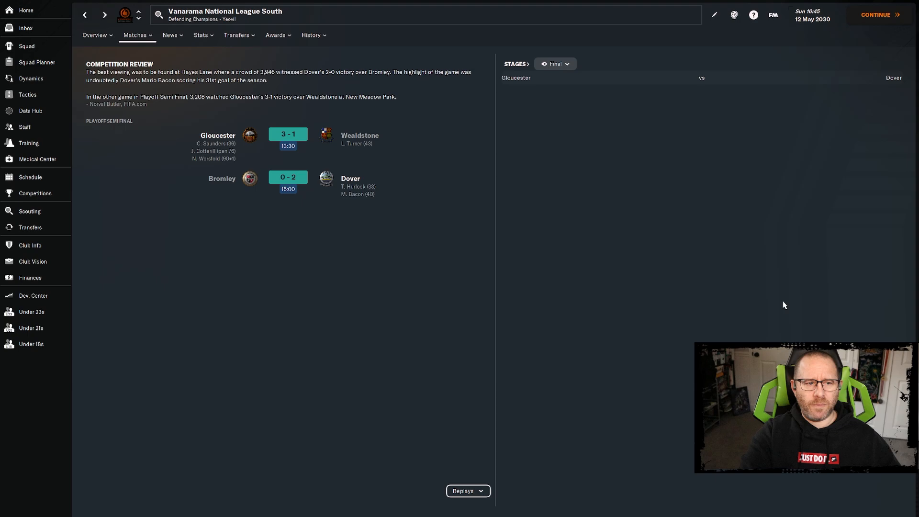
mouse_move(286, 132)
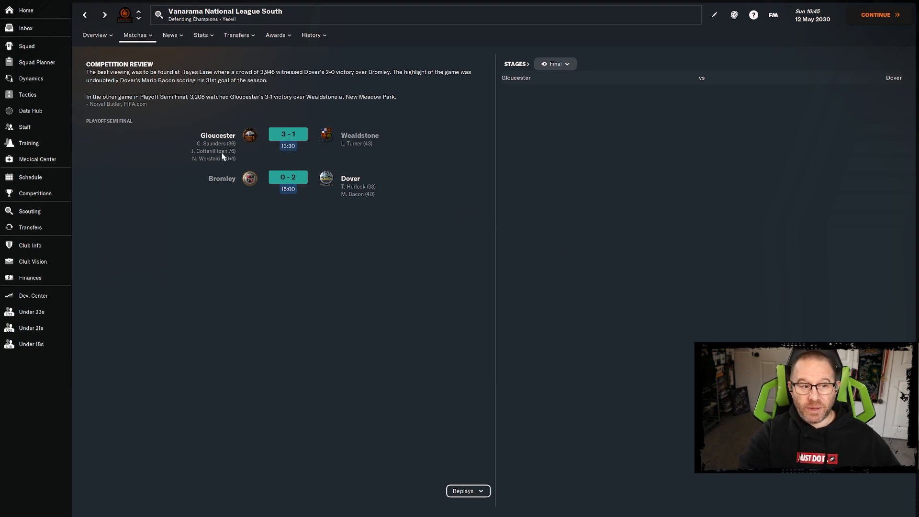
mouse_move(556, 242)
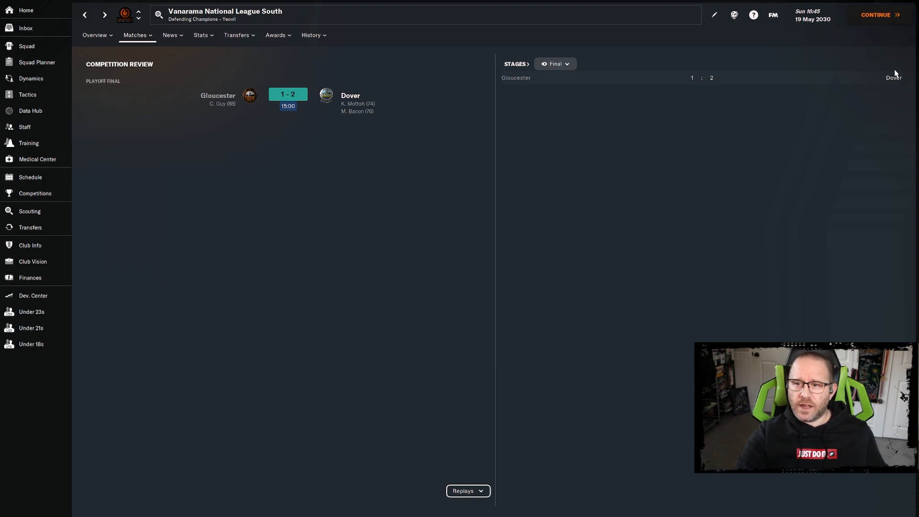
mouse_move(491, 88)
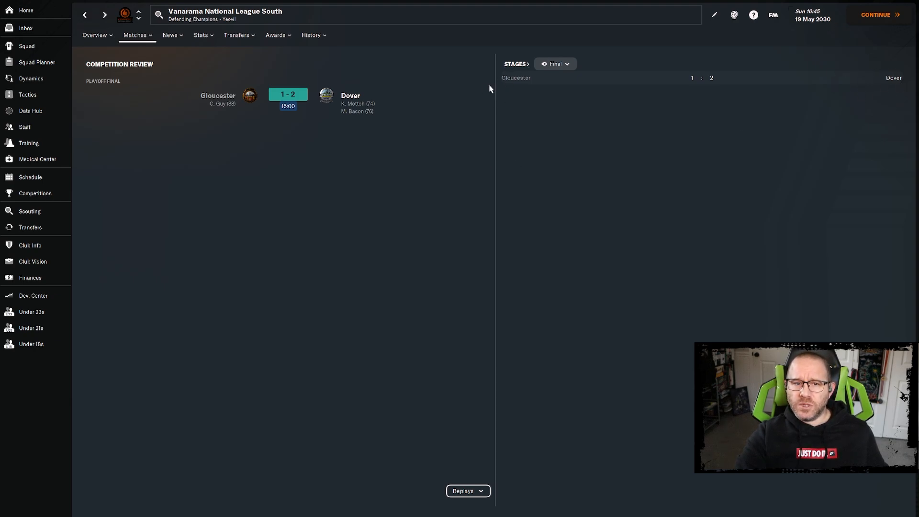
Reach the season's results screen showing Youth Factory FC National League South champions with 104 points.
click(876, 14)
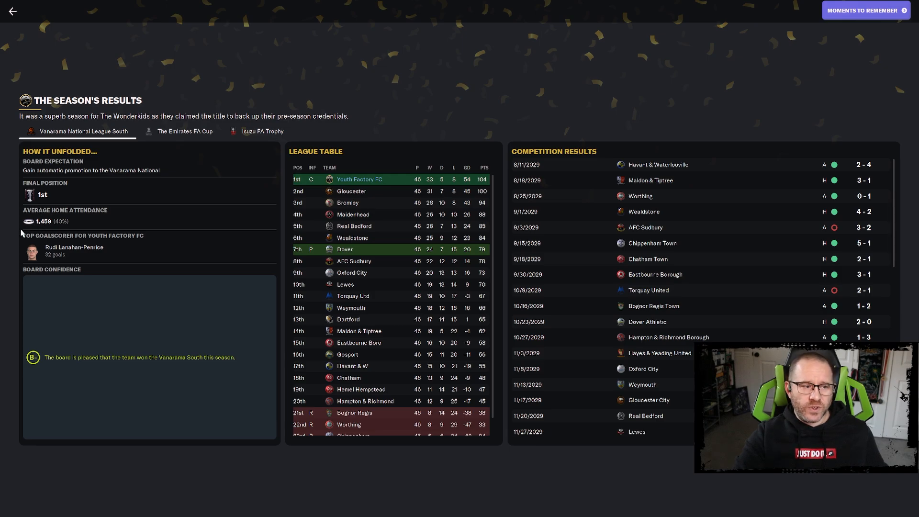
mouse_move(47, 229)
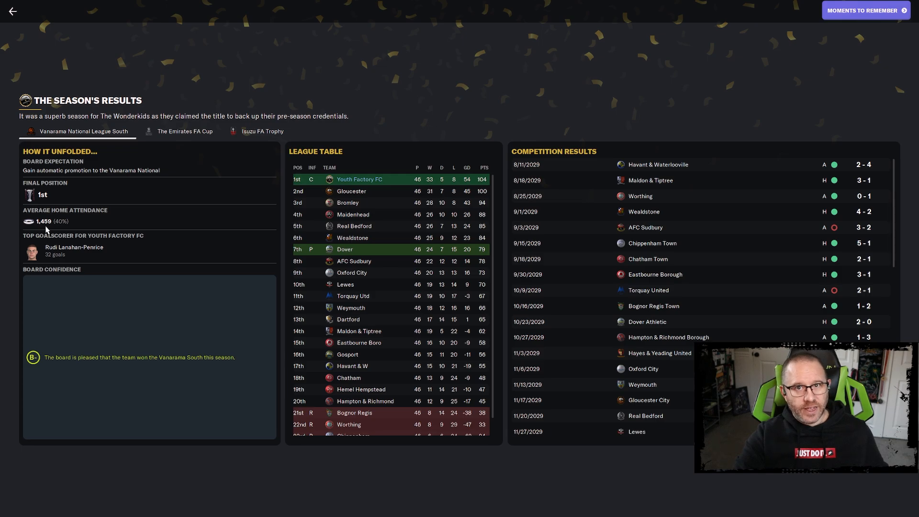
mouse_move(34, 225)
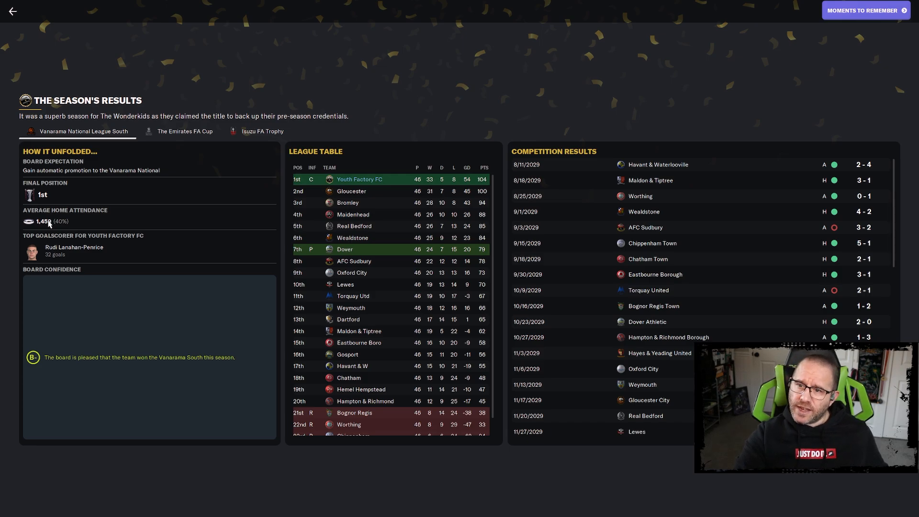
mouse_move(85, 223)
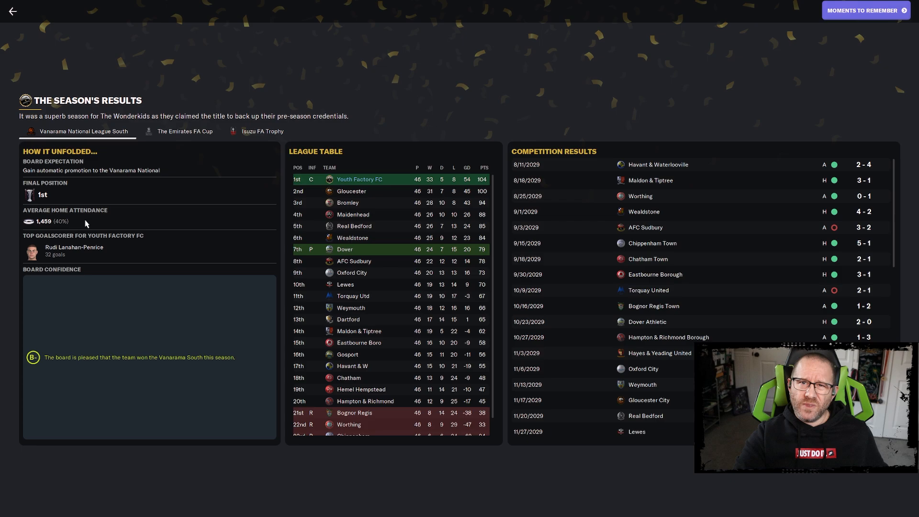
mouse_move(80, 221)
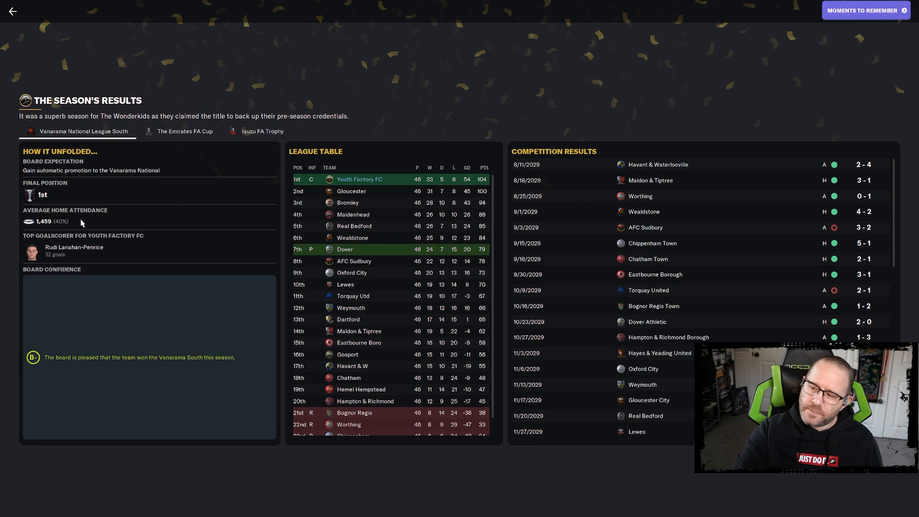
click(864, 9)
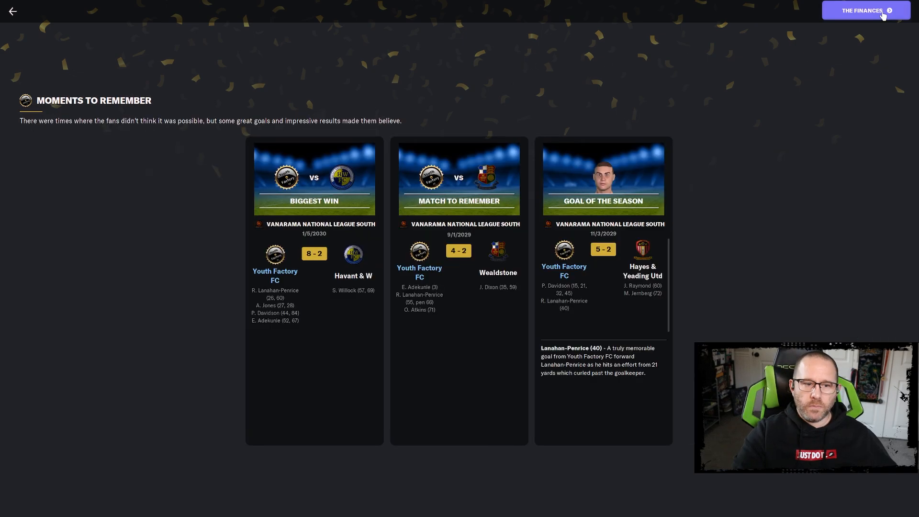
mouse_move(488, 288)
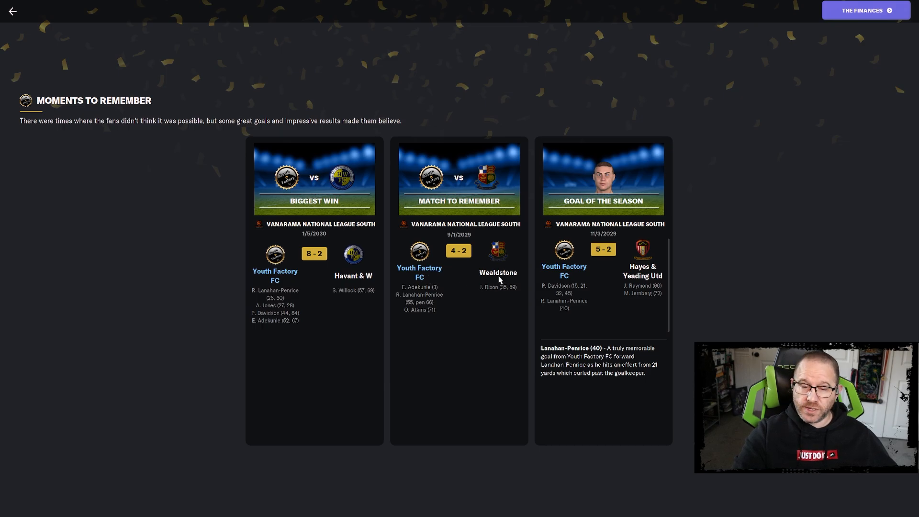
mouse_move(615, 312)
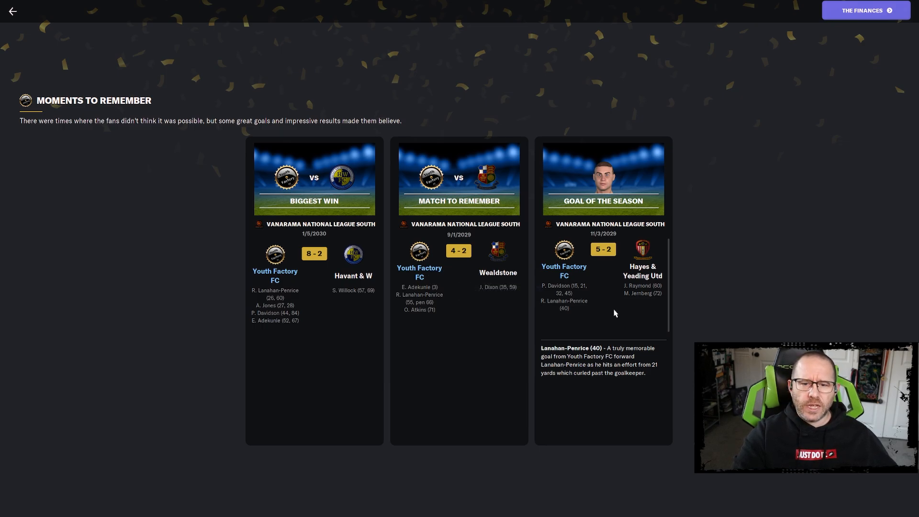
mouse_move(584, 247)
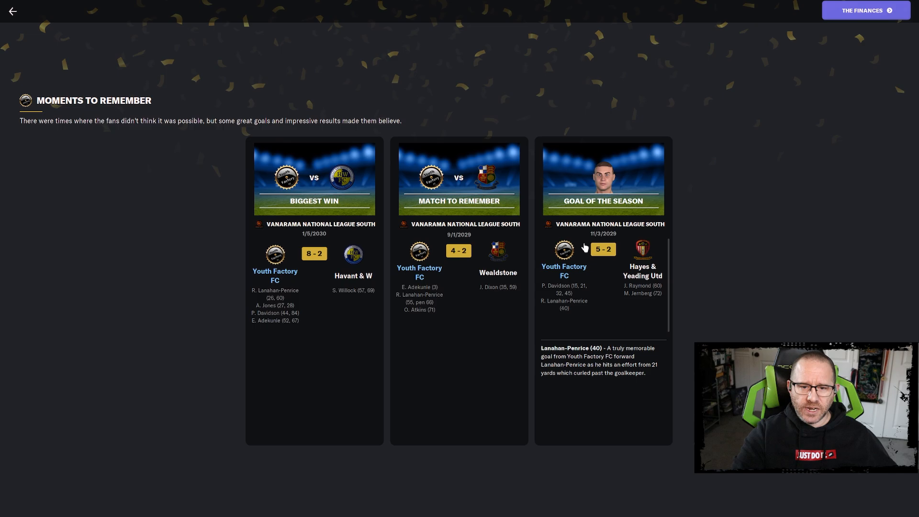
mouse_move(634, 361)
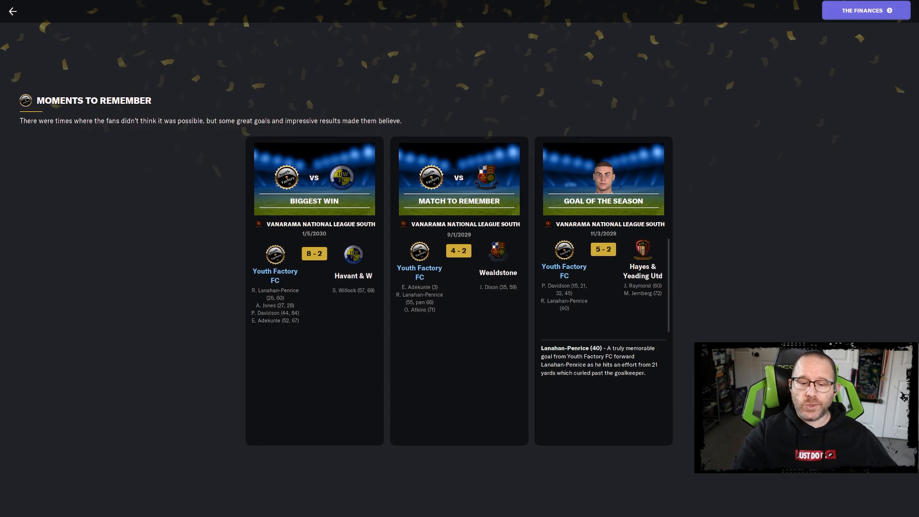
mouse_move(870, 180)
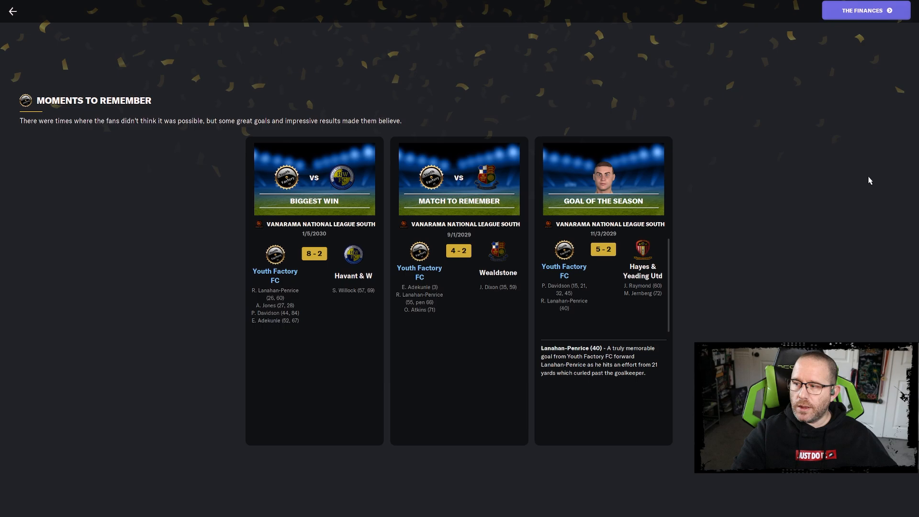
Advance the season review to The Finances page with sponsorship, broadcast and $18.57K merchandise revenue.
click(865, 10)
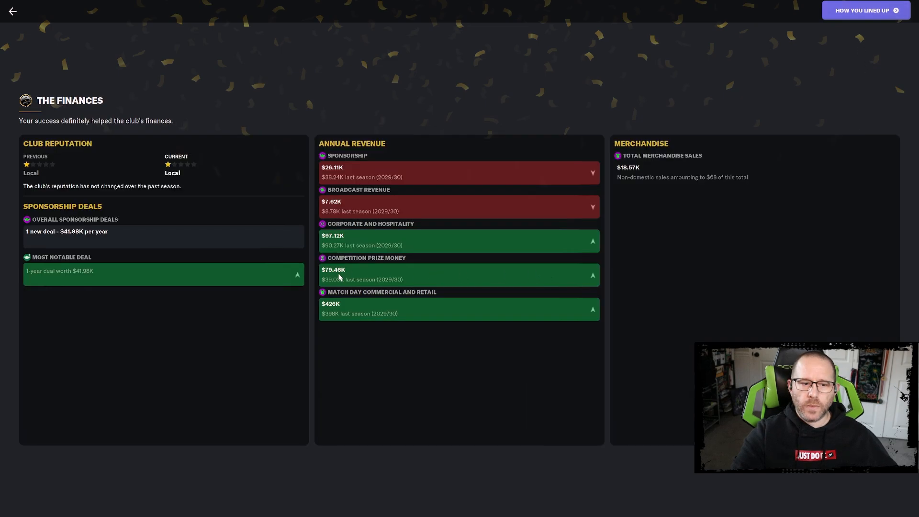
mouse_move(337, 275)
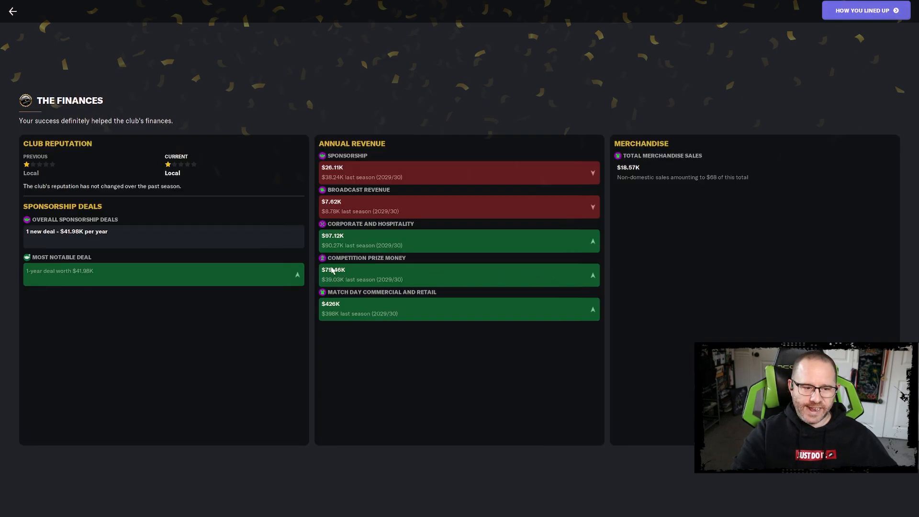
mouse_move(431, 309)
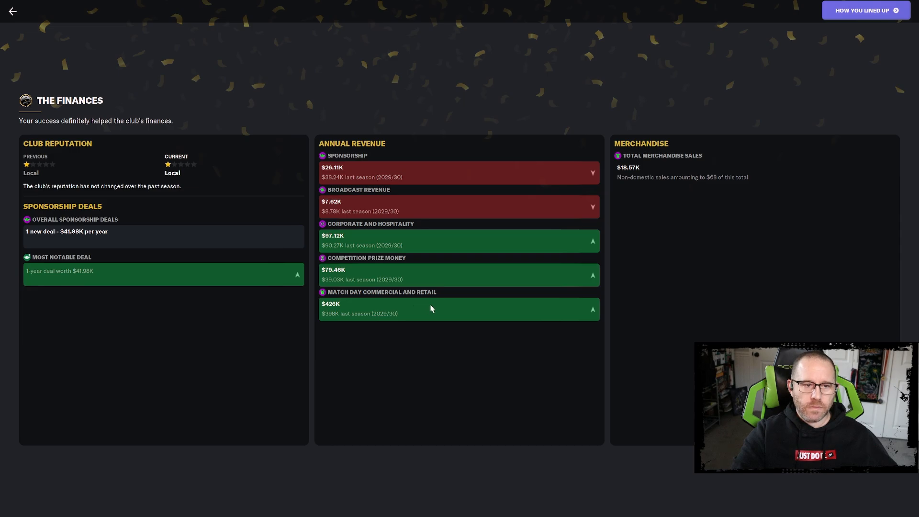
mouse_move(541, 277)
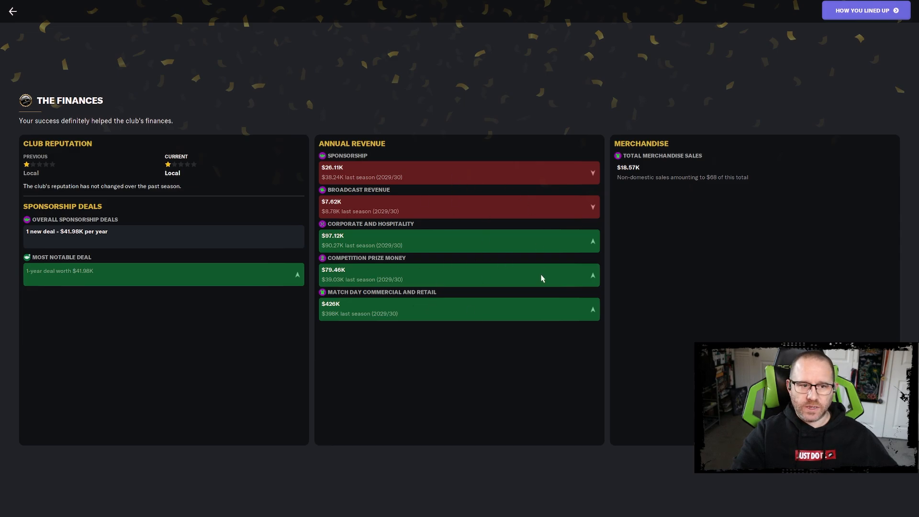
mouse_move(716, 232)
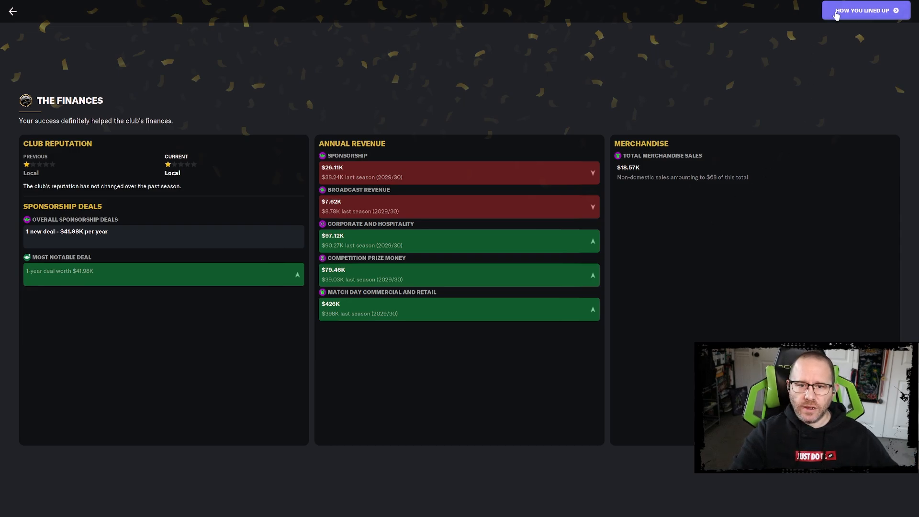
Advance the season review to the Youth Factory FC best eleven in its 4-2-3-1 wing-play shape.
click(865, 10)
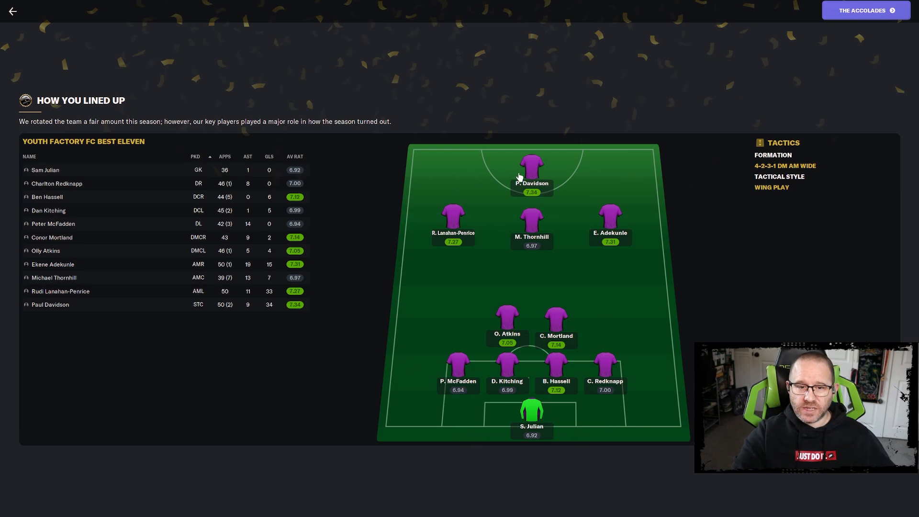
mouse_move(511, 442)
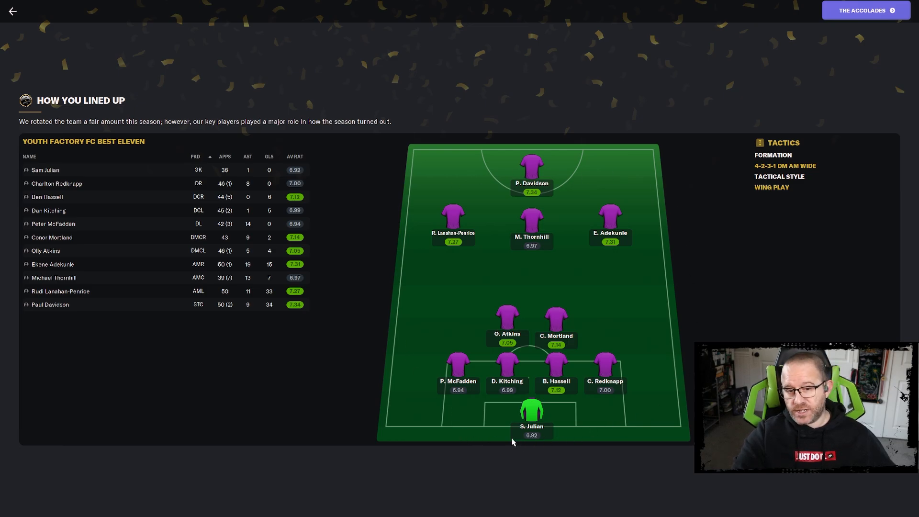
mouse_move(476, 428)
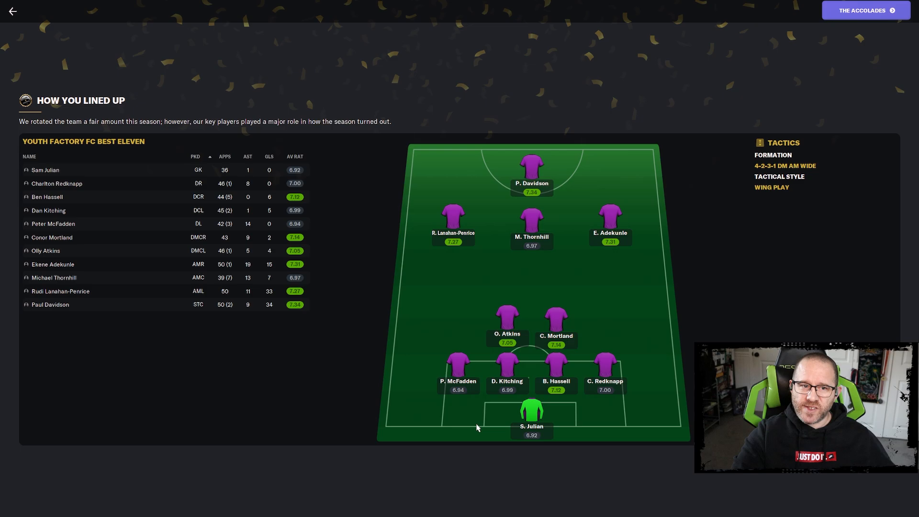
mouse_move(463, 425)
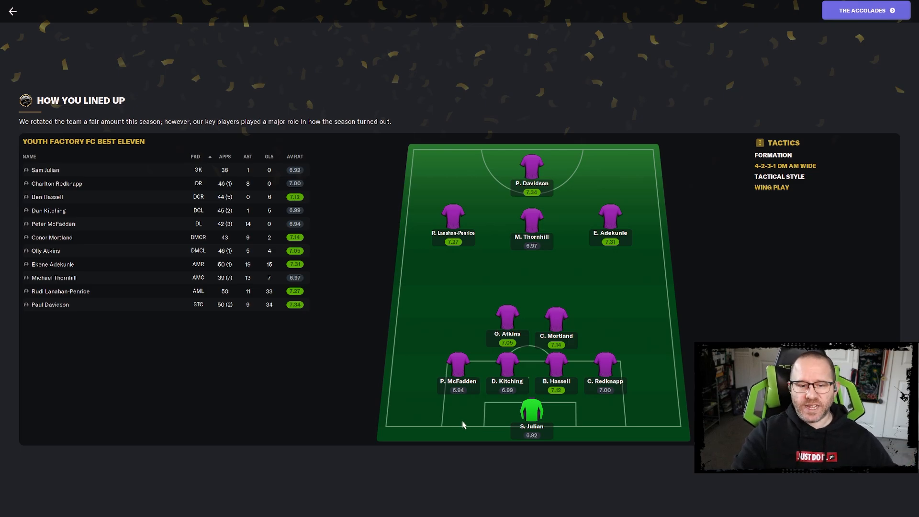
mouse_move(452, 399)
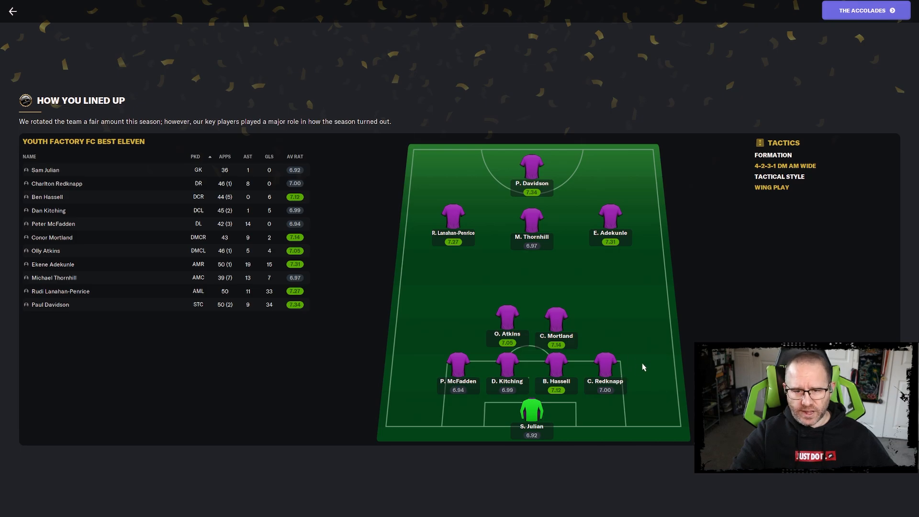
mouse_move(640, 372)
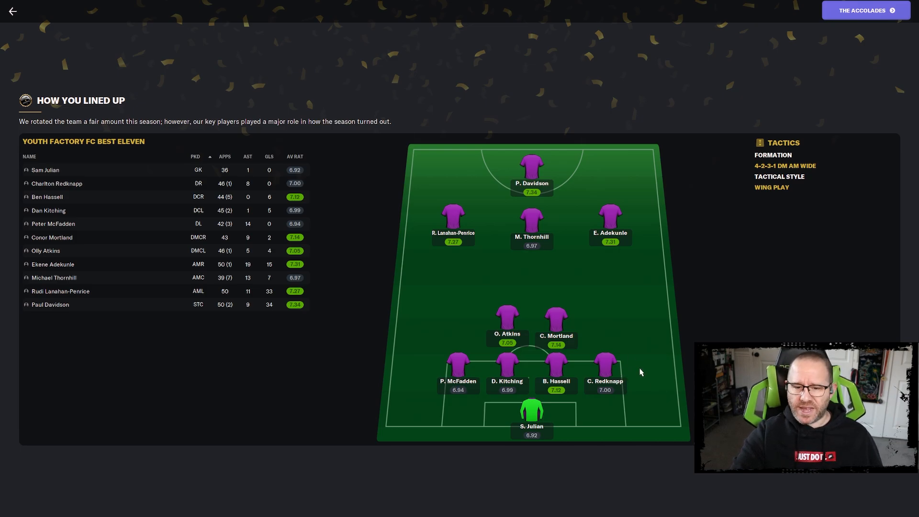
mouse_move(646, 373)
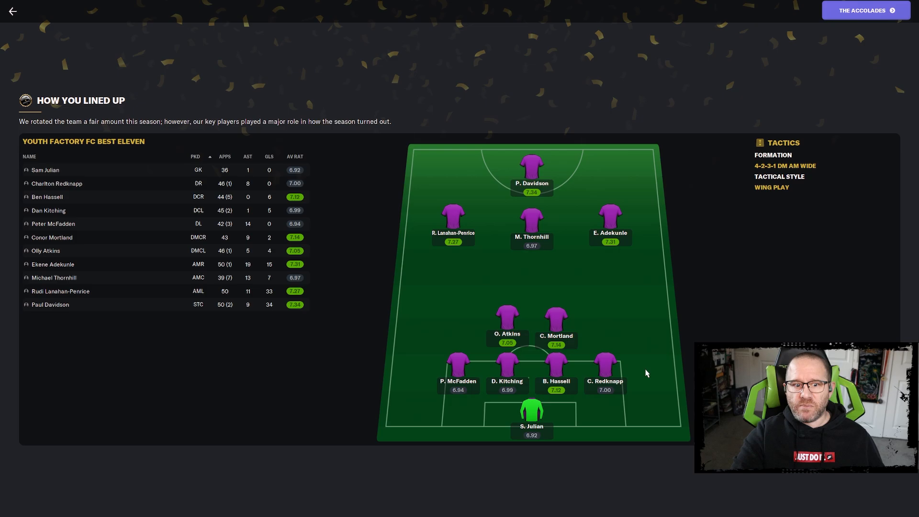
mouse_move(457, 394)
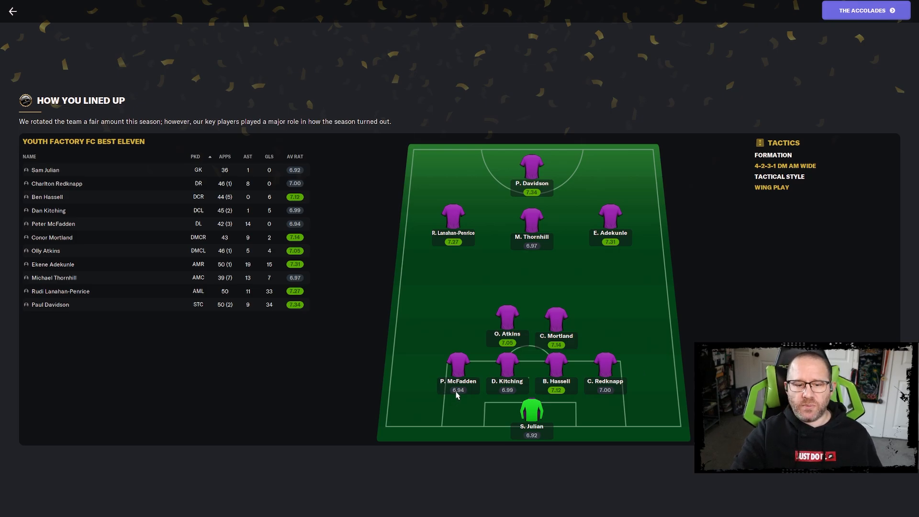
mouse_move(604, 390)
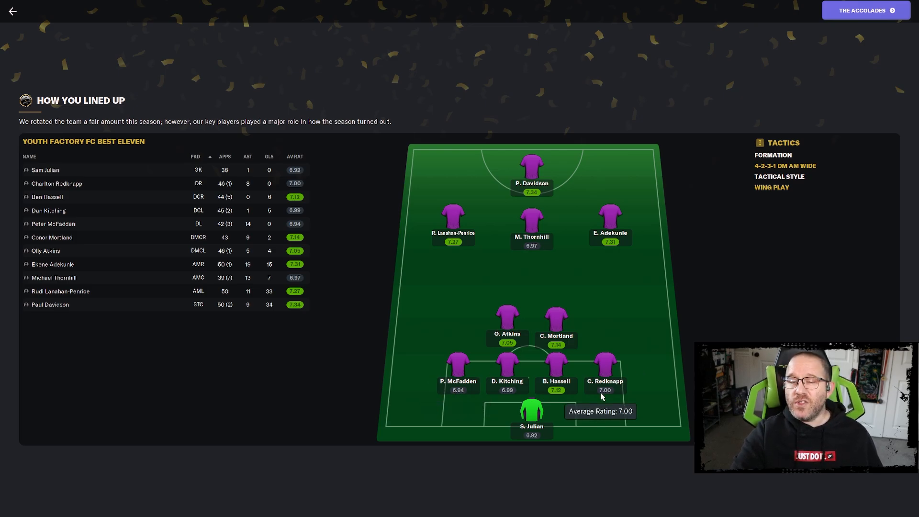
mouse_move(599, 401)
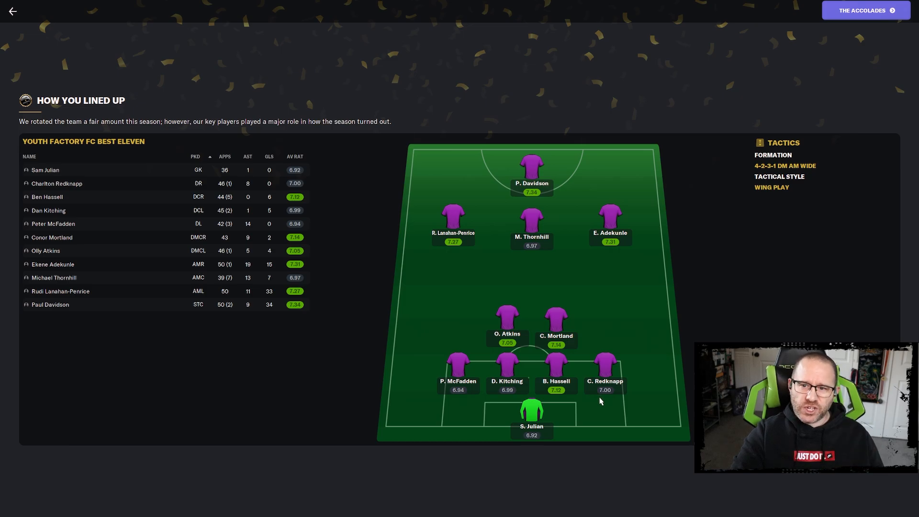
mouse_move(605, 397)
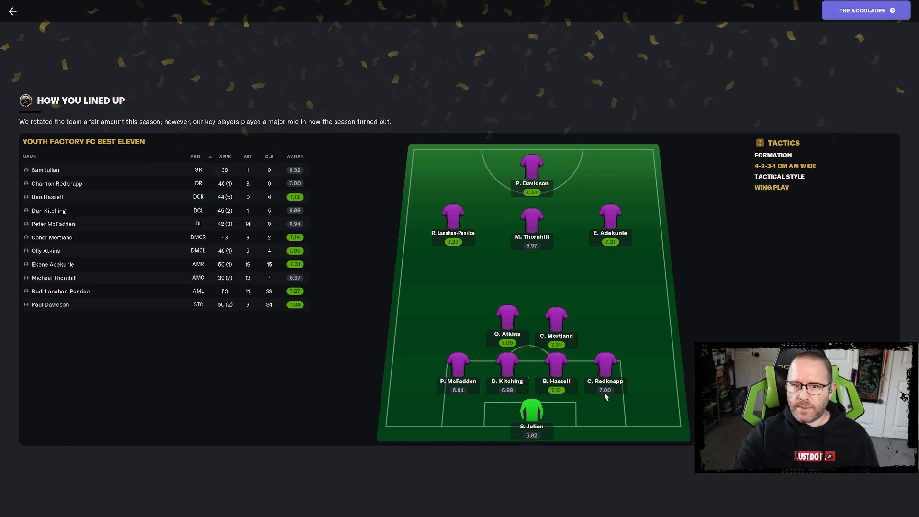
mouse_move(592, 427)
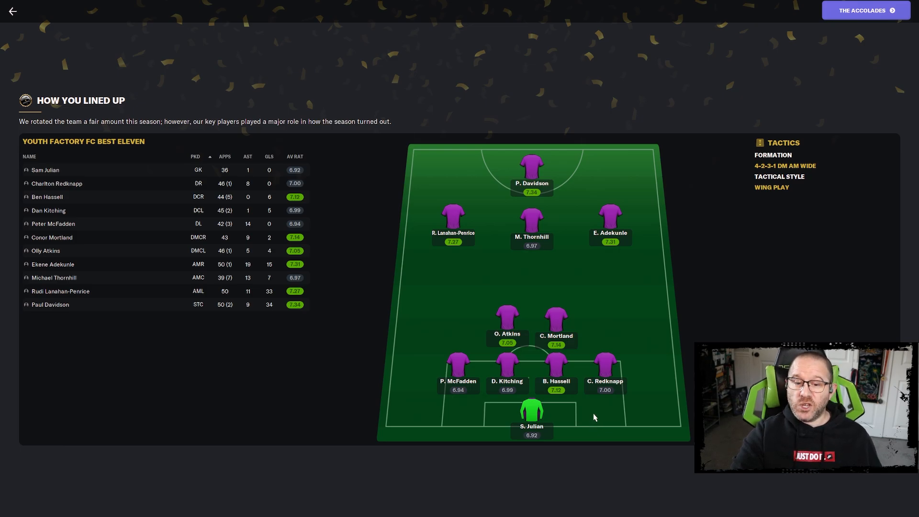
mouse_move(531, 387)
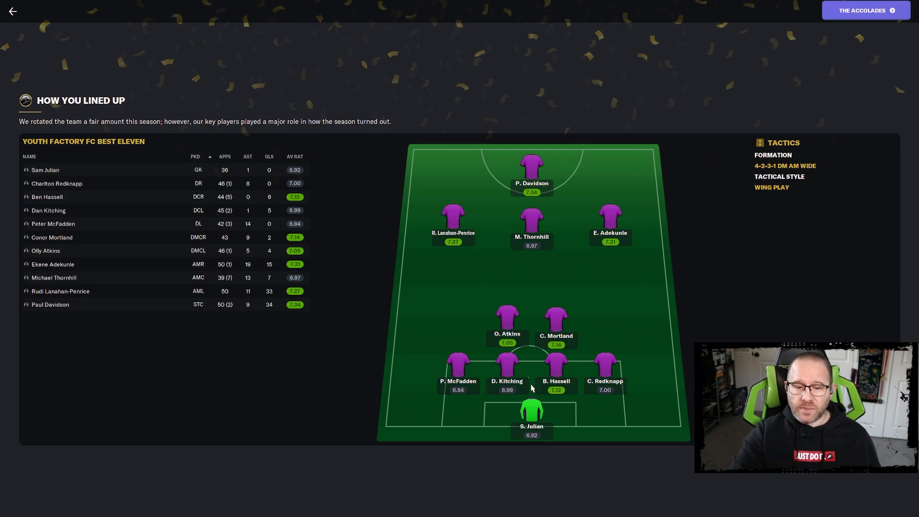
mouse_move(507, 397)
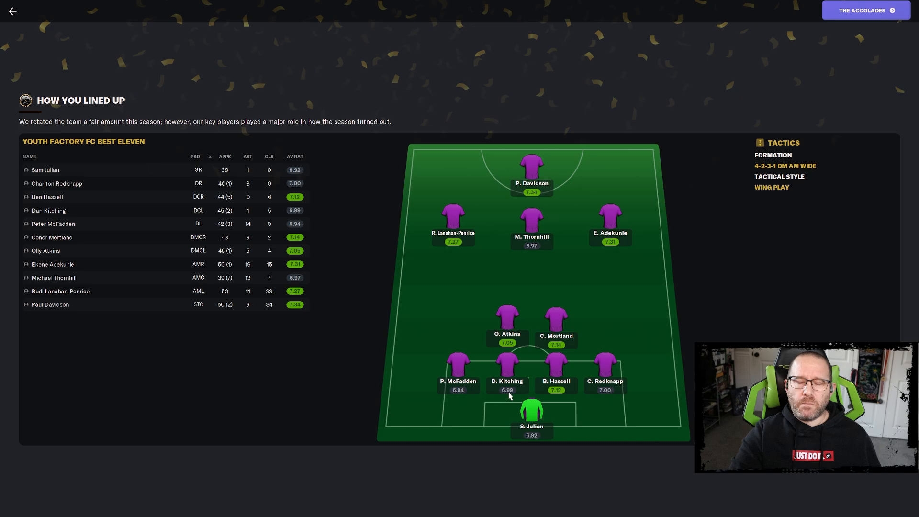
mouse_move(508, 390)
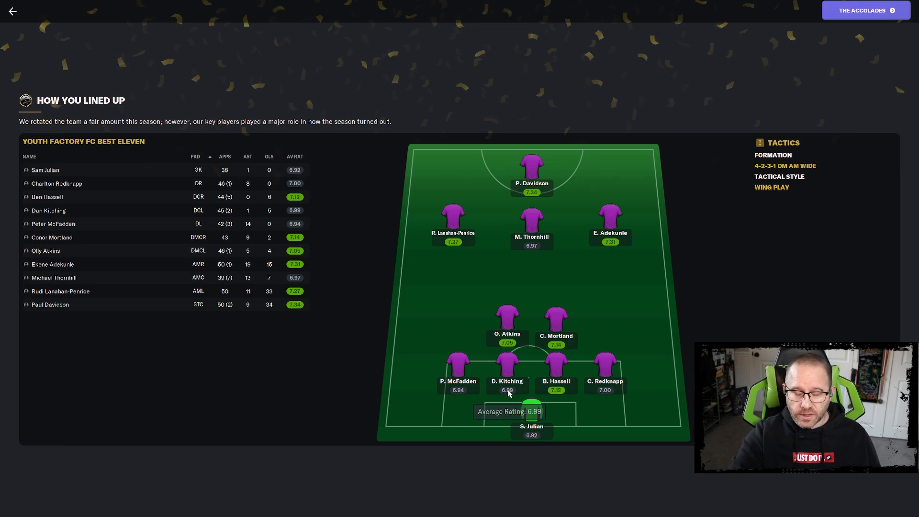
mouse_move(507, 396)
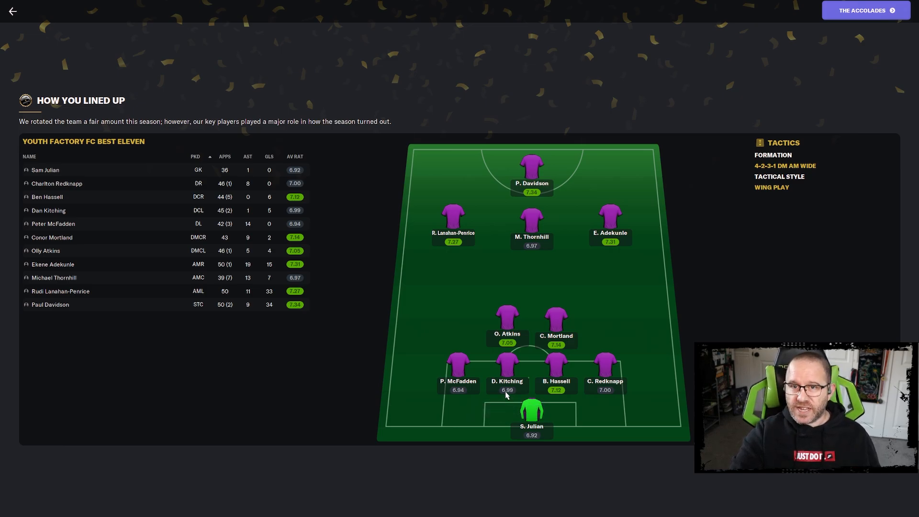
mouse_move(508, 390)
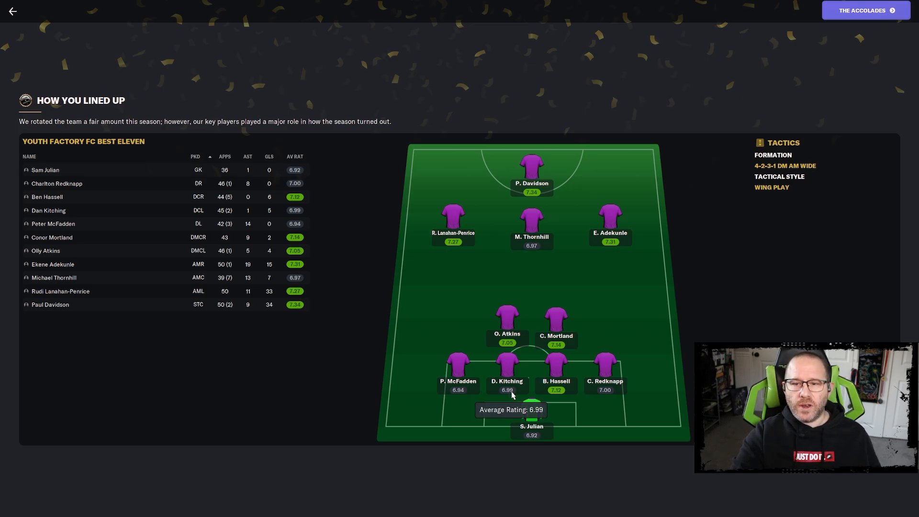
mouse_move(510, 394)
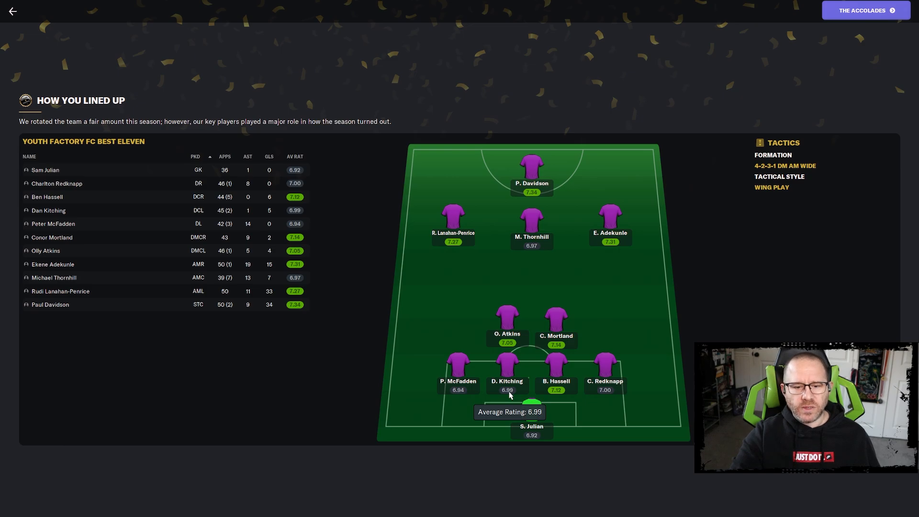
mouse_move(608, 335)
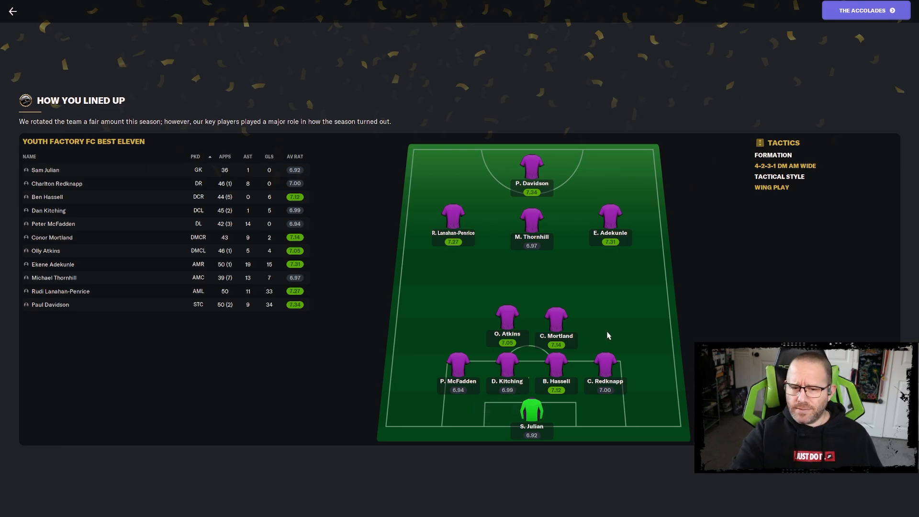
mouse_move(605, 332)
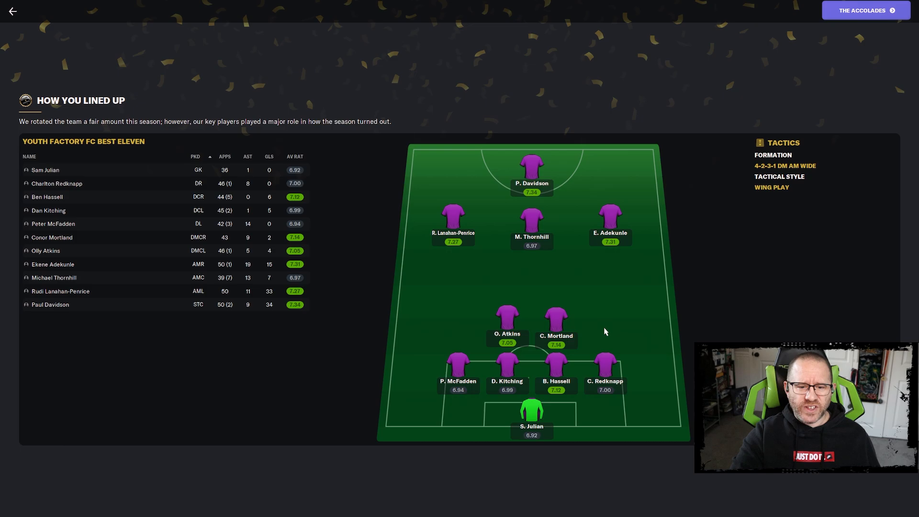
mouse_move(526, 261)
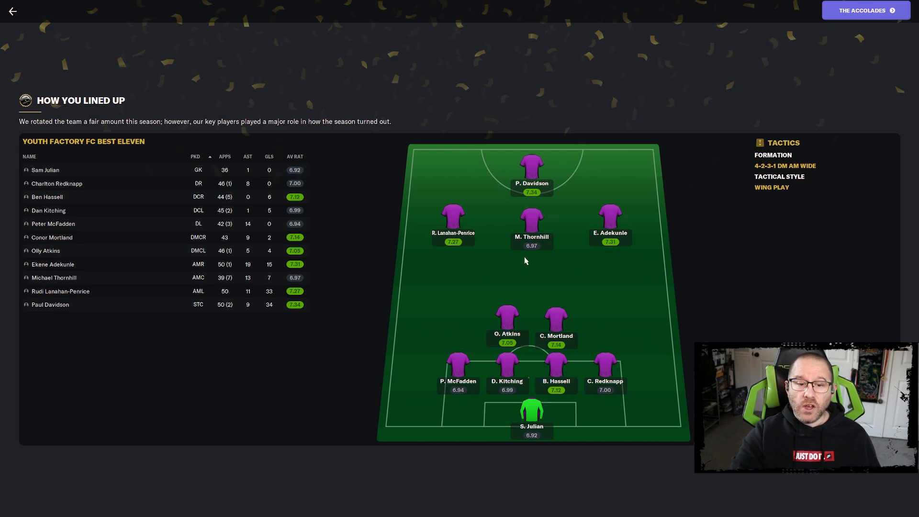
mouse_move(534, 253)
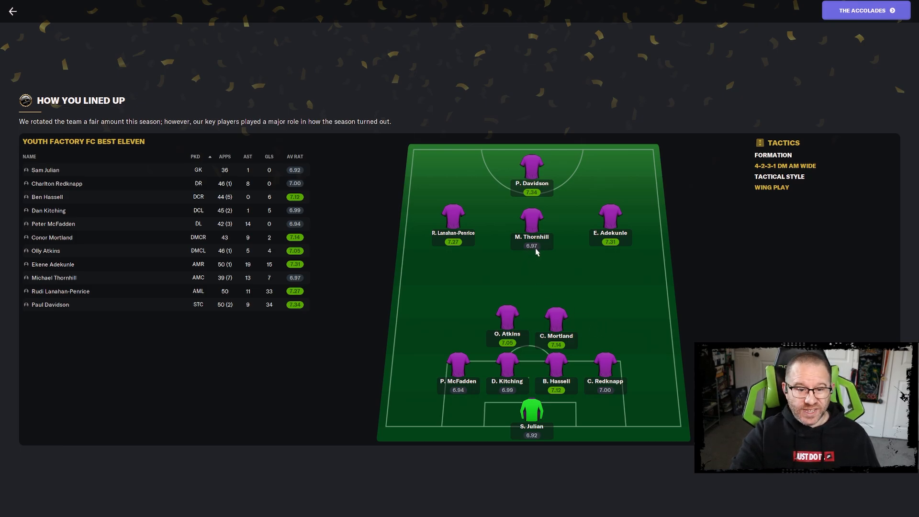
mouse_move(465, 255)
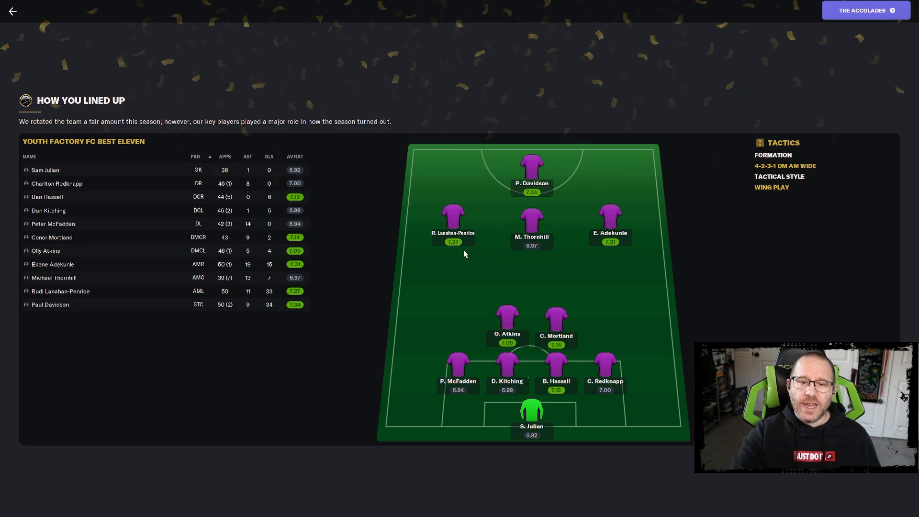
mouse_move(613, 247)
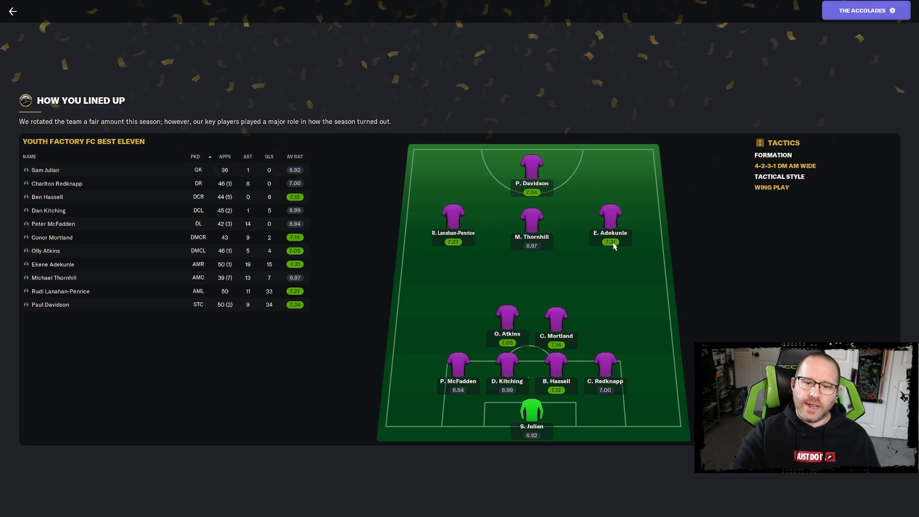
mouse_move(616, 326)
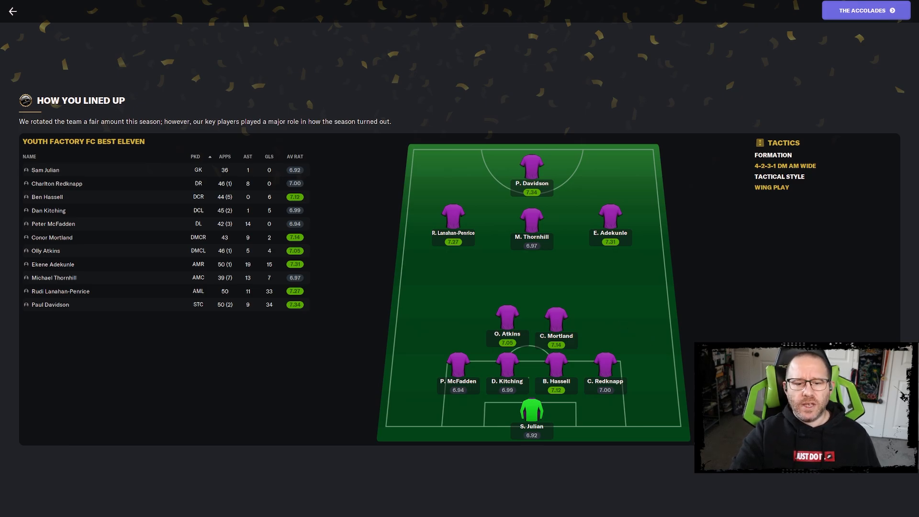
mouse_move(562, 420)
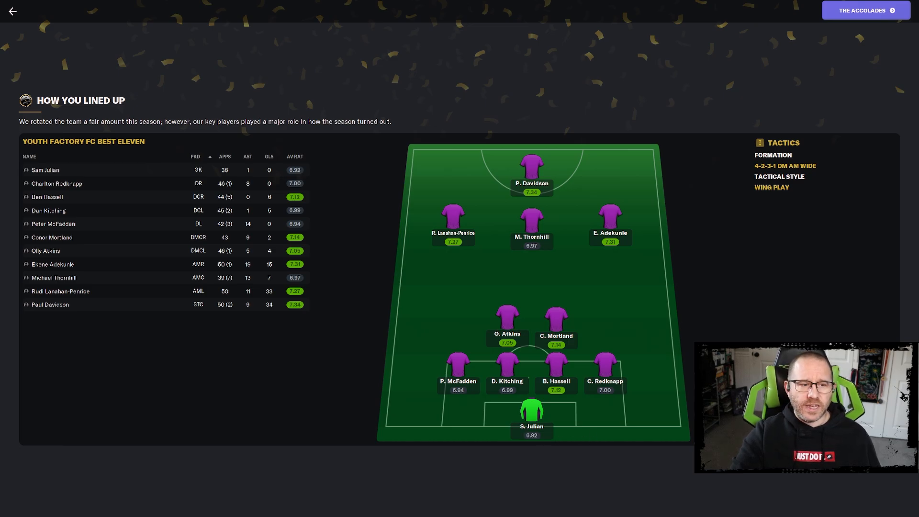
mouse_move(228, 177)
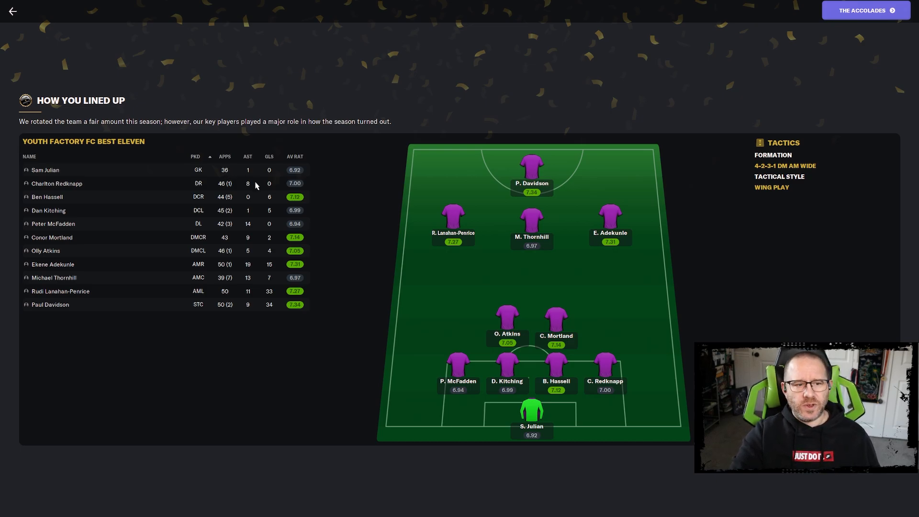
mouse_move(250, 173)
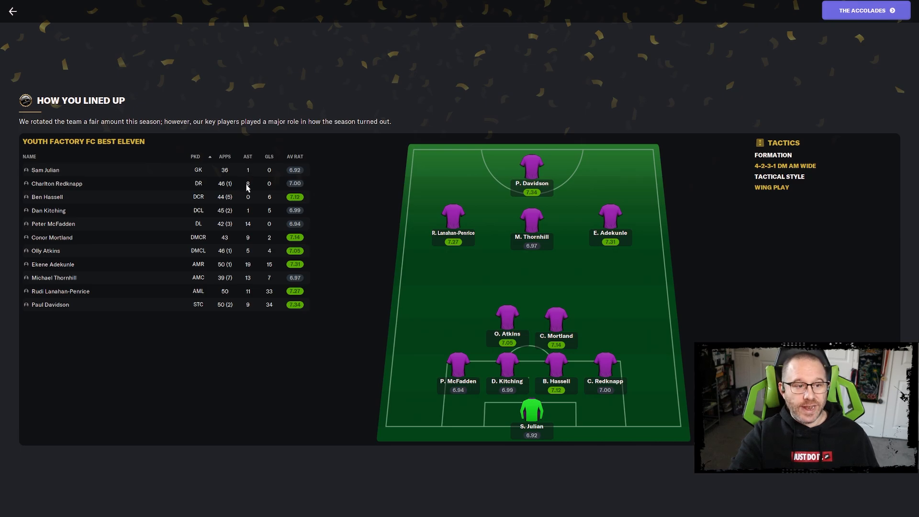
mouse_move(256, 224)
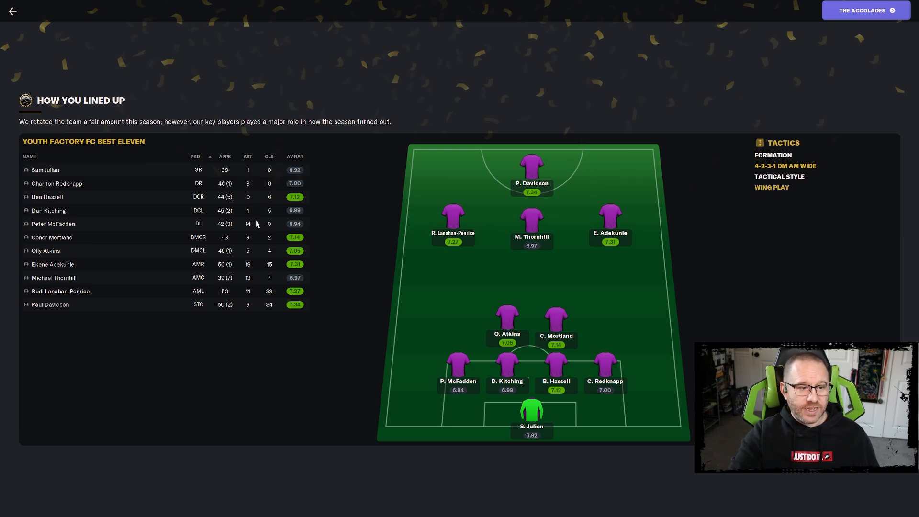
mouse_move(253, 228)
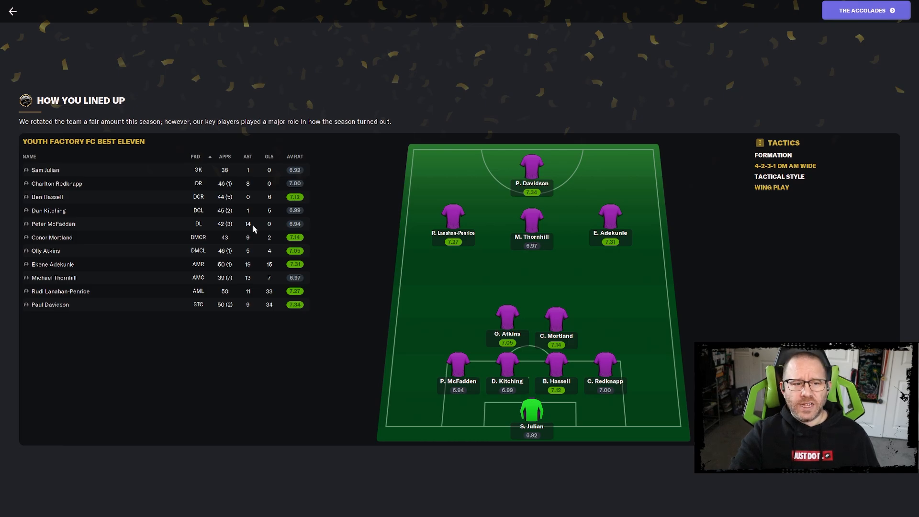
mouse_move(253, 229)
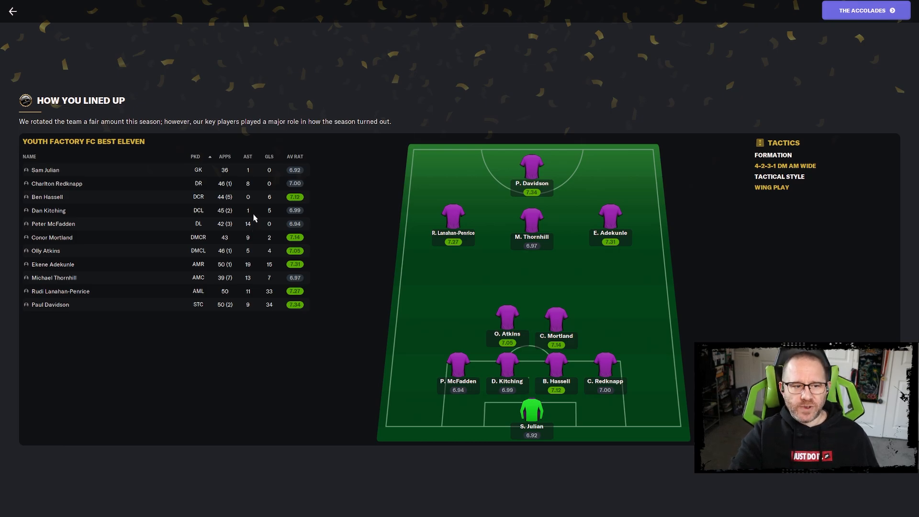
mouse_move(252, 228)
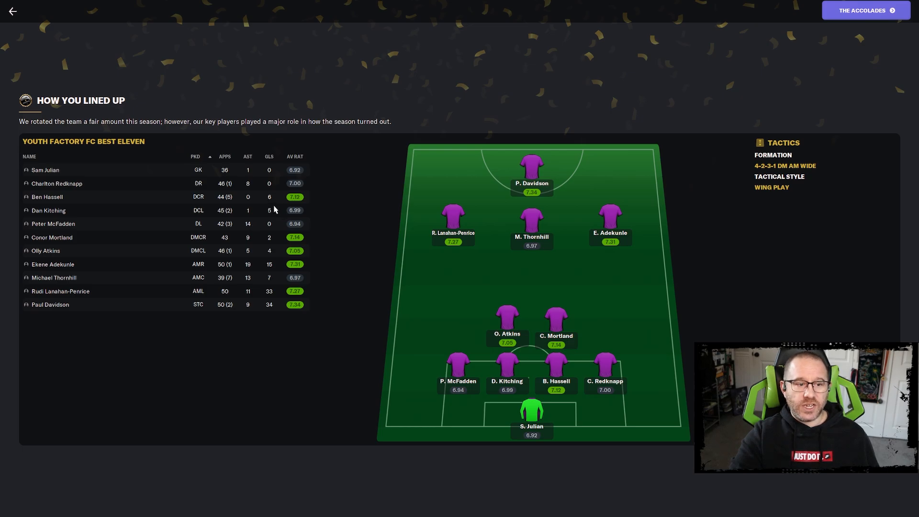
mouse_move(279, 220)
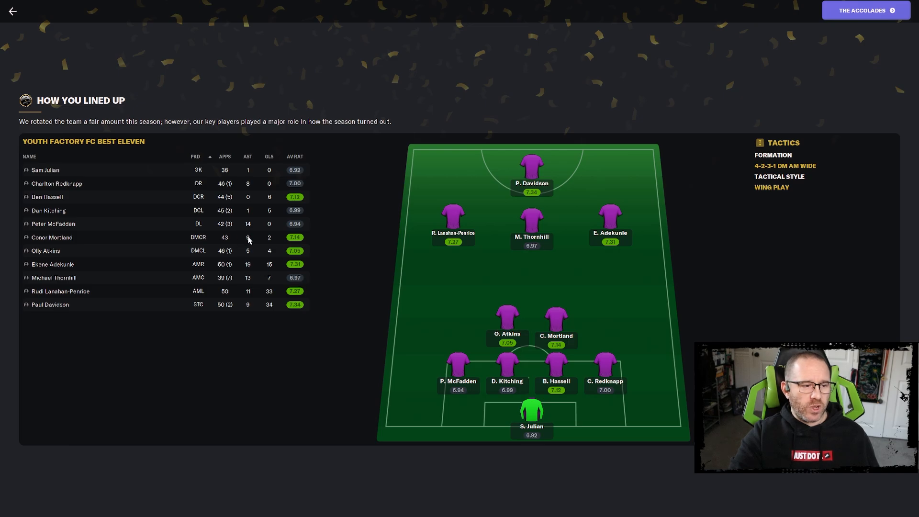
mouse_move(270, 253)
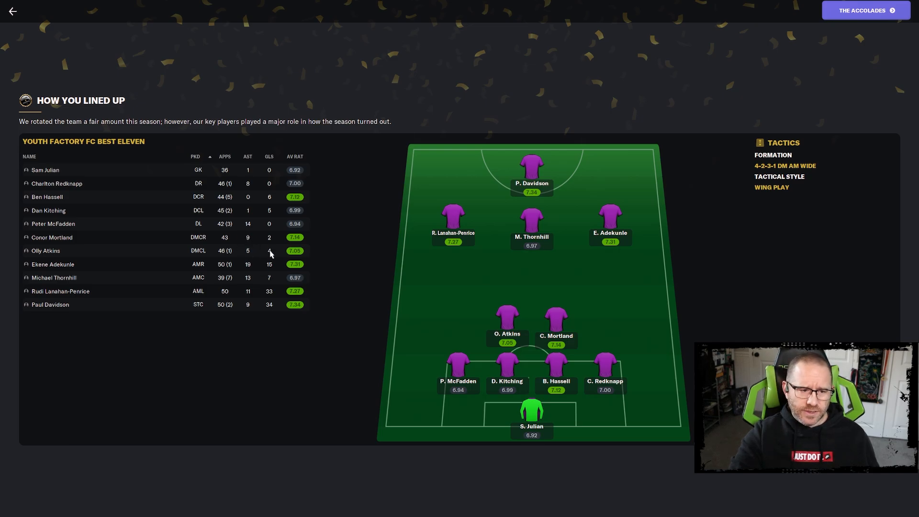
mouse_move(251, 254)
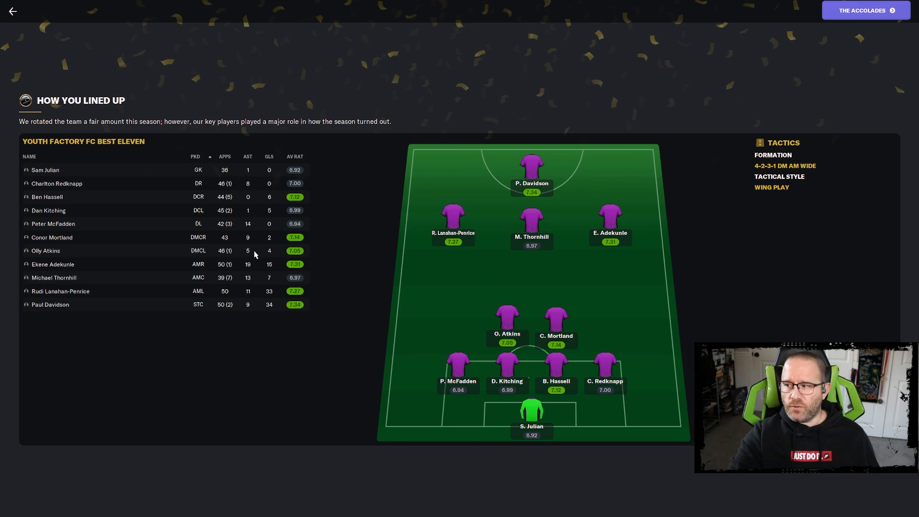
mouse_move(259, 290)
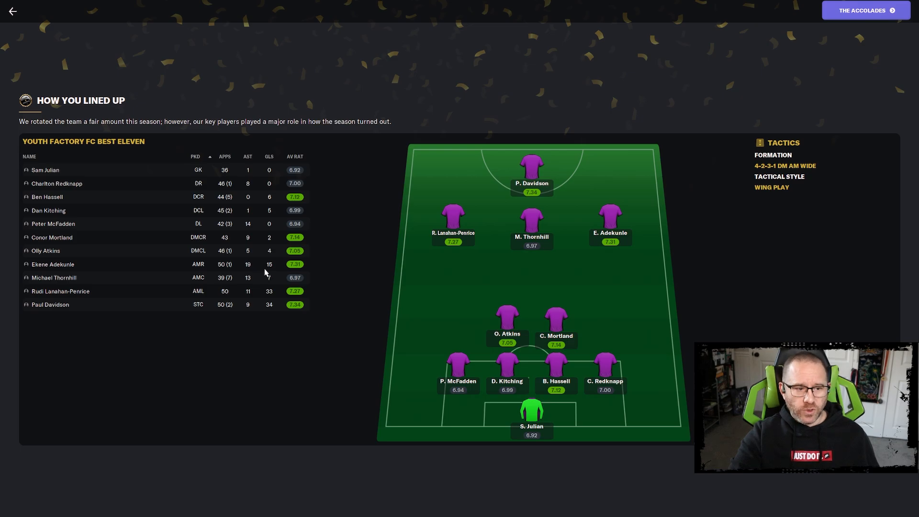
mouse_move(268, 273)
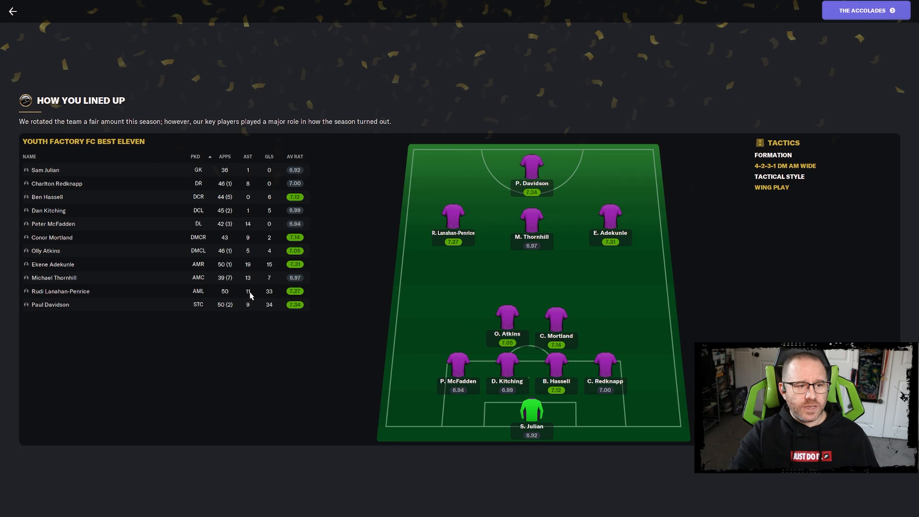
mouse_move(248, 270)
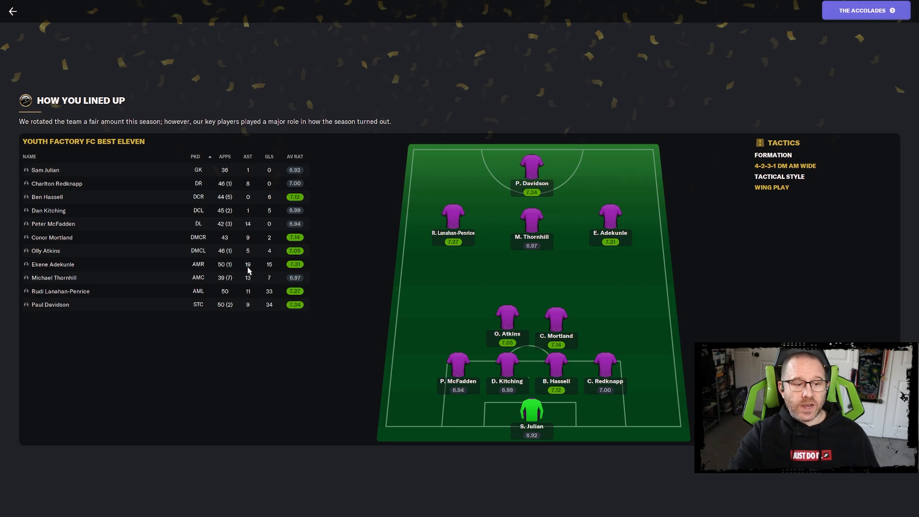
mouse_move(267, 271)
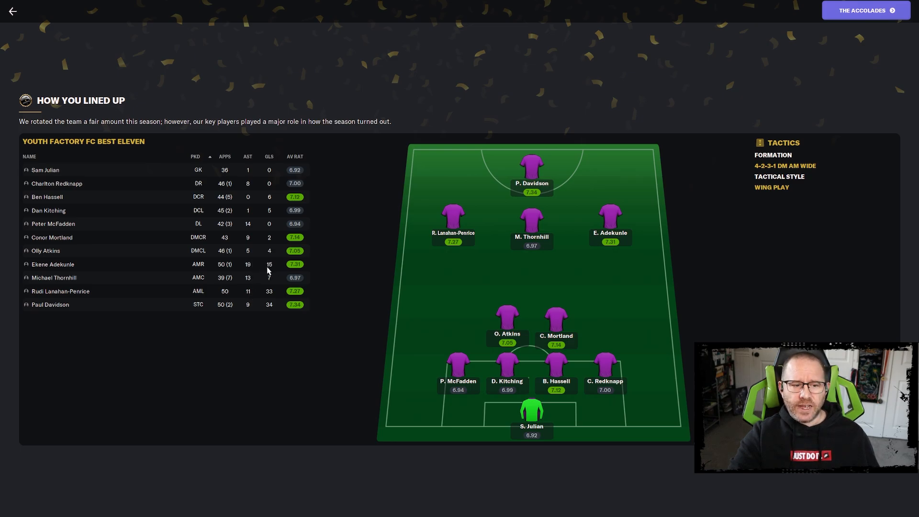
mouse_move(248, 277)
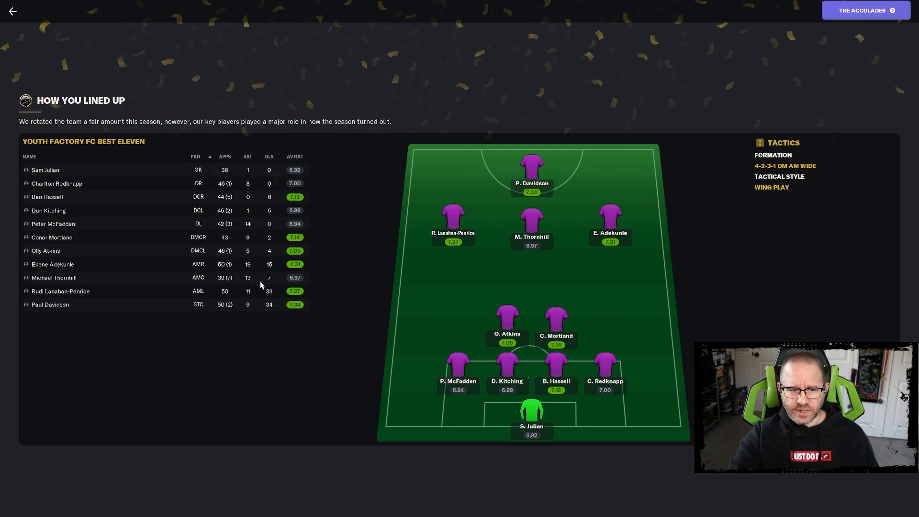
mouse_move(230, 285)
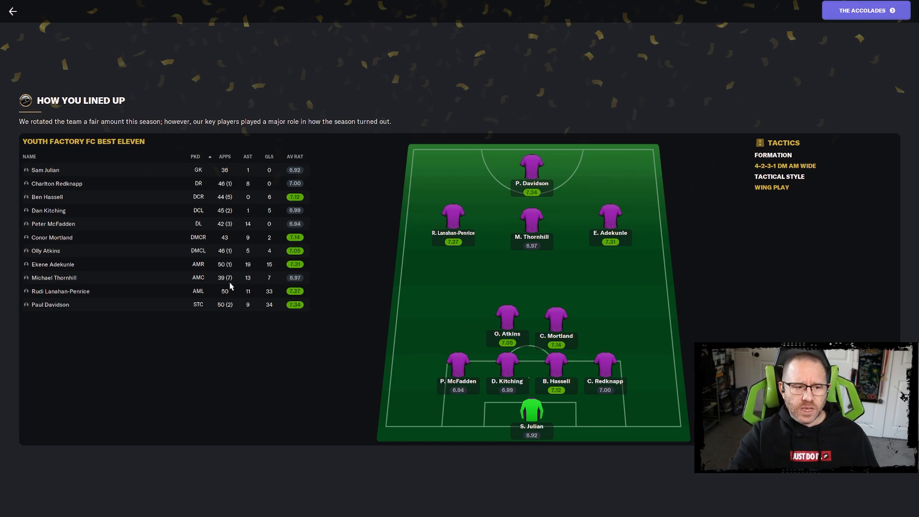
mouse_move(234, 281)
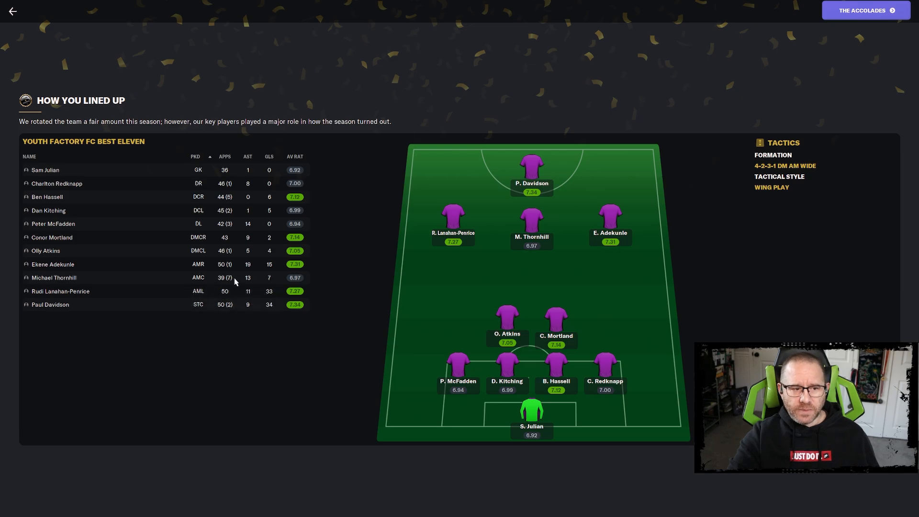
mouse_move(257, 320)
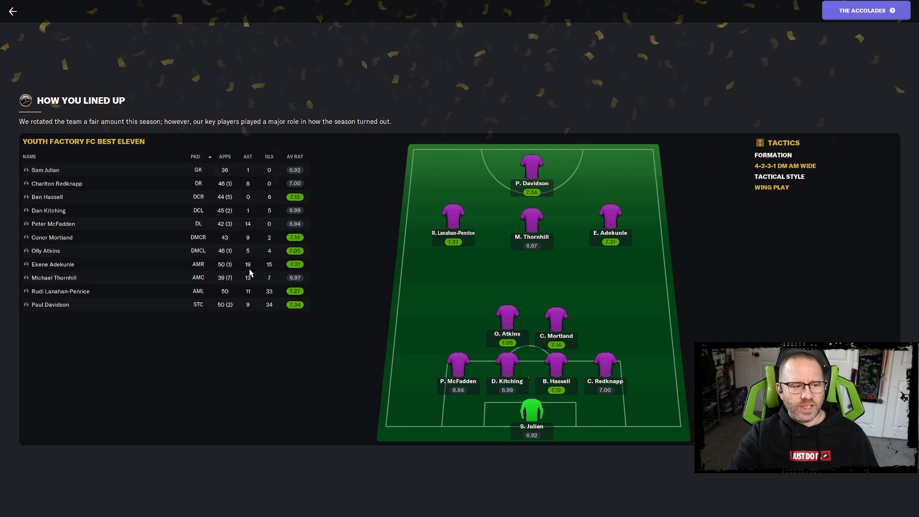
mouse_move(257, 304)
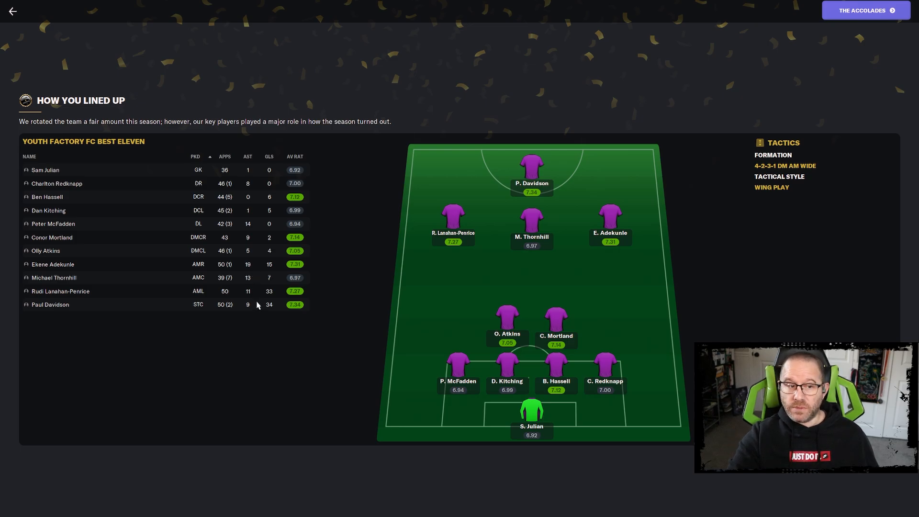
mouse_move(246, 307)
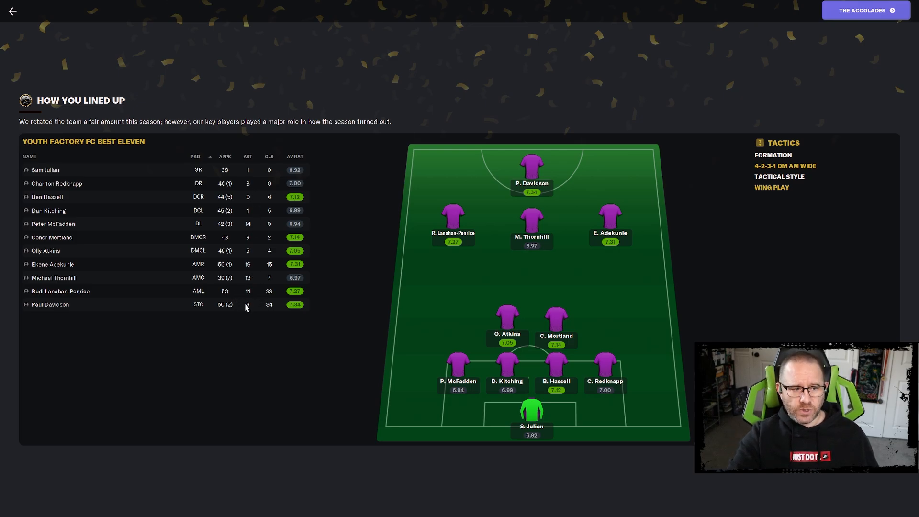
mouse_move(237, 296)
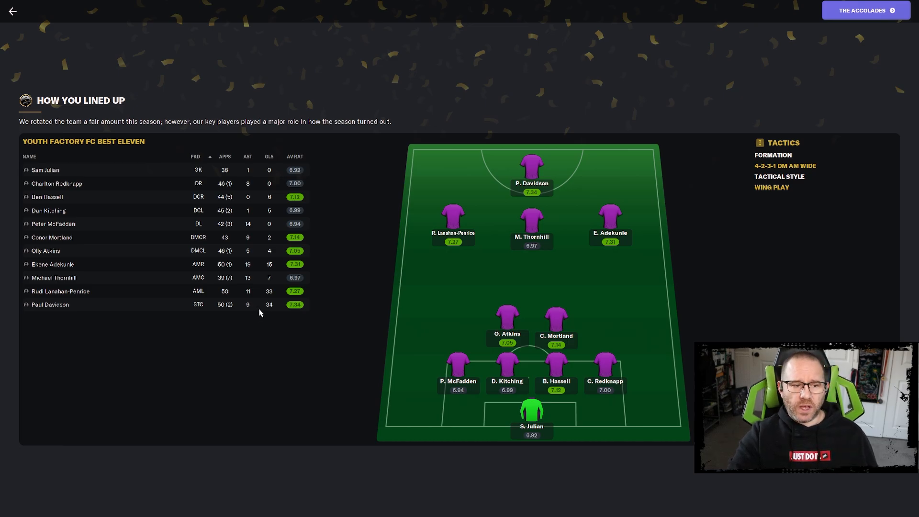
mouse_move(527, 197)
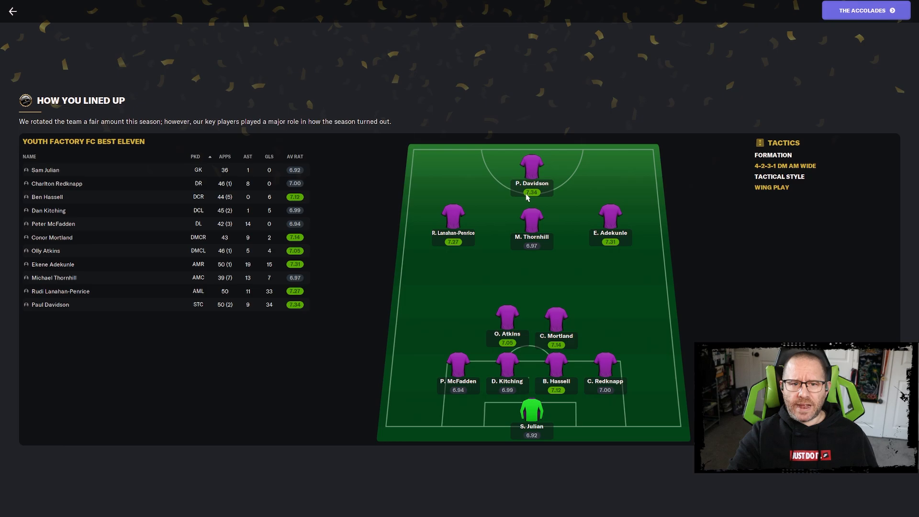
mouse_move(518, 258)
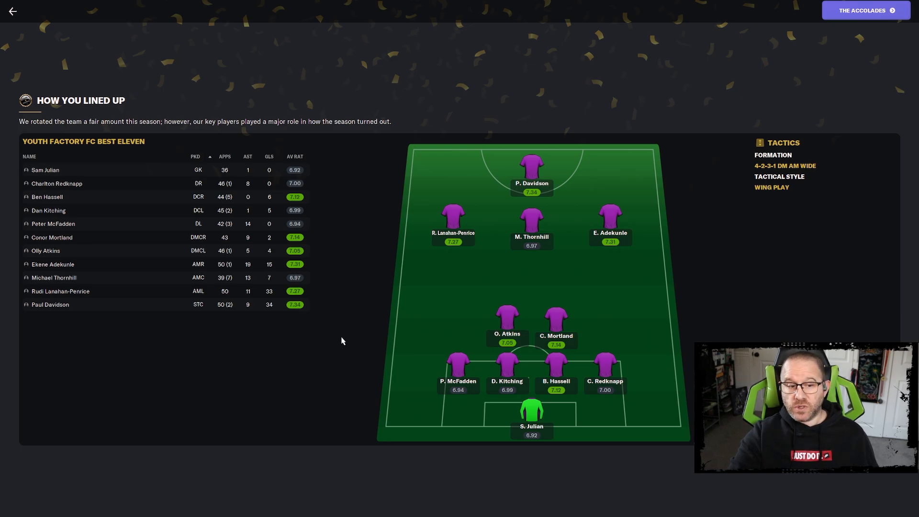
mouse_move(390, 386)
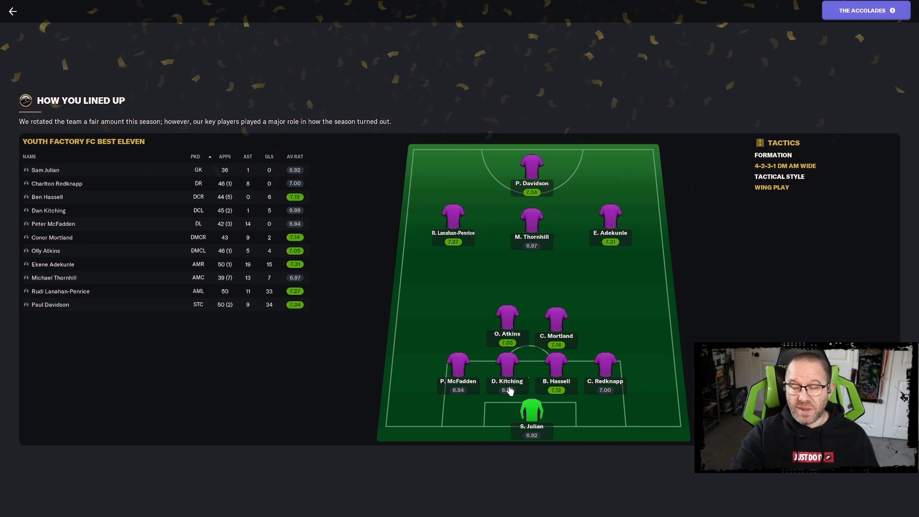
mouse_move(691, 368)
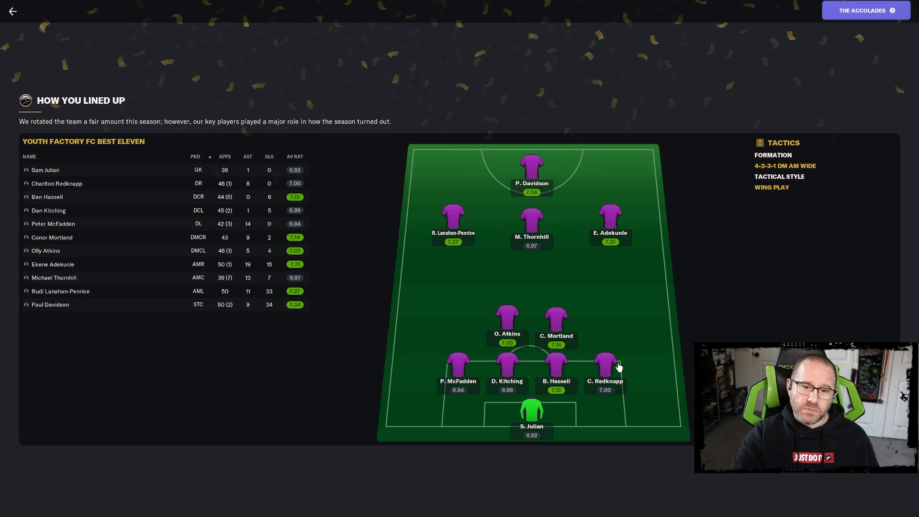
mouse_move(633, 455)
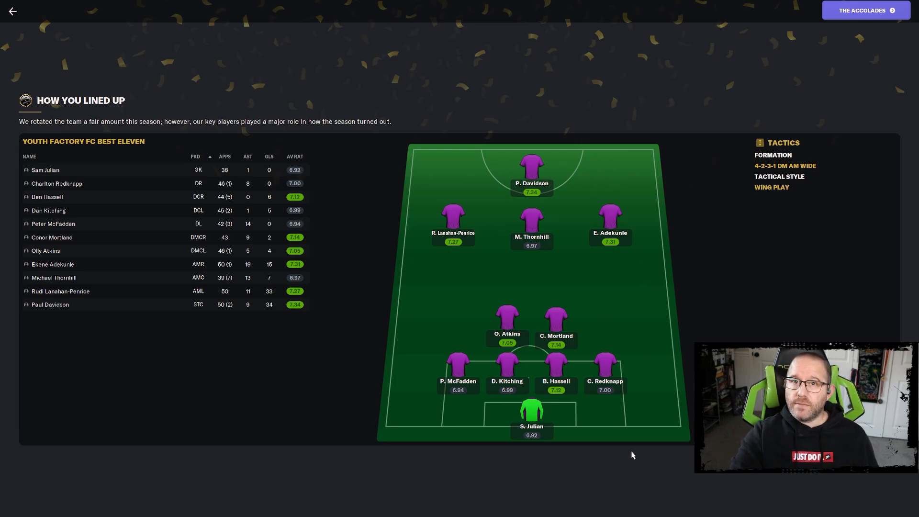
mouse_move(657, 406)
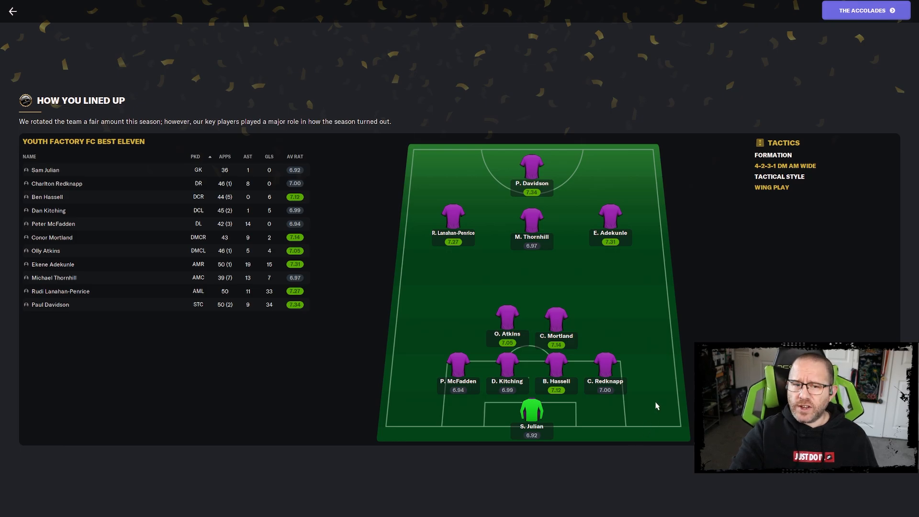
mouse_move(656, 401)
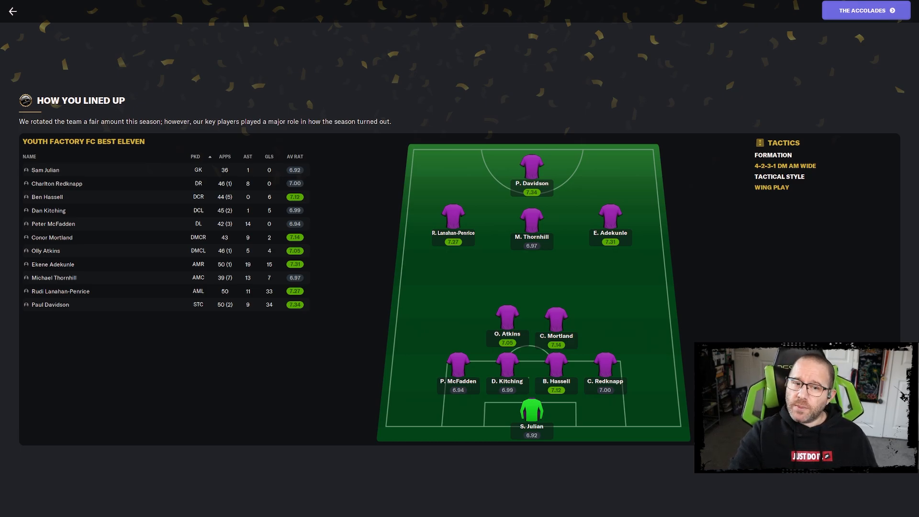
mouse_move(385, 157)
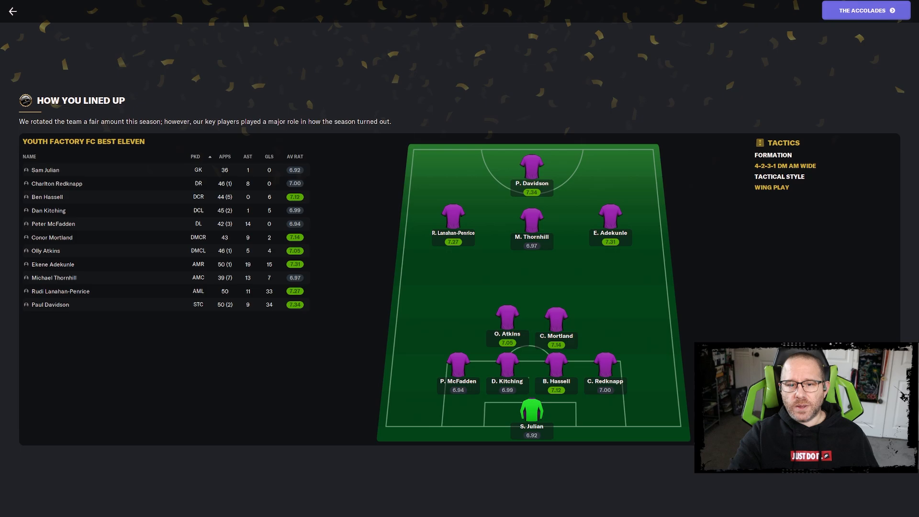
mouse_move(447, 224)
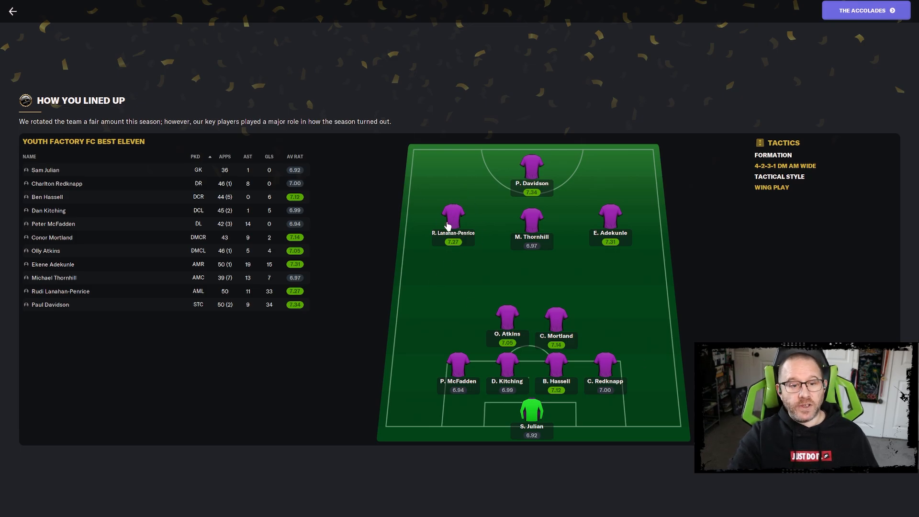
mouse_move(449, 307)
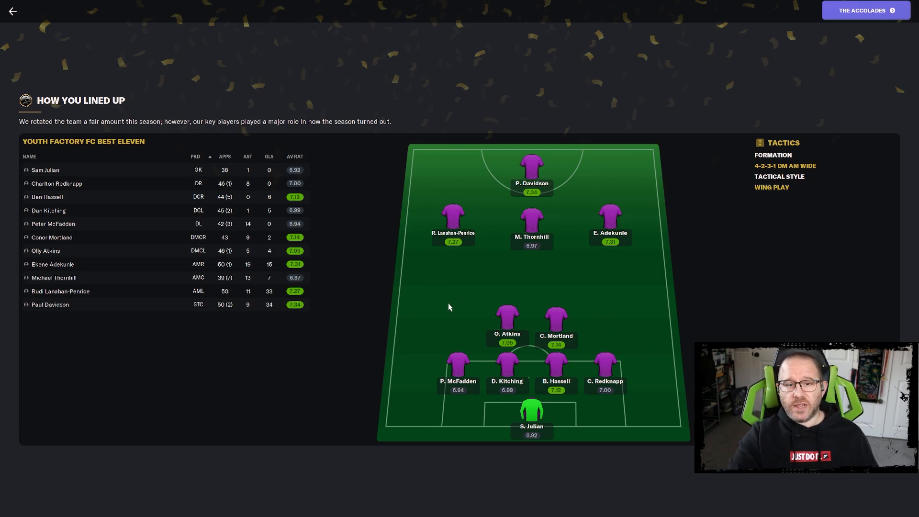
mouse_move(386, 261)
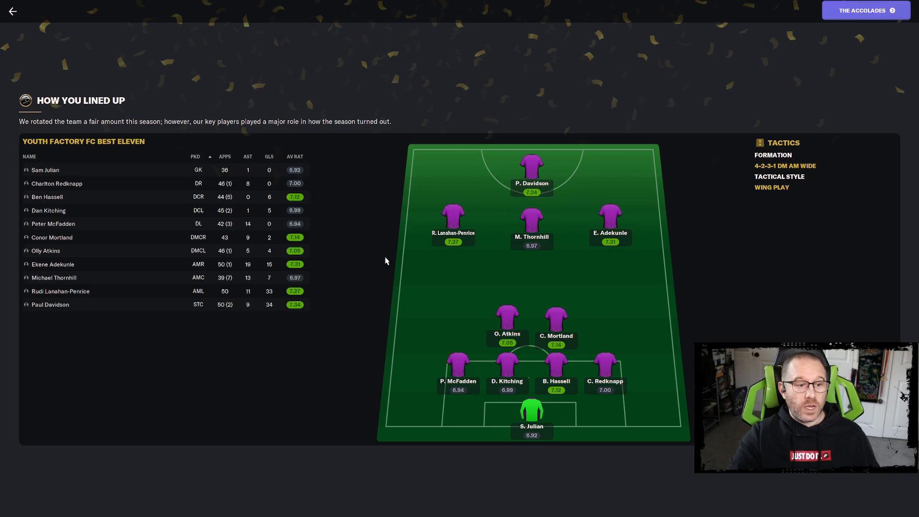
mouse_move(194, 343)
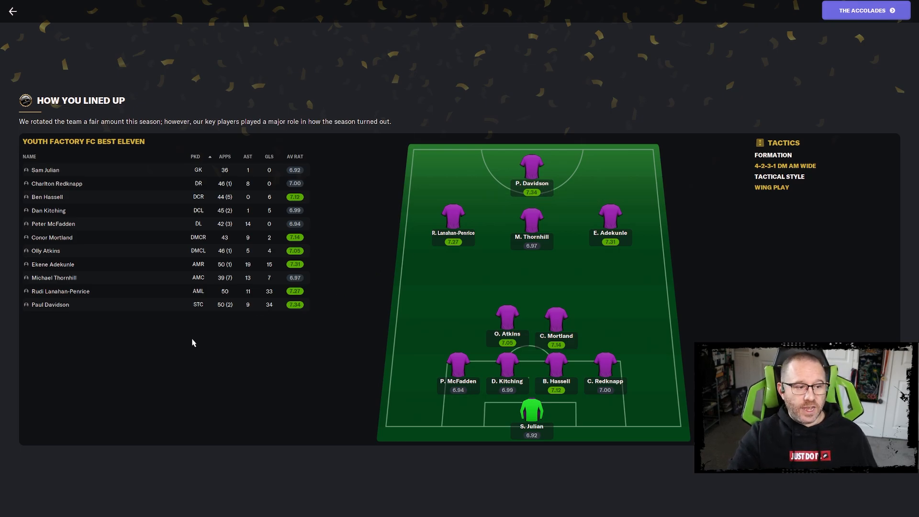
click(50, 305)
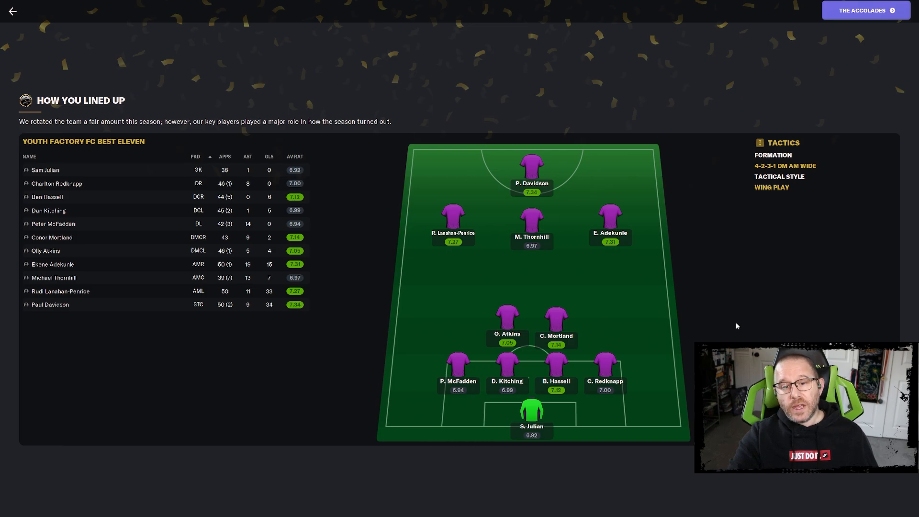
mouse_move(498, 339)
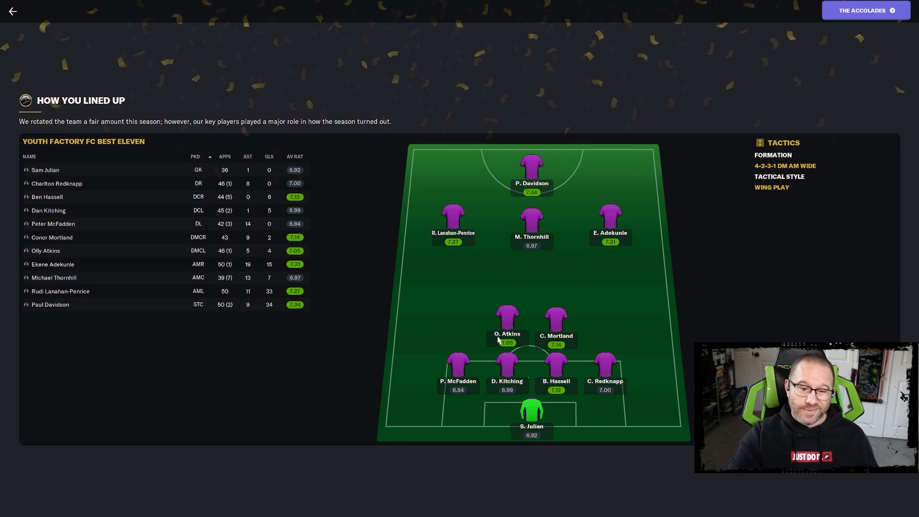
mouse_move(508, 386)
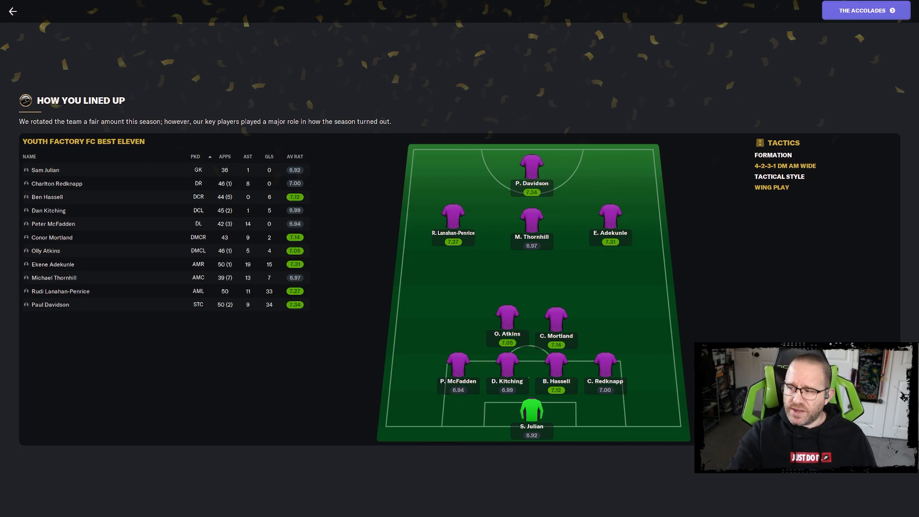
mouse_move(641, 415)
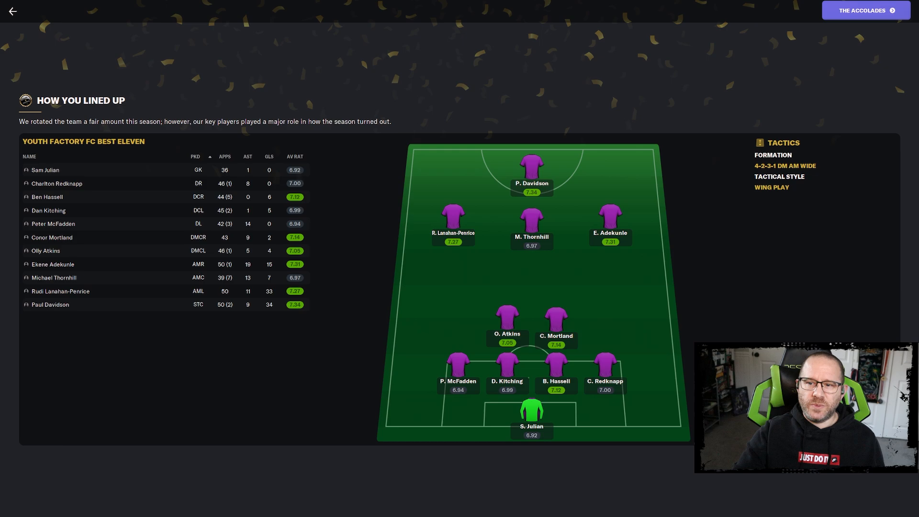
Advance the season review to The Accolades listing awards such as Ekene Adekunle as fans' player of the season.
click(865, 9)
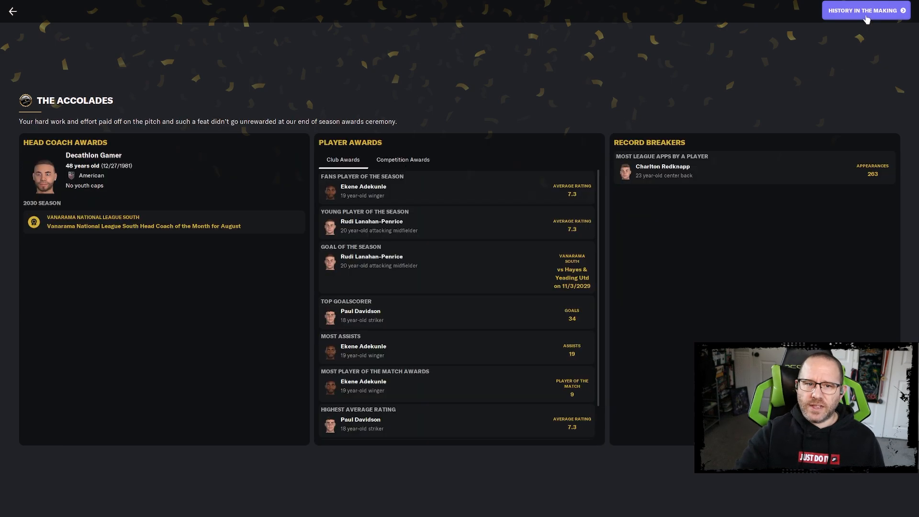
mouse_move(861, 328)
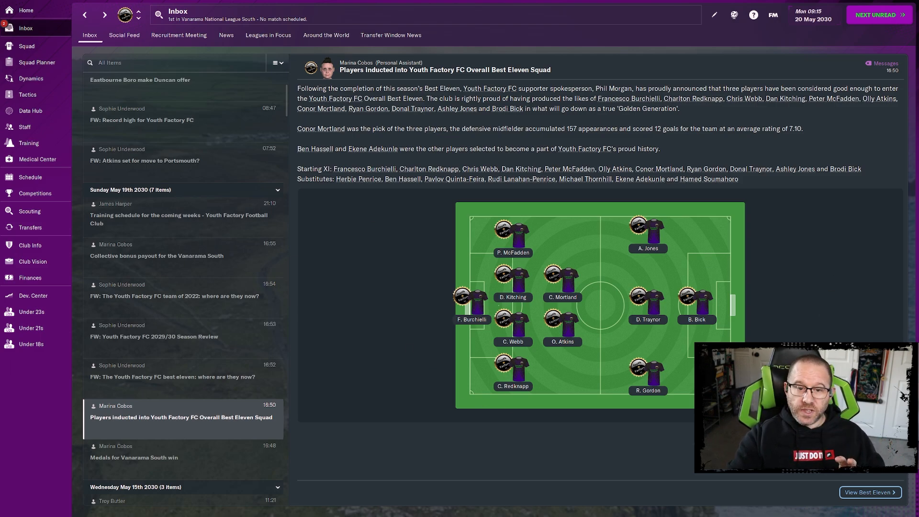
mouse_move(321, 128)
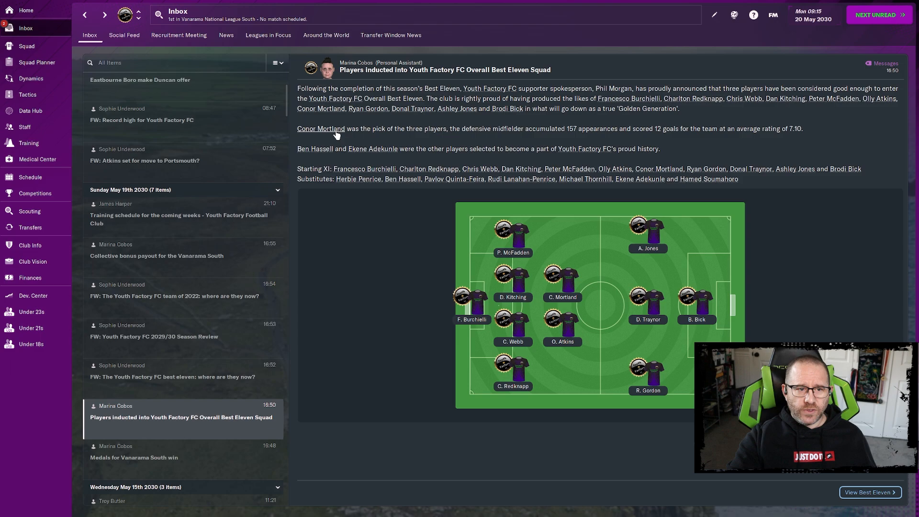
mouse_move(568, 296)
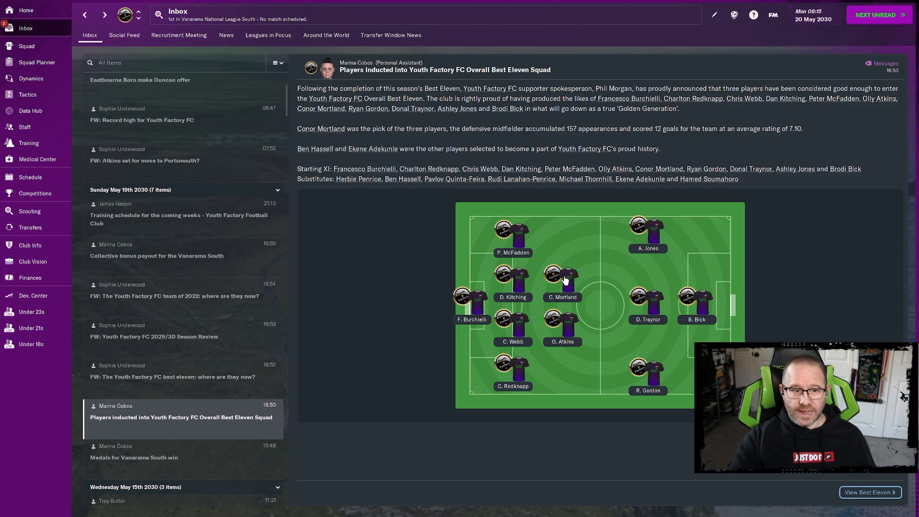
mouse_move(427, 310)
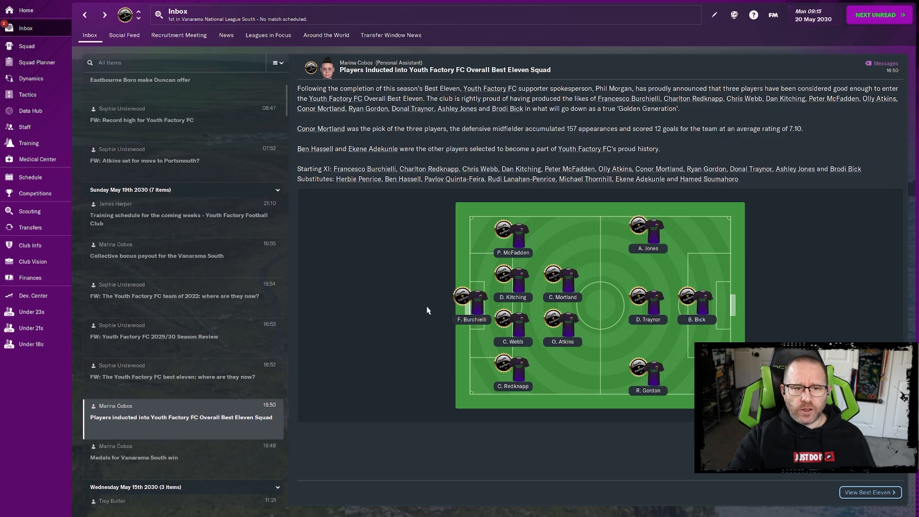
mouse_move(405, 263)
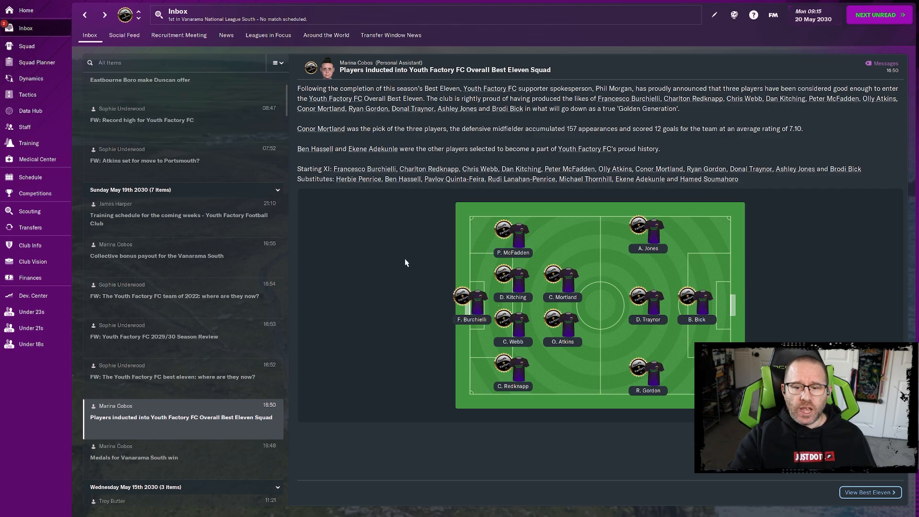
mouse_move(613, 320)
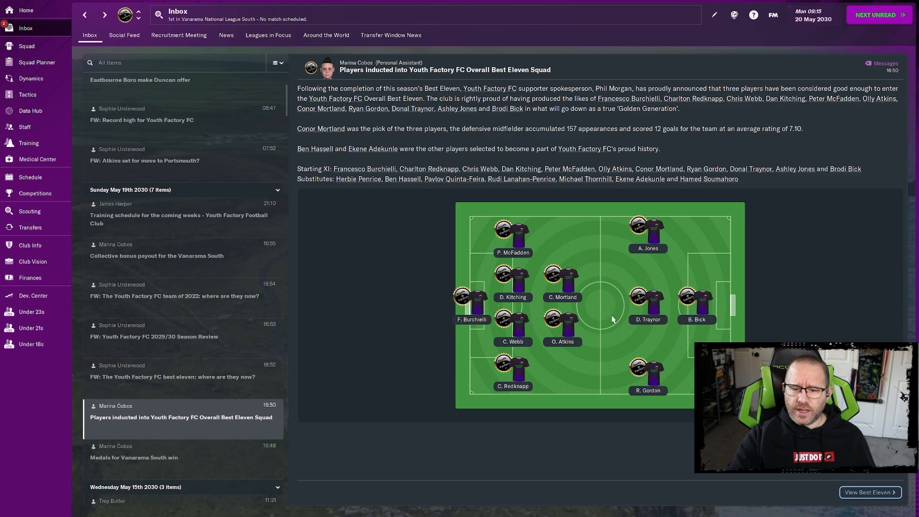
mouse_move(563, 317)
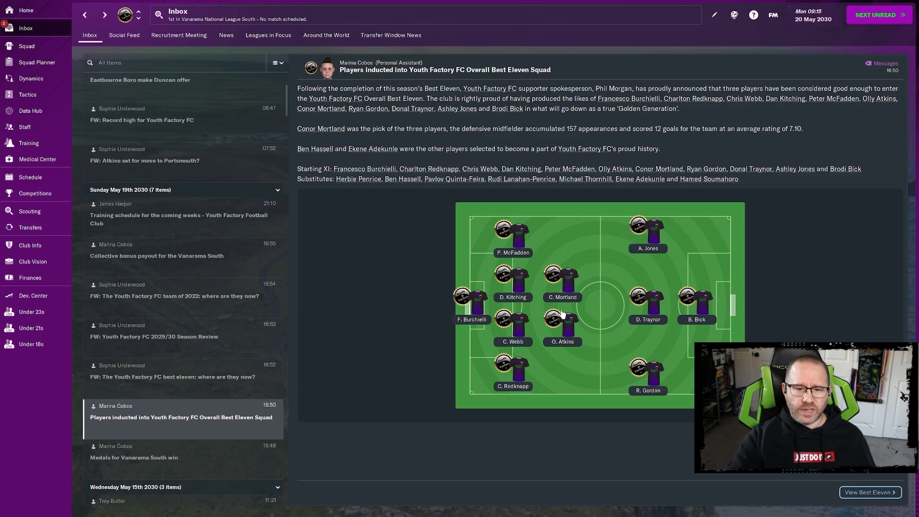
mouse_move(584, 310)
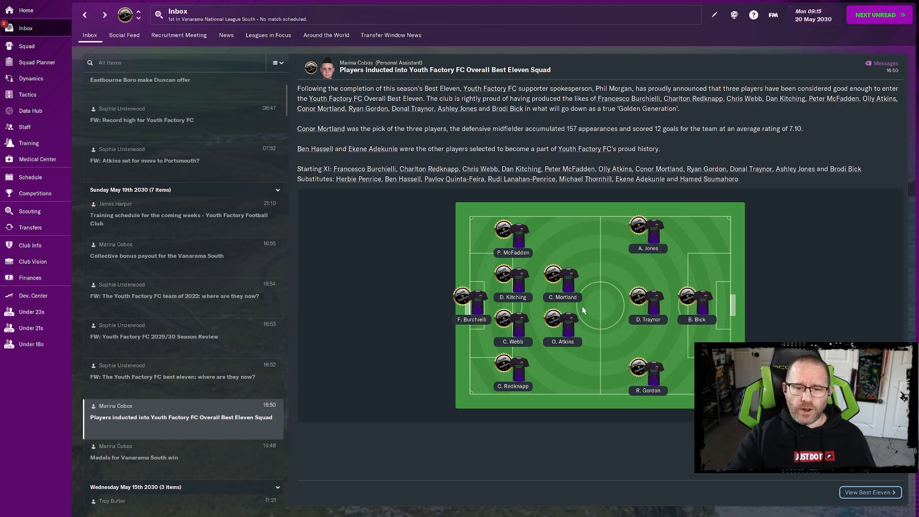
mouse_move(522, 384)
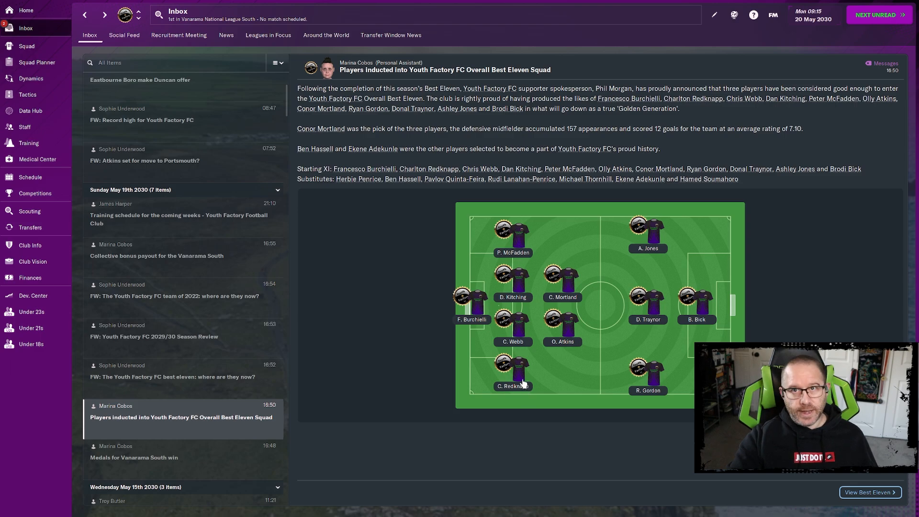
mouse_move(518, 285)
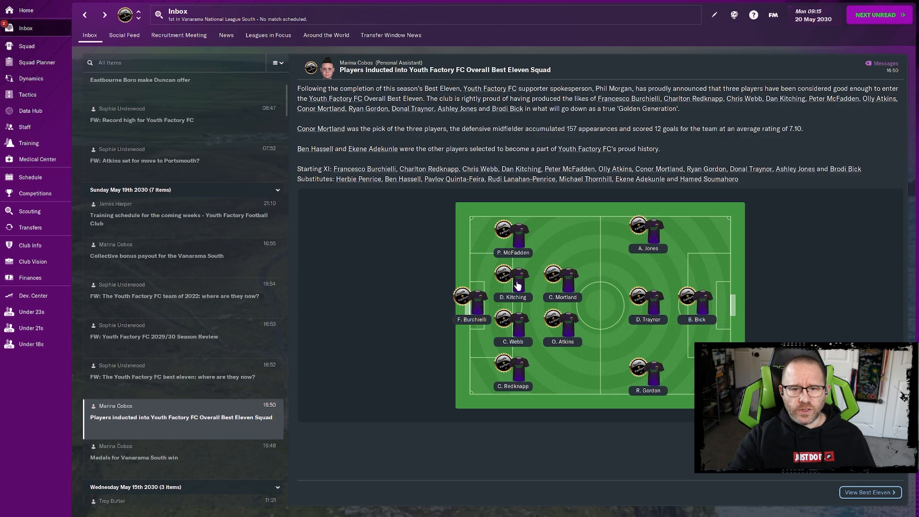
mouse_move(399, 261)
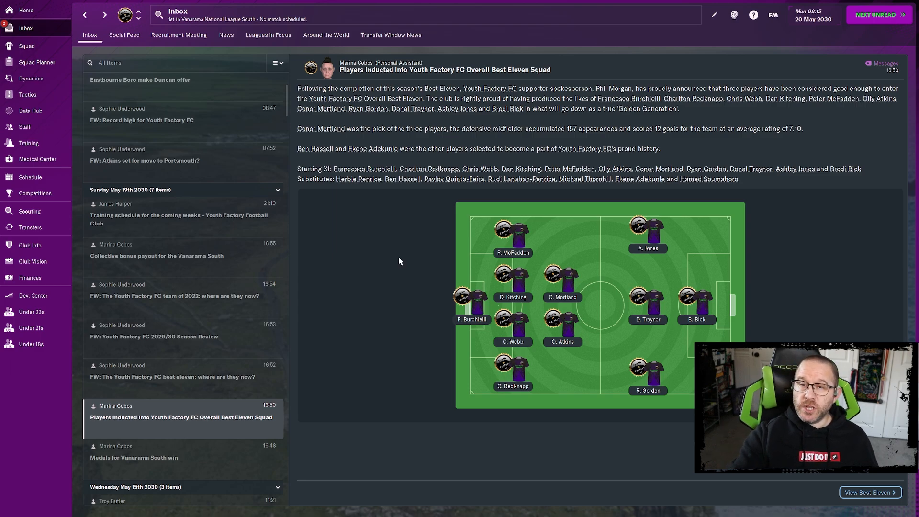
mouse_move(334, 197)
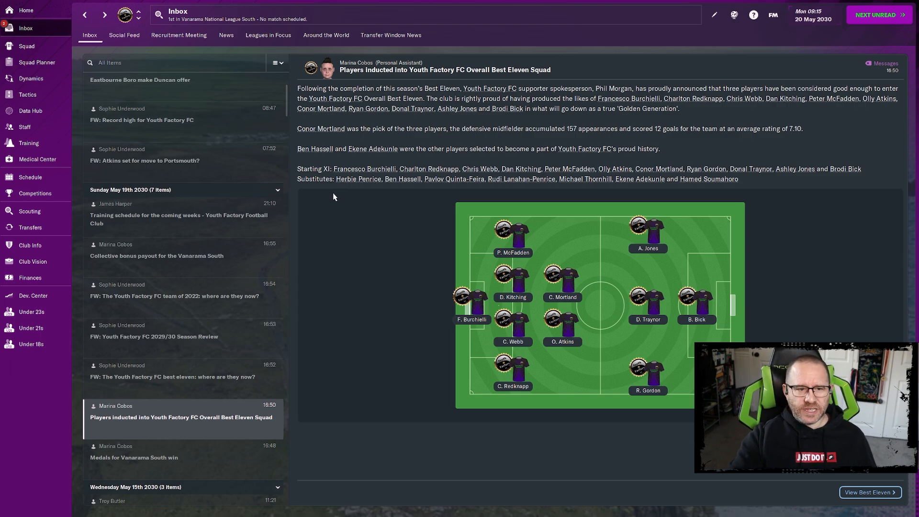
mouse_move(349, 194)
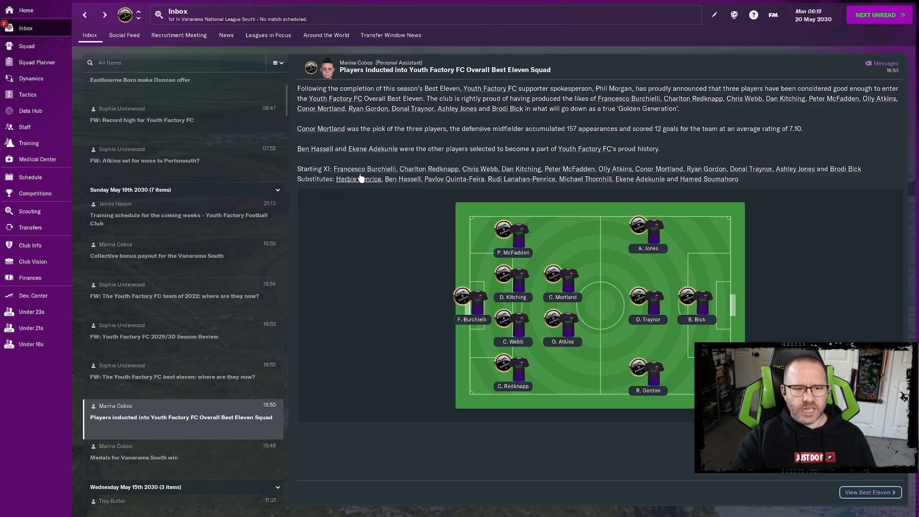
mouse_move(403, 353)
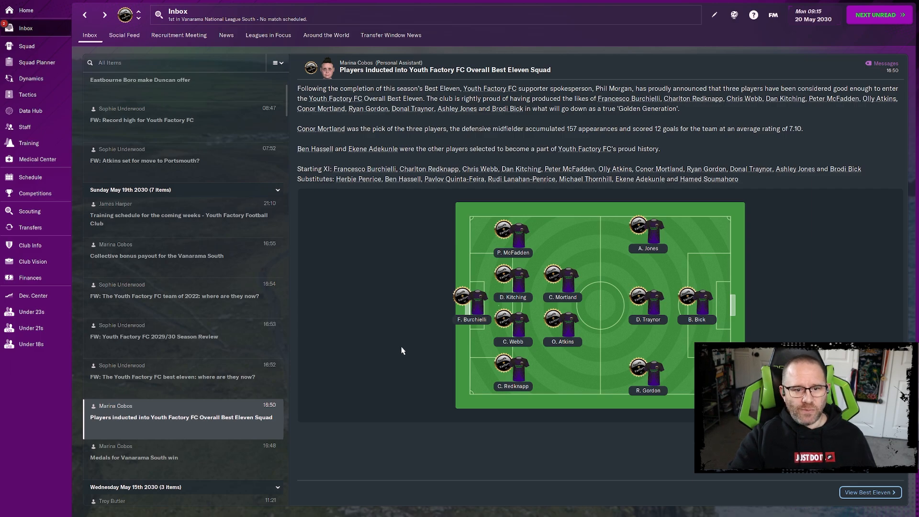
mouse_move(407, 344)
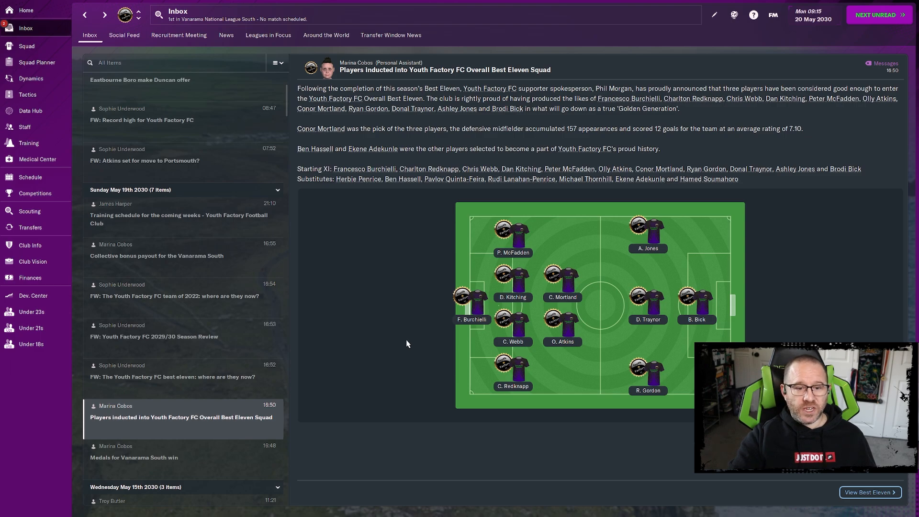
mouse_move(456, 352)
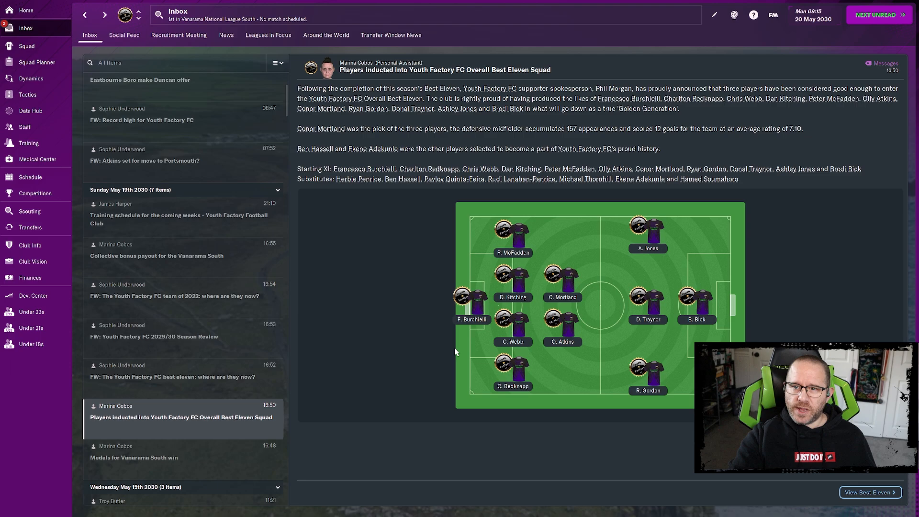
mouse_move(416, 356)
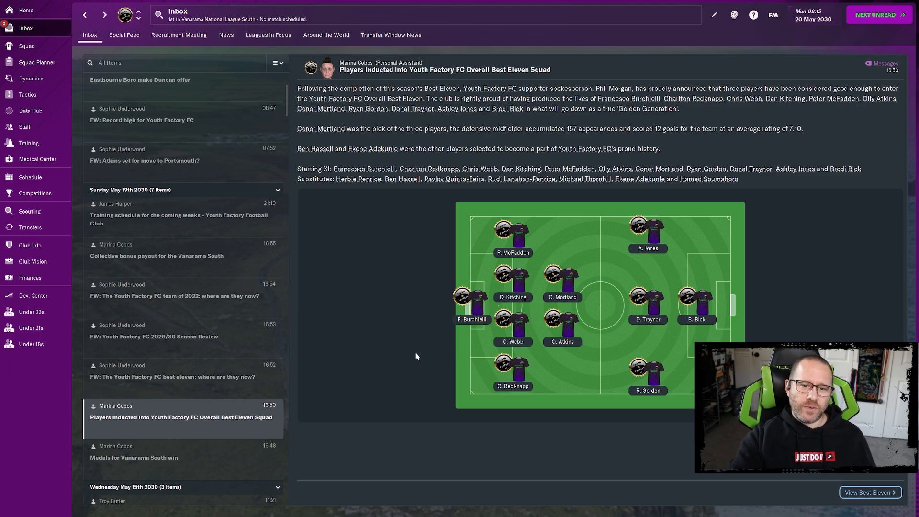
mouse_move(305, 258)
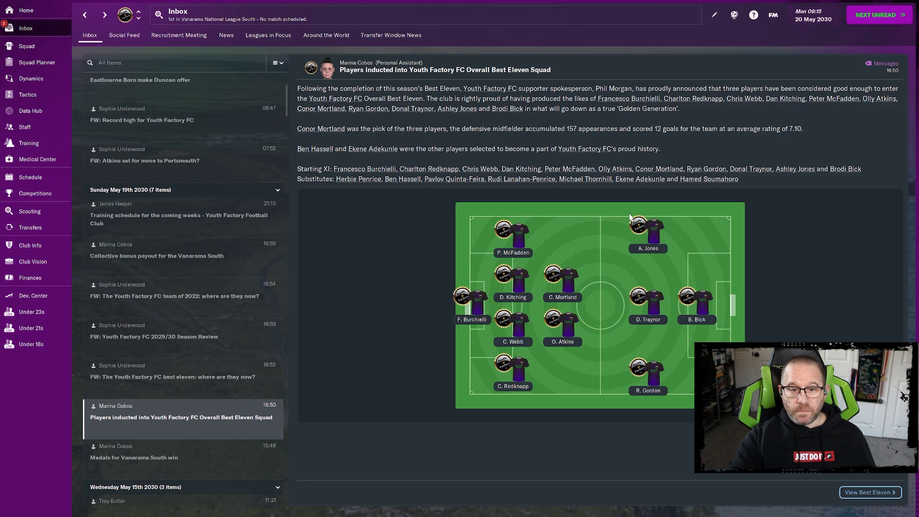
mouse_move(641, 258)
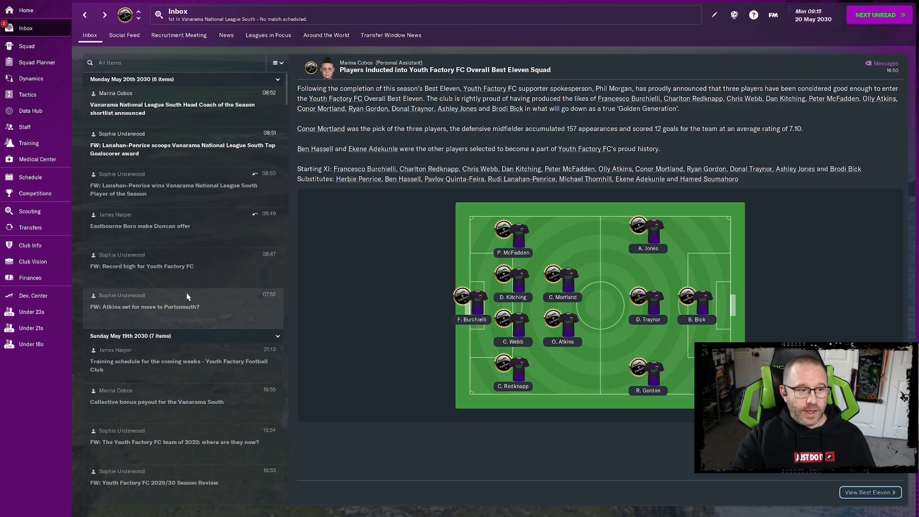
Read Lanahan-Penrice's Player of the Season and Top Goalscorer news, then the Head Coach of the Season shortlist.
click(173, 190)
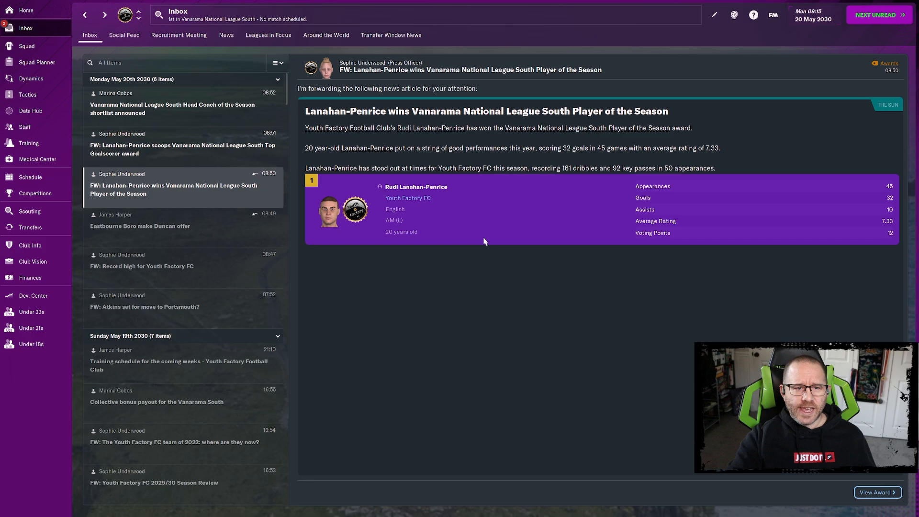
click(182, 145)
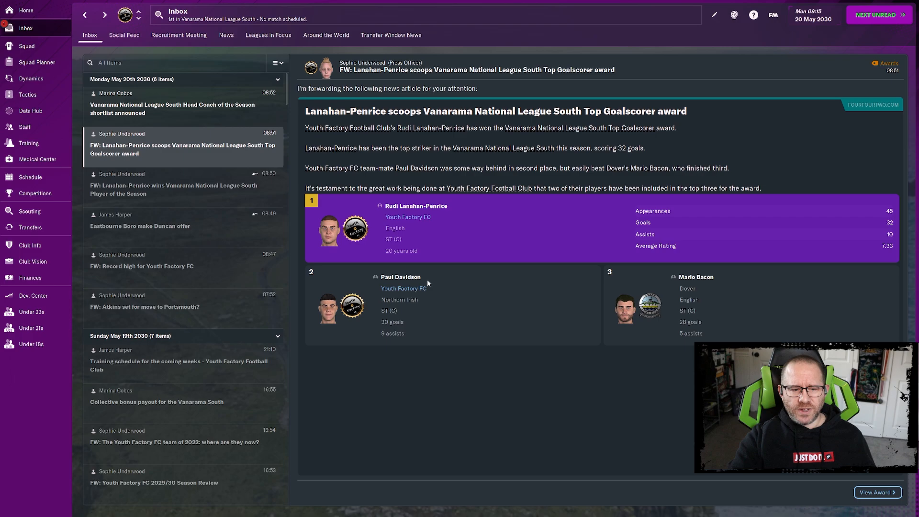
mouse_move(409, 326)
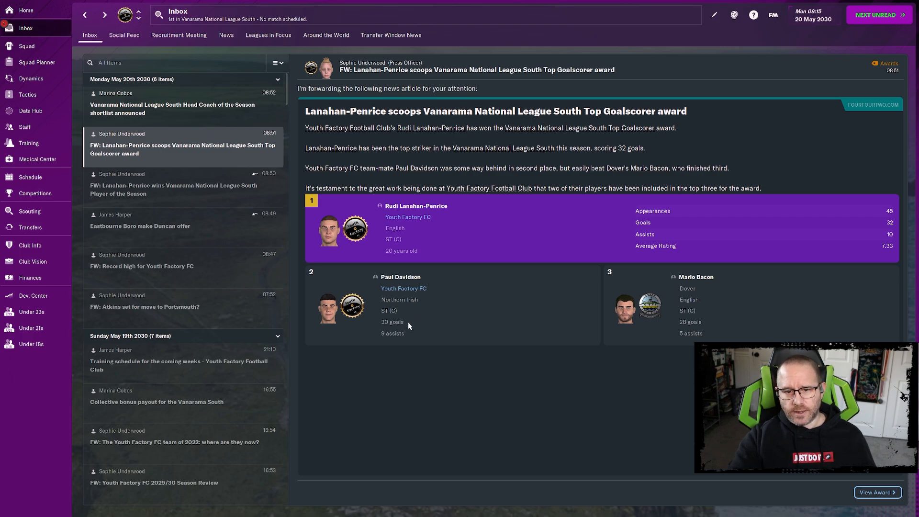
mouse_move(731, 301)
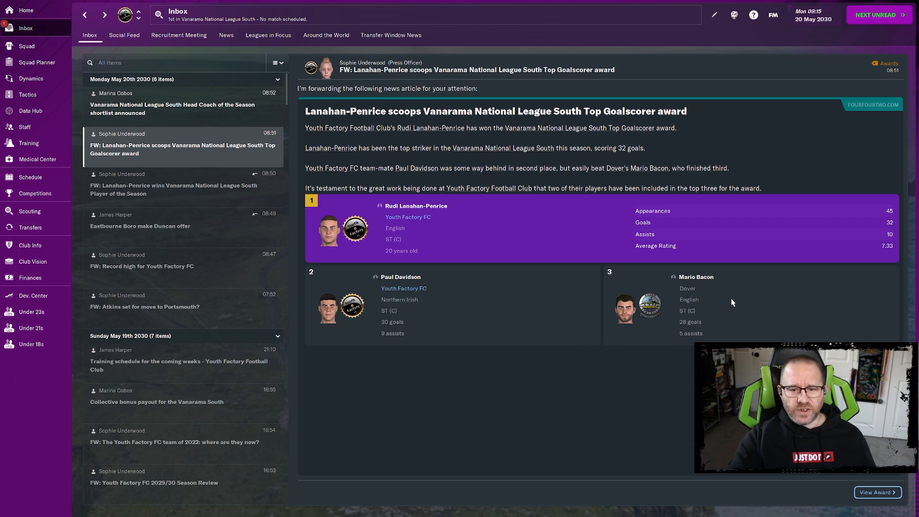
mouse_move(328, 268)
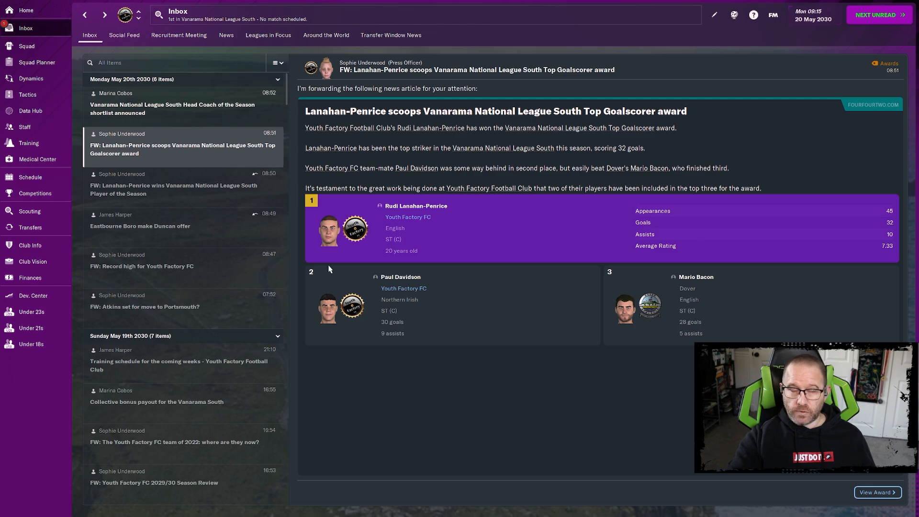
click(172, 109)
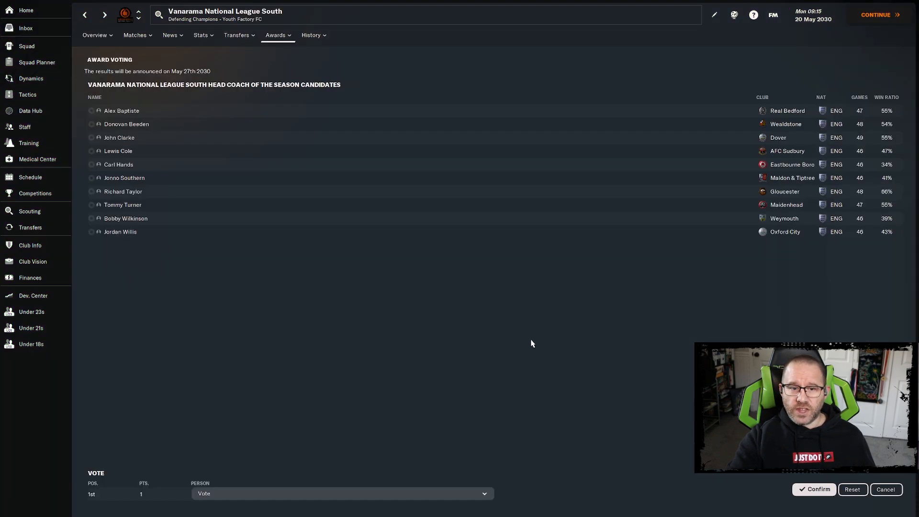
mouse_move(615, 154)
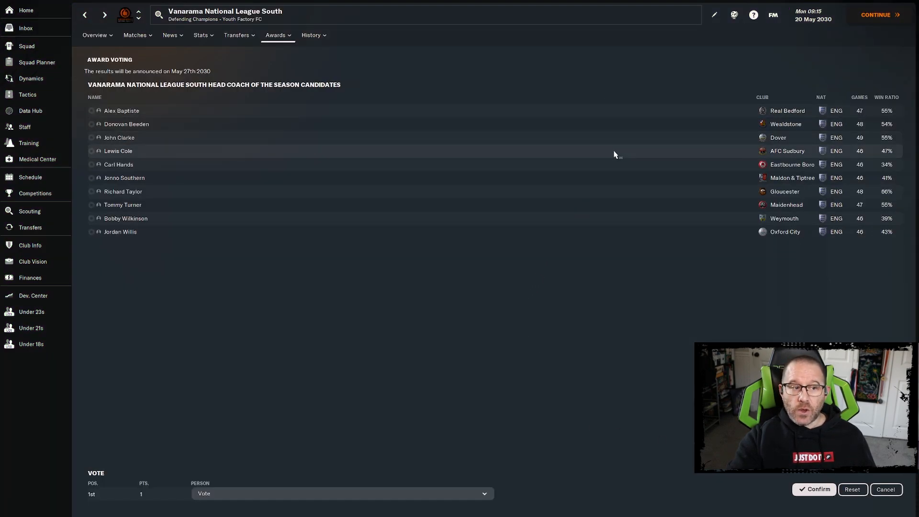
mouse_move(695, 240)
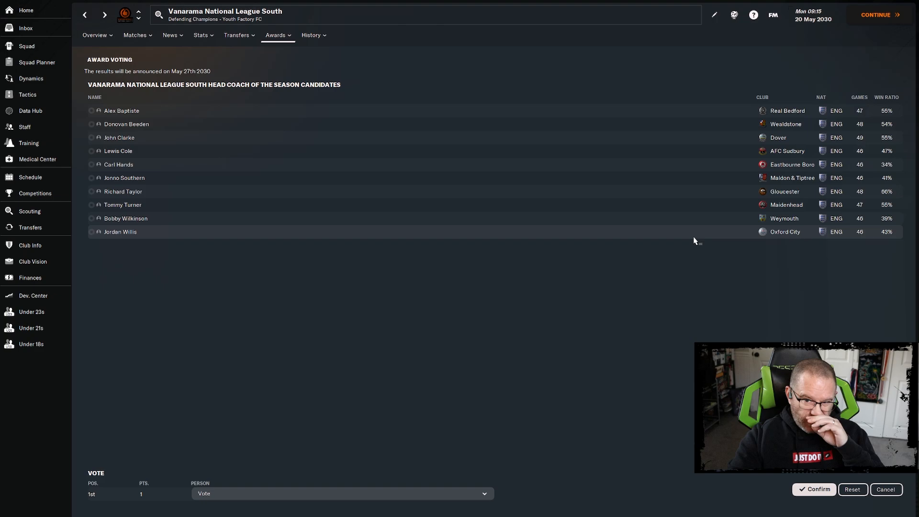
mouse_move(679, 239)
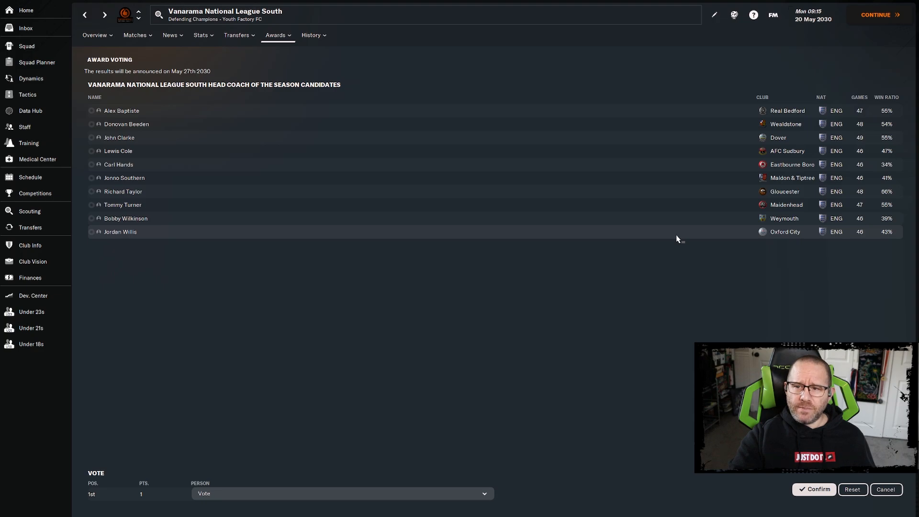
mouse_move(640, 261)
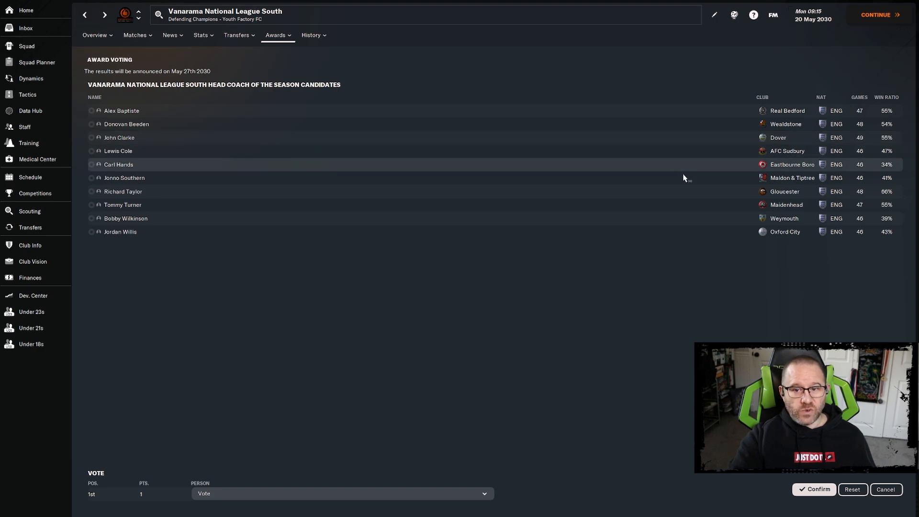
mouse_move(504, 482)
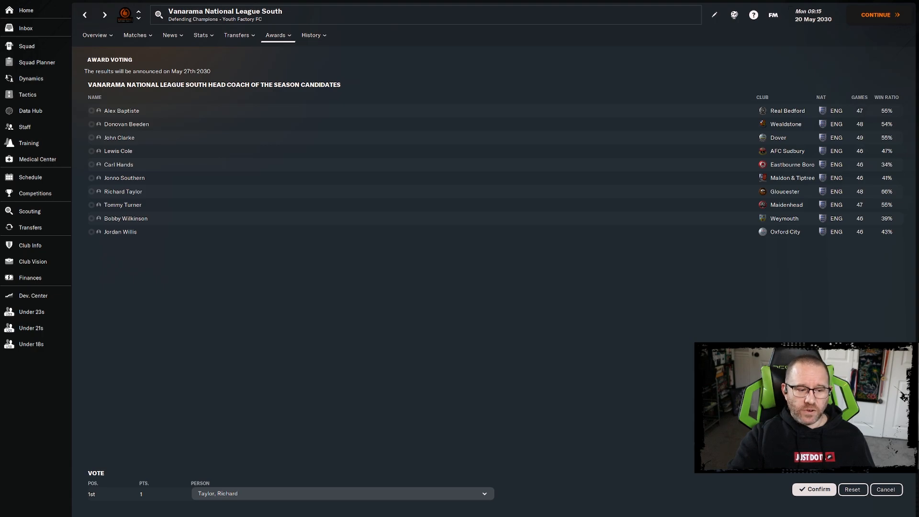
Confirm the Head Coach of the Season vote for Richard Taylor.
click(814, 489)
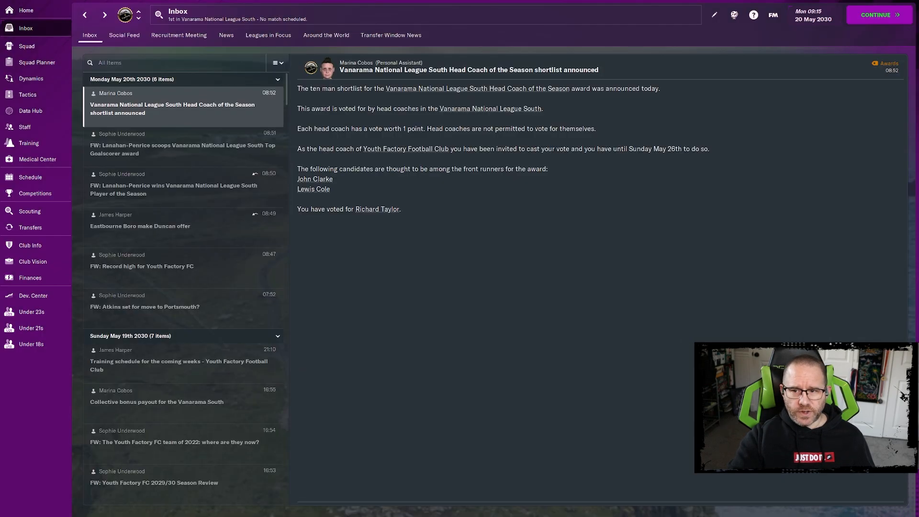